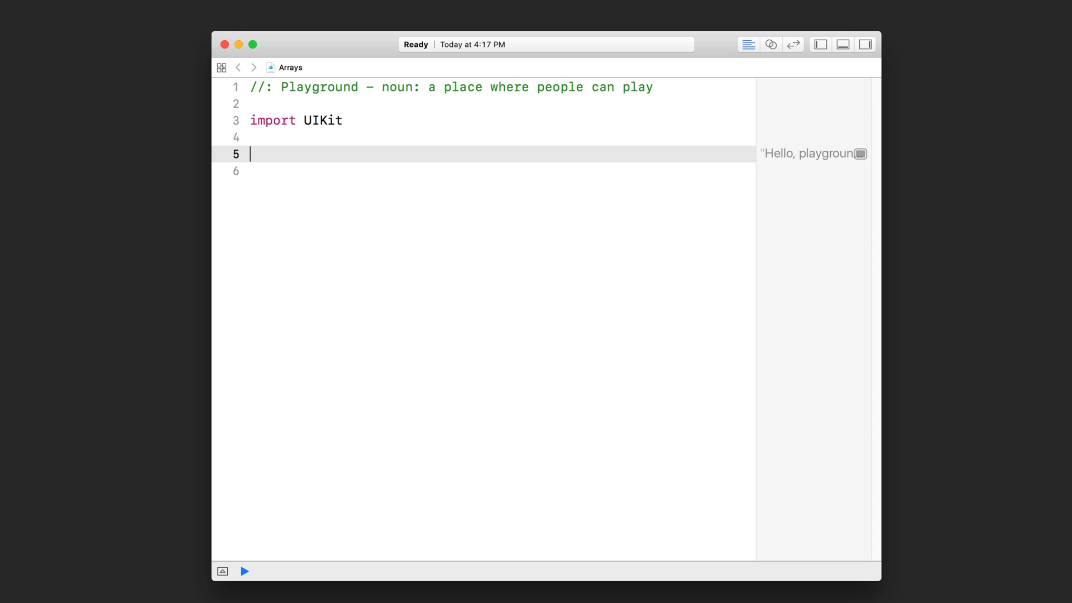
Step: Start line 5 as var myArray = [,], leaving the array literal incomplete and flagged
text(var myA)
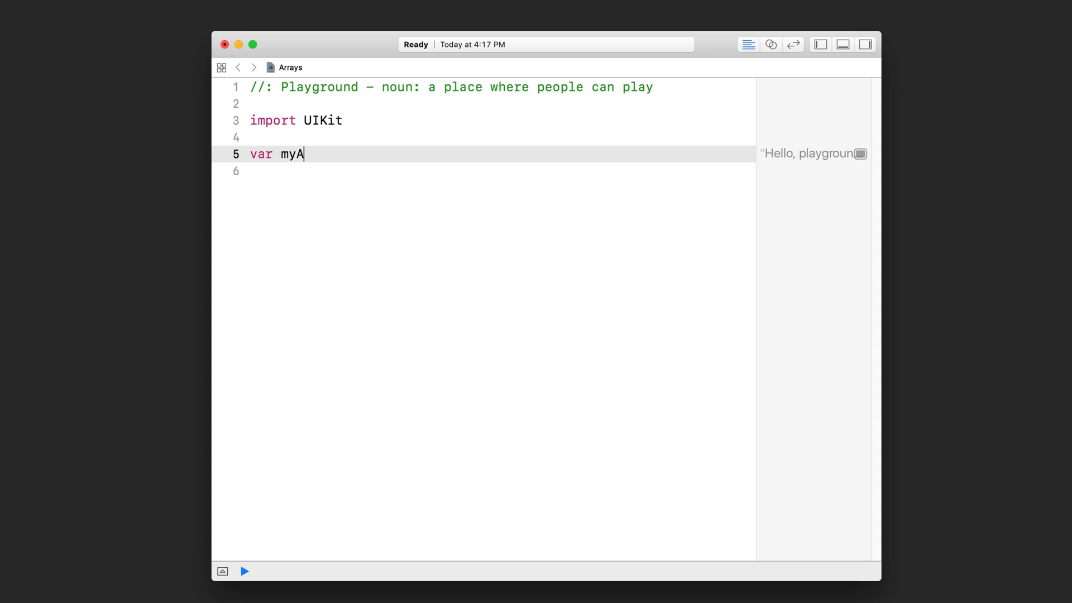
text(rray =)
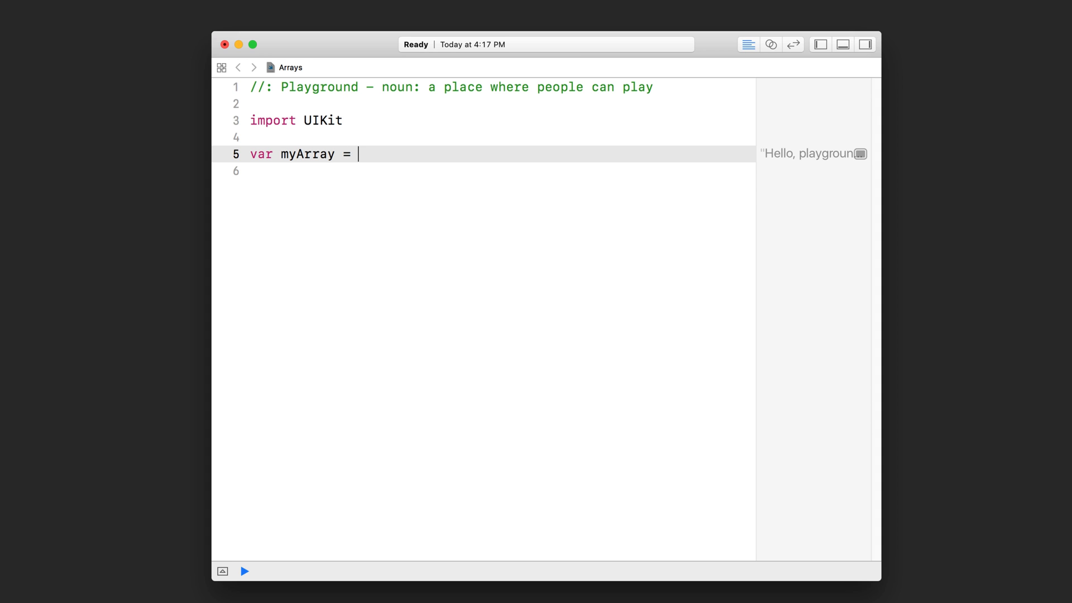
click(244, 571)
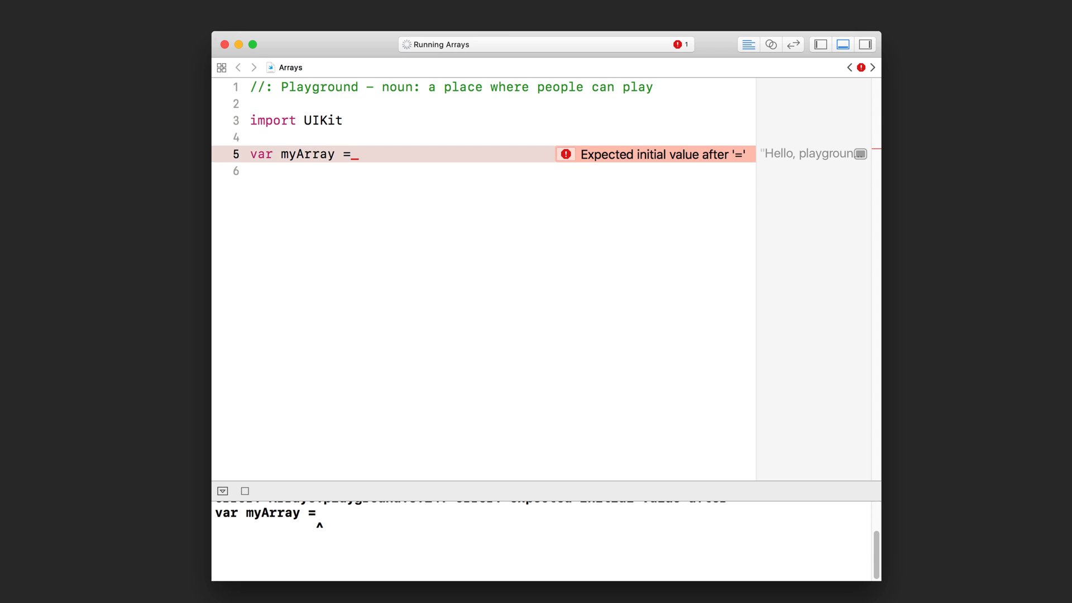
text([])
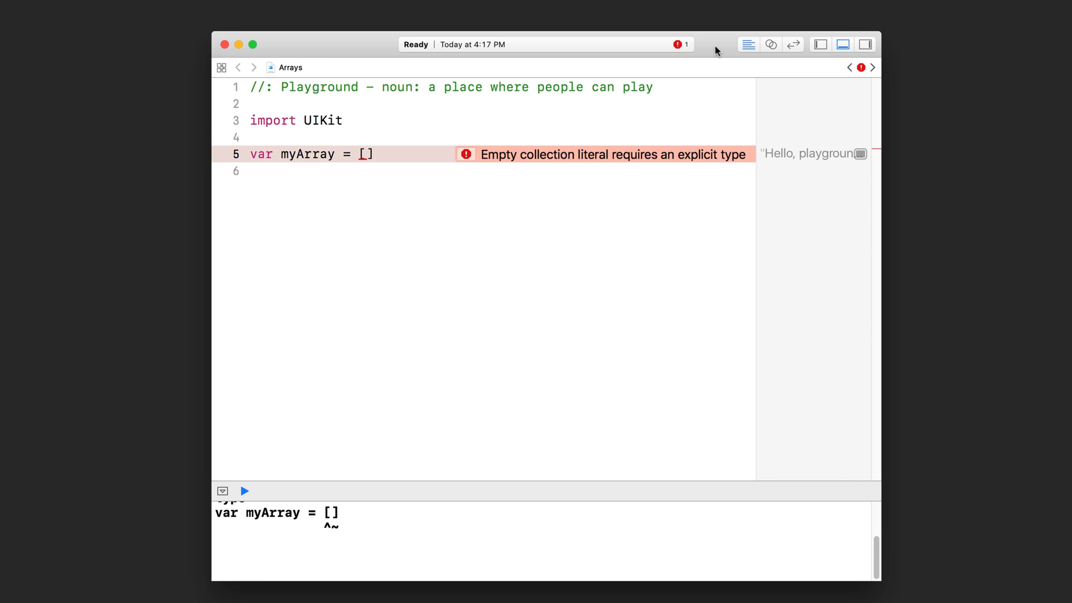
click(368, 154)
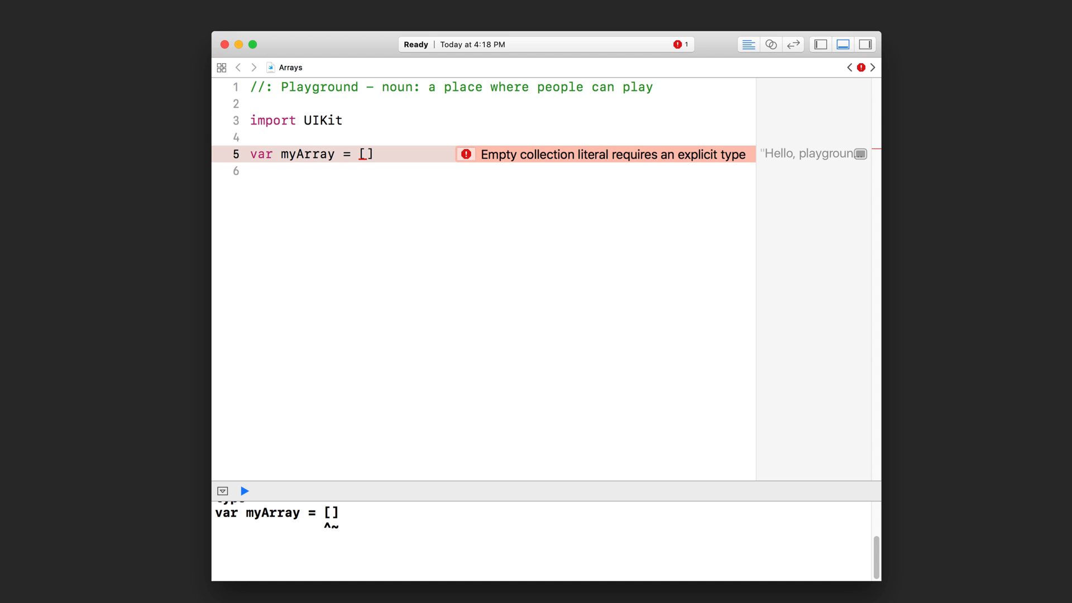
text(,)
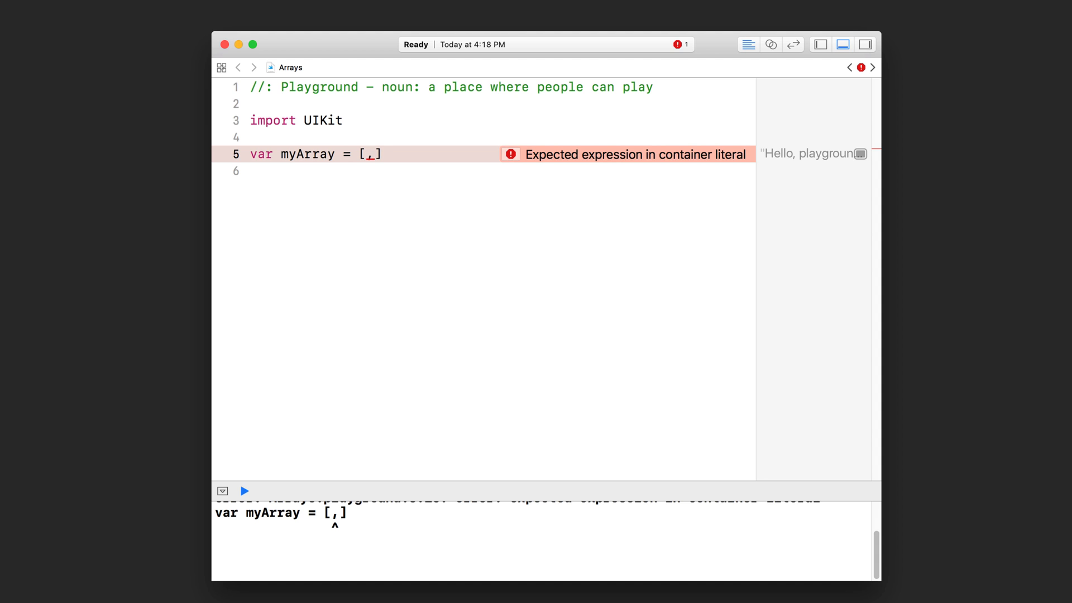
Step: Fill the first two elements of myArray with the strings "ace" and "king"
text("ace")
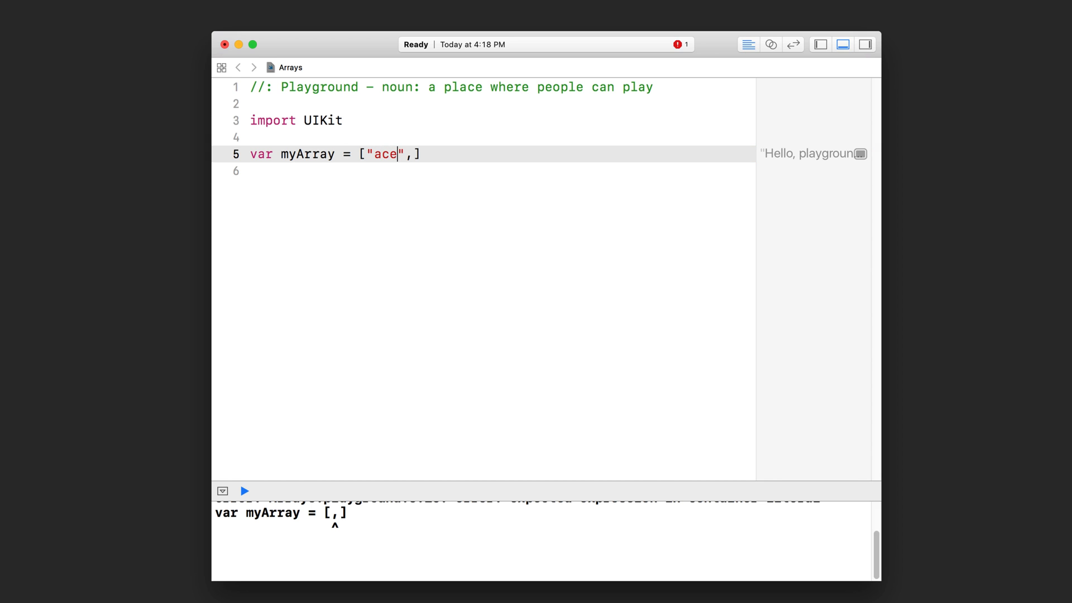
click(244, 491)
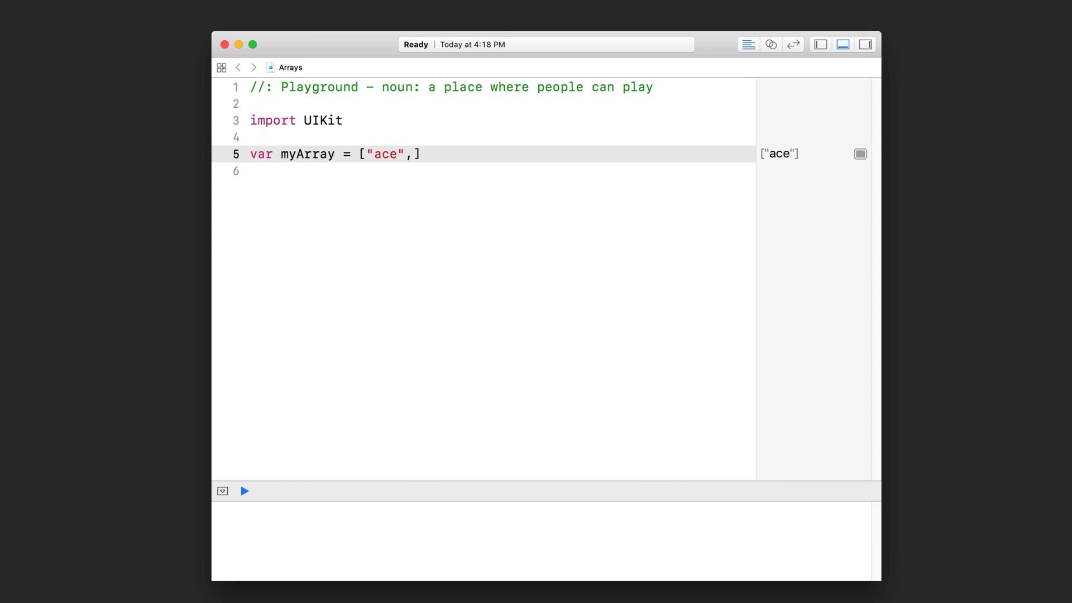
text(")
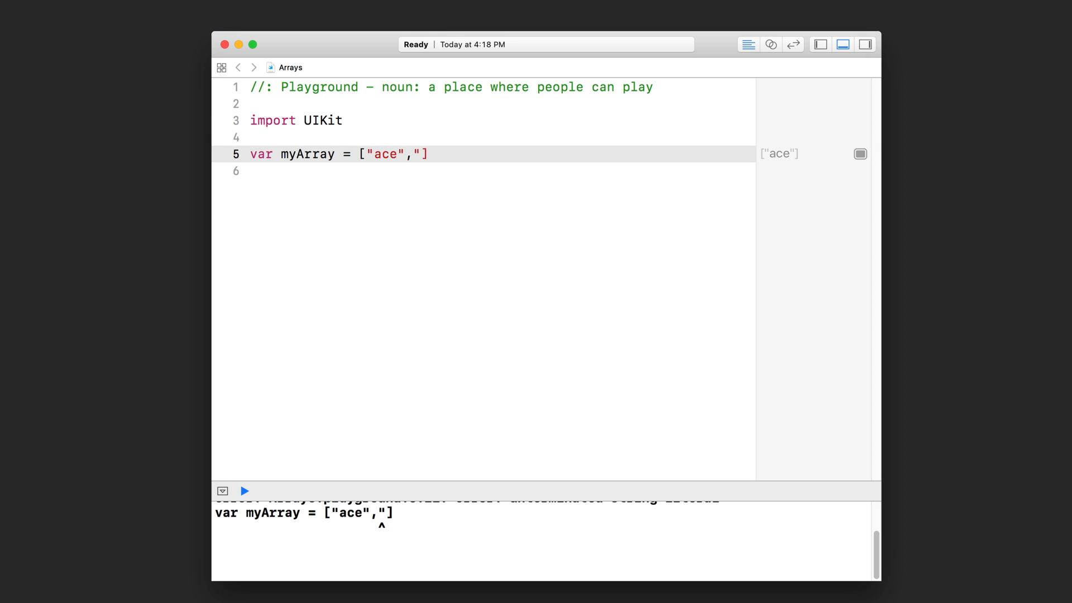
text("ki)
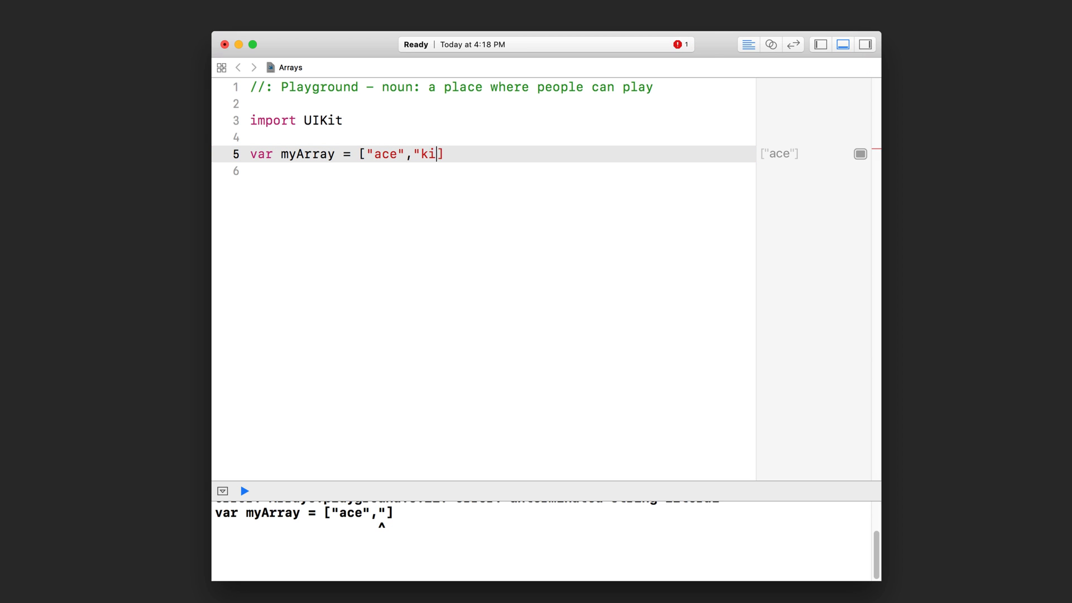
text(ng")
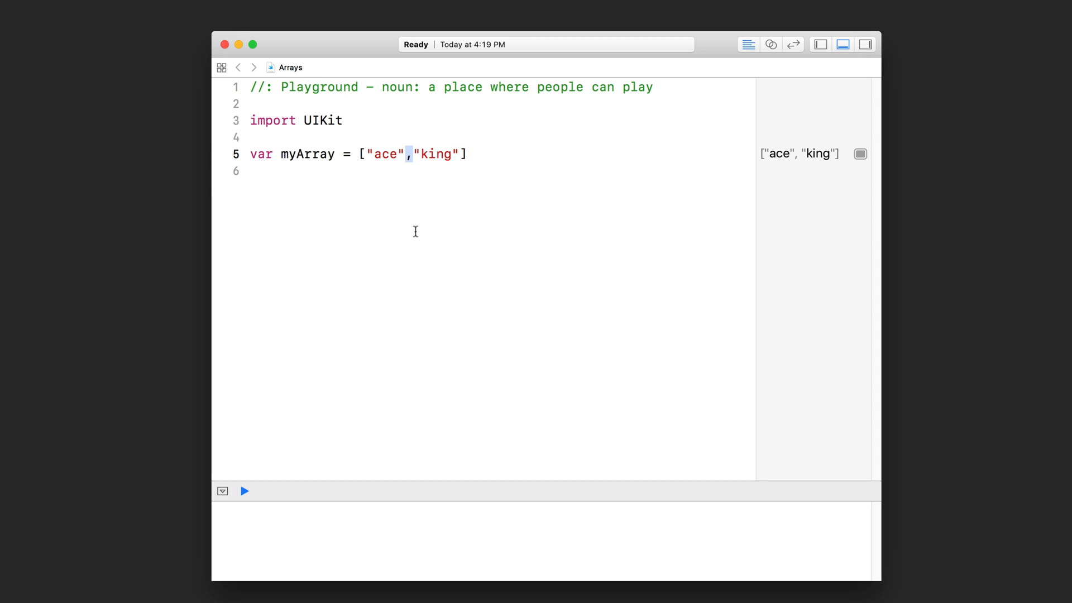
Step: Add "queen" and "jack" so myArray holds four strings with no error
click(361, 154)
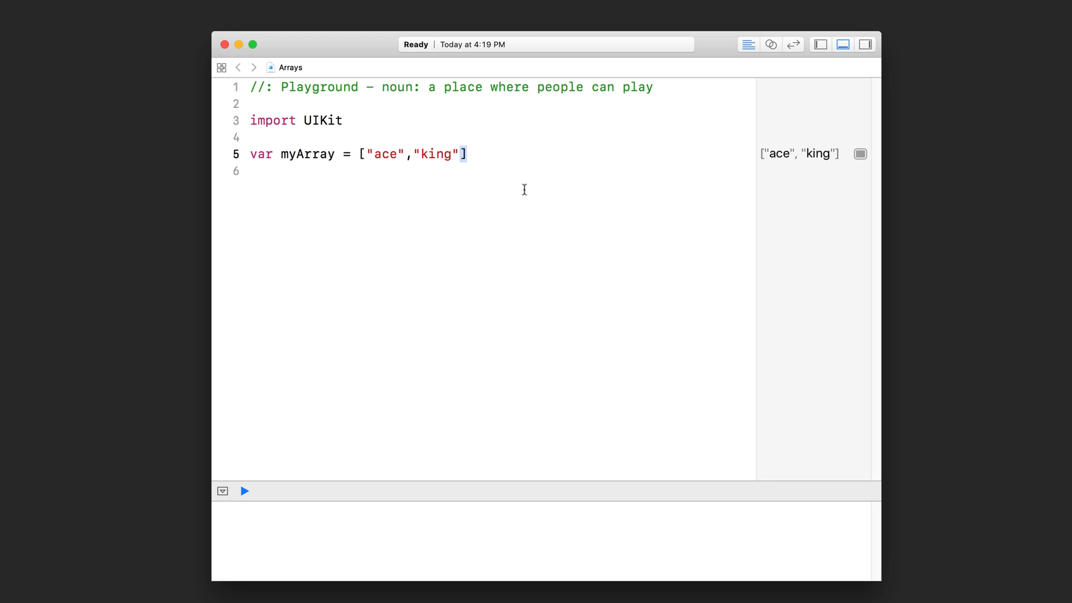
click(496, 154)
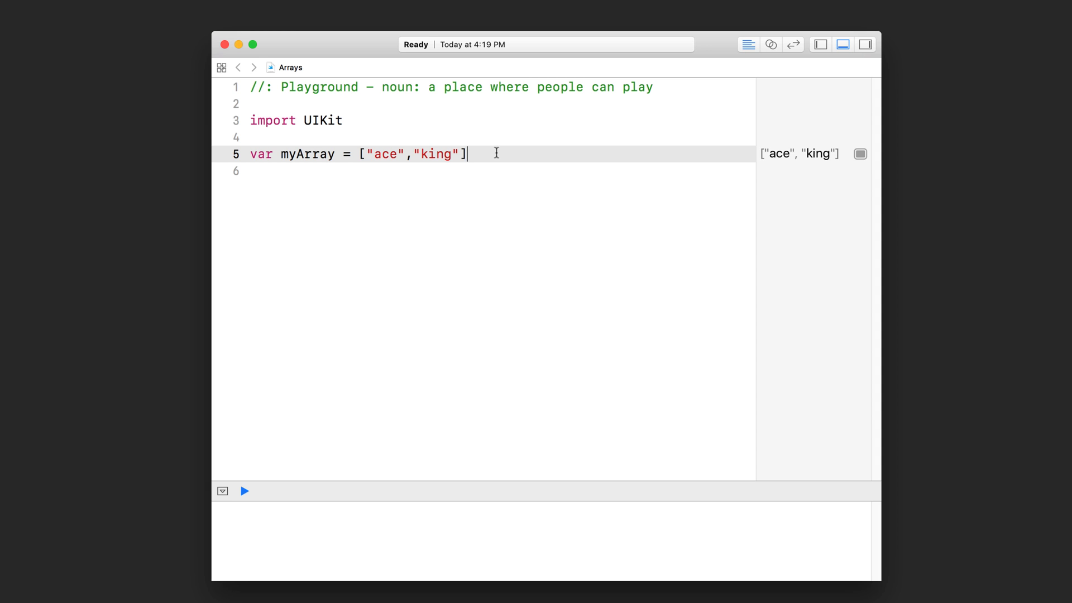
text(,)
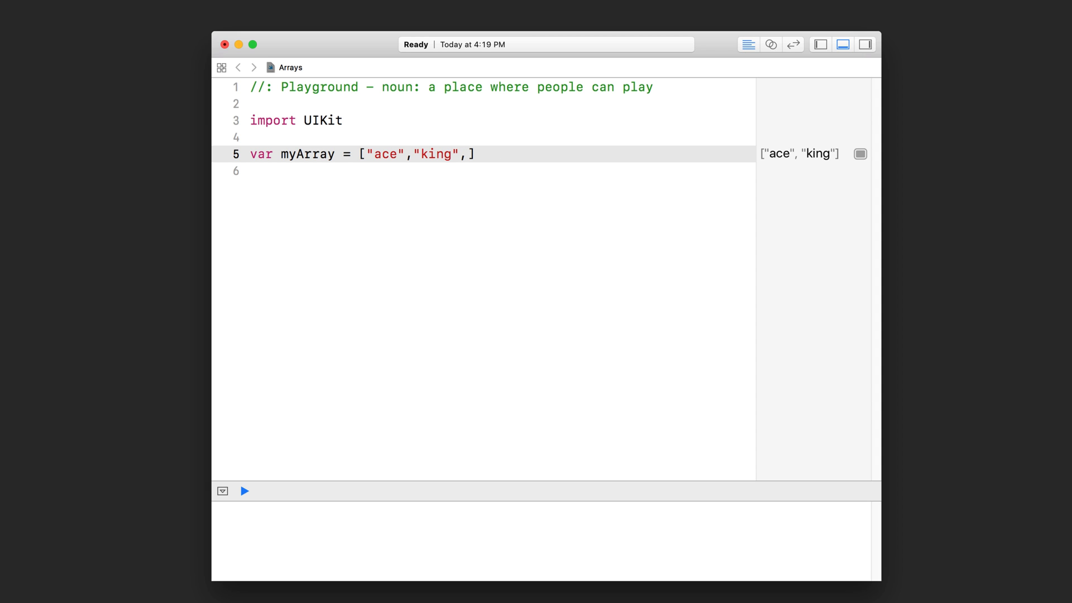
text("queen")
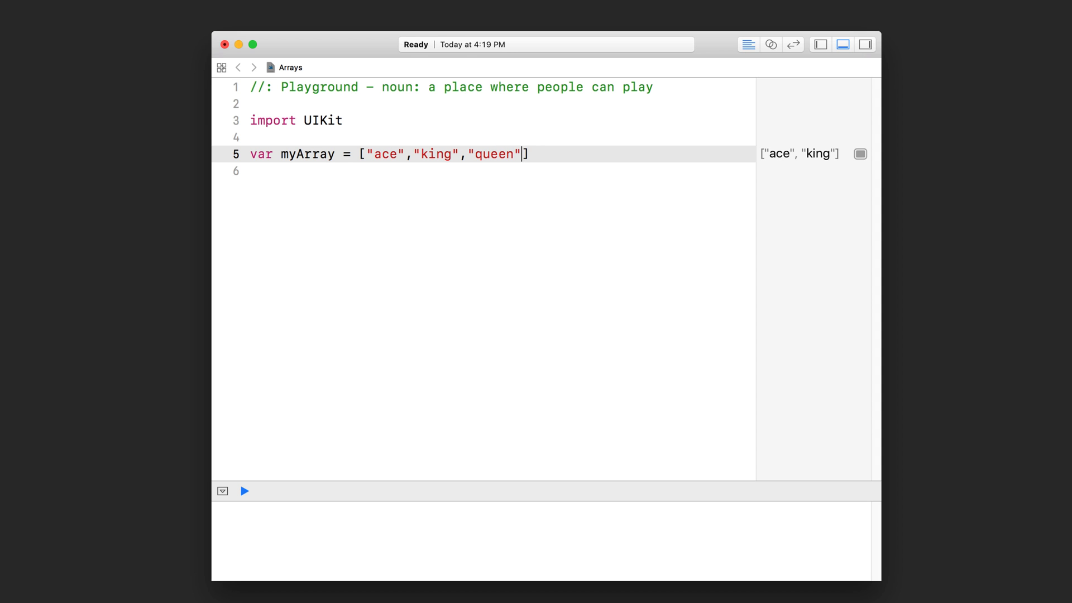
text(,"jack")
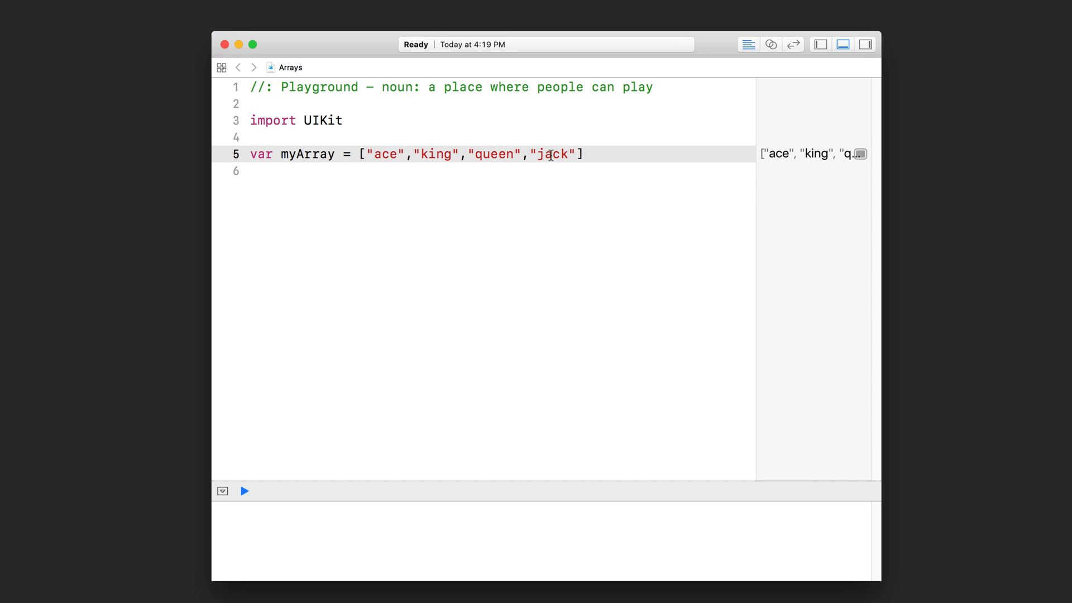
mouse_move(526, 186)
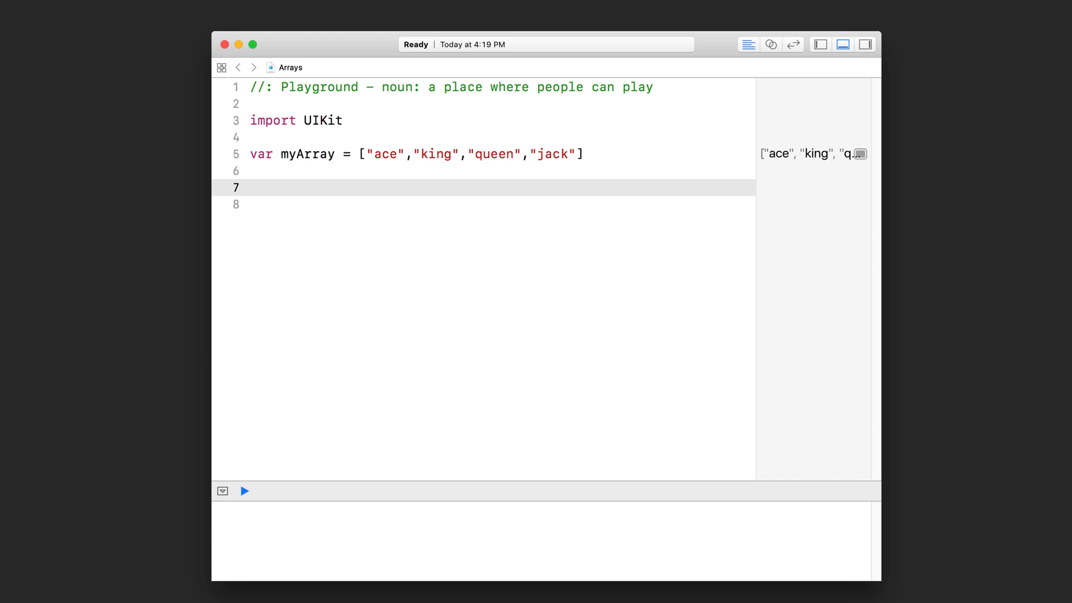
Step: Write print(myArray[2]) on line 7 to output the queen element
text(myArray)
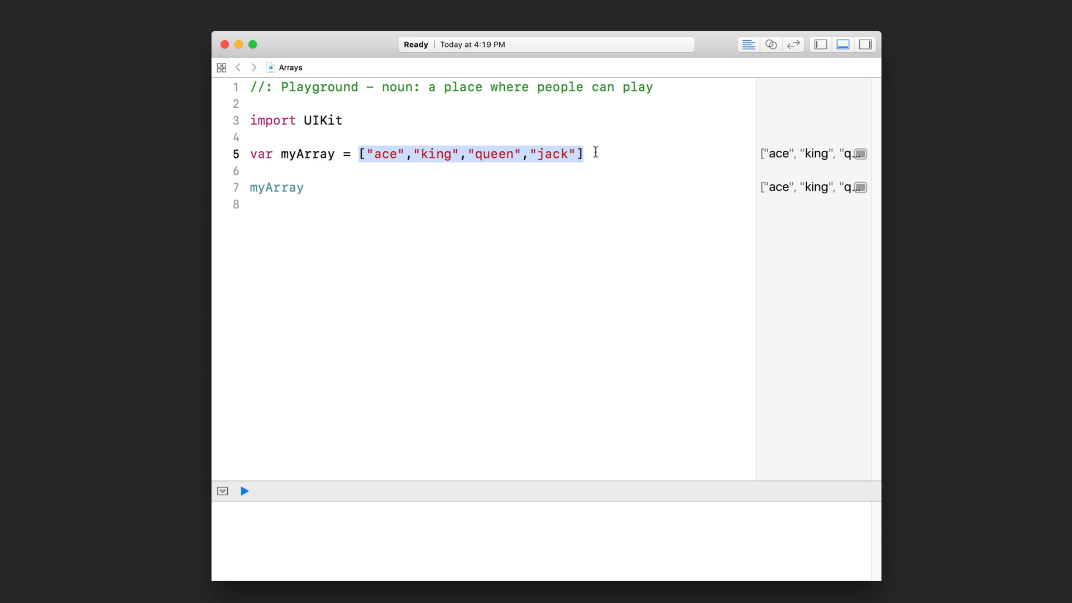
click(515, 154)
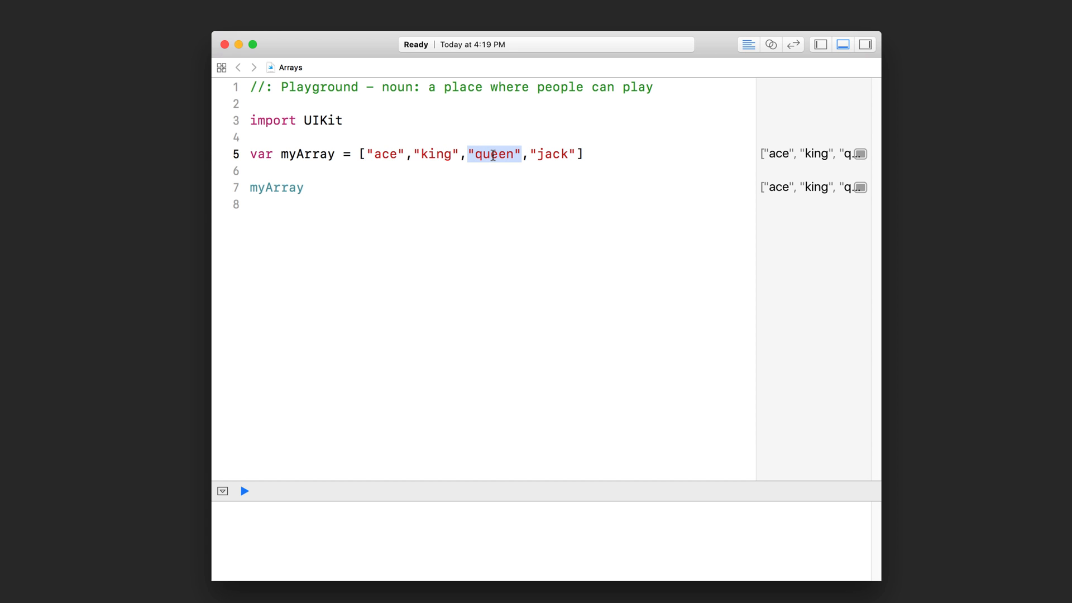
click(342, 187)
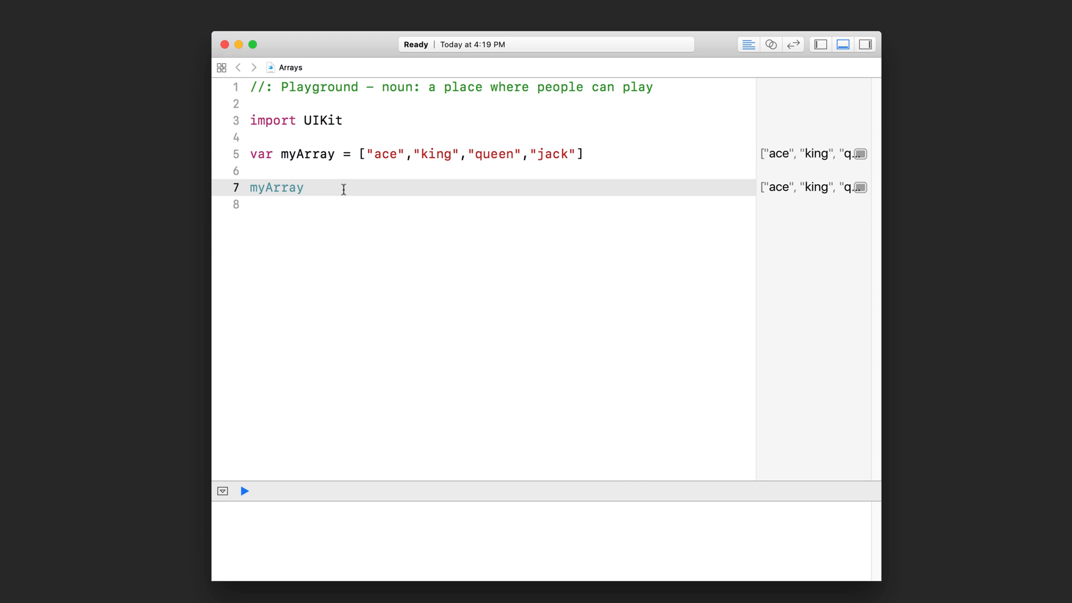
text([2])
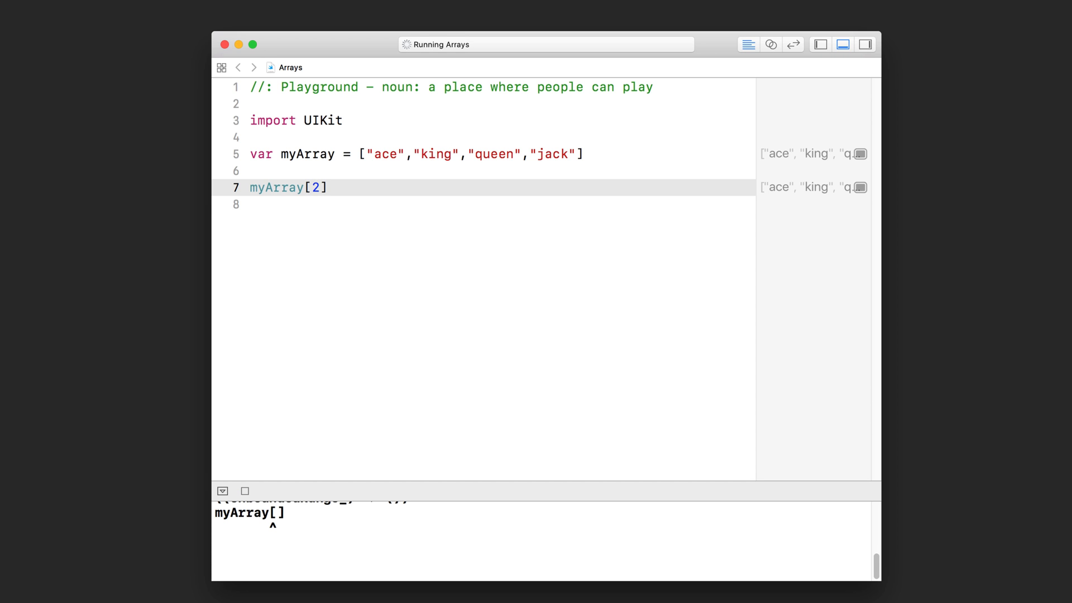
text(print()
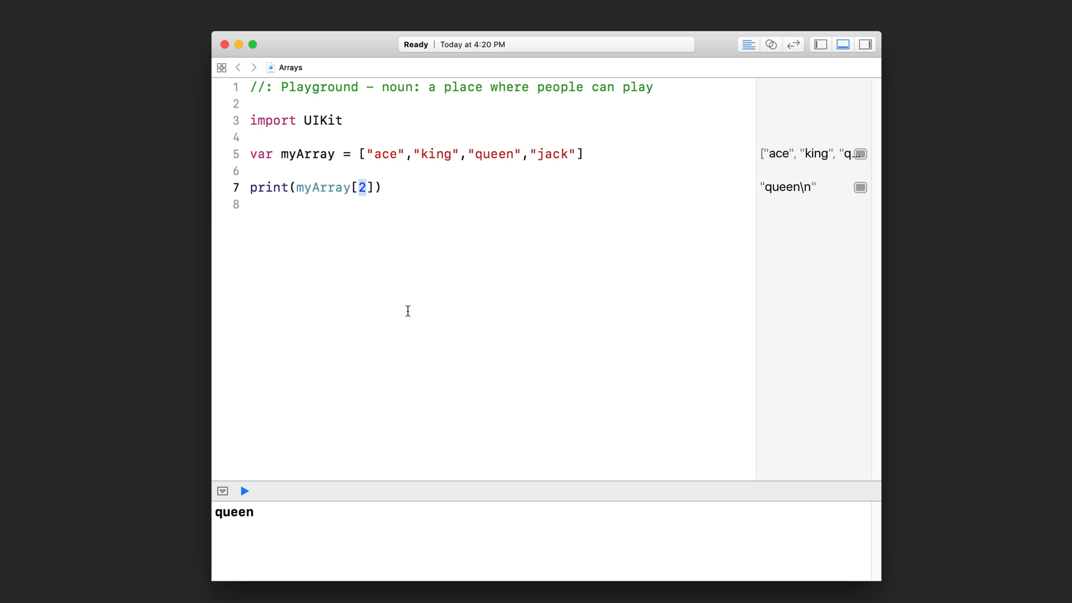
Step: Change the printed index to 0 and then to 4, triggering an index-out-of-range error
text(0)
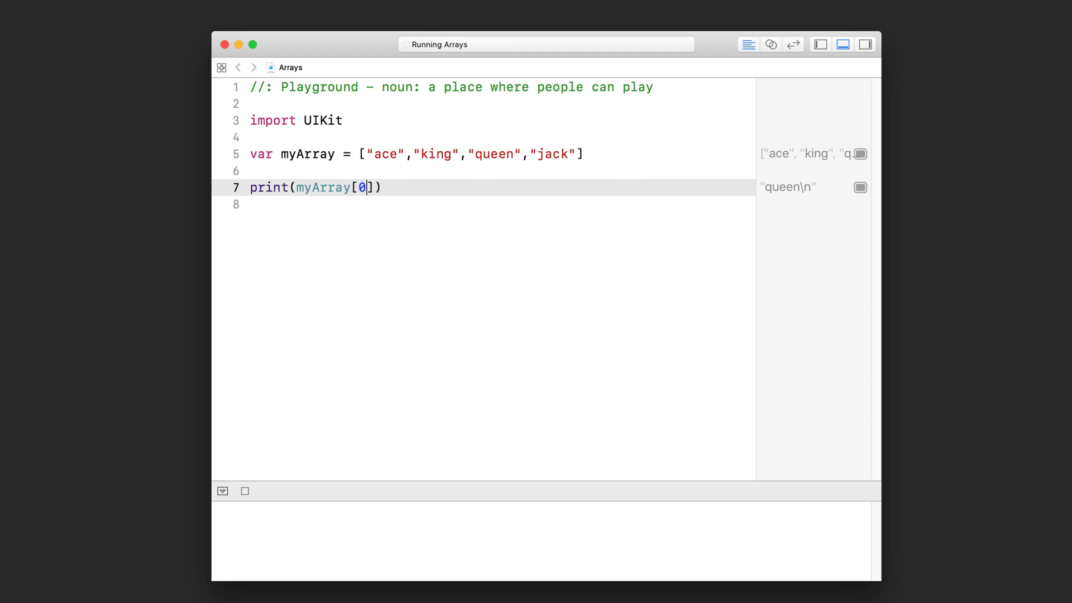
click(245, 491)
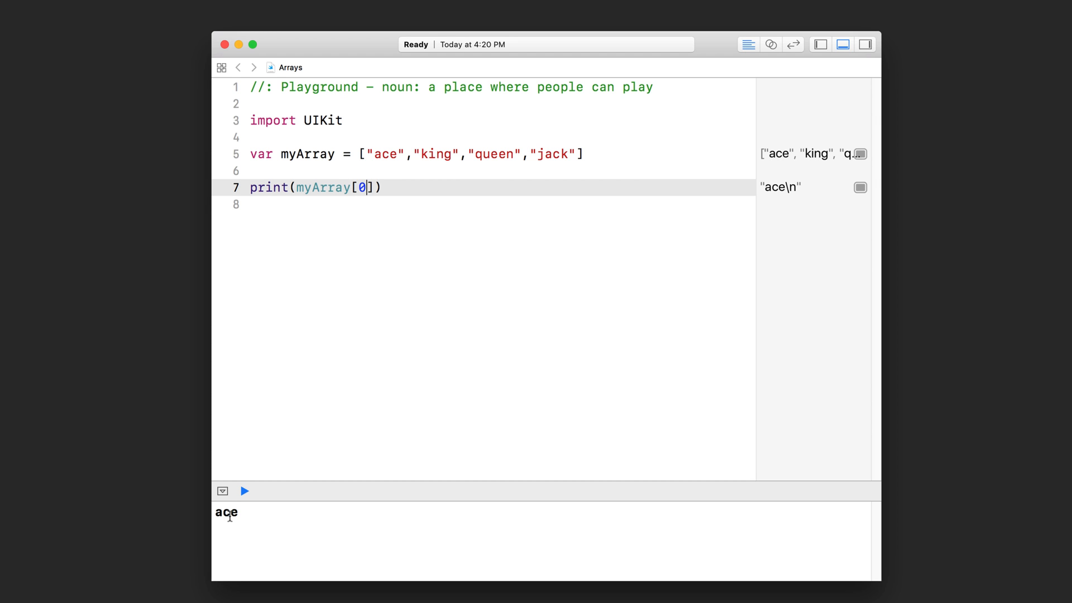
mouse_move(356, 170)
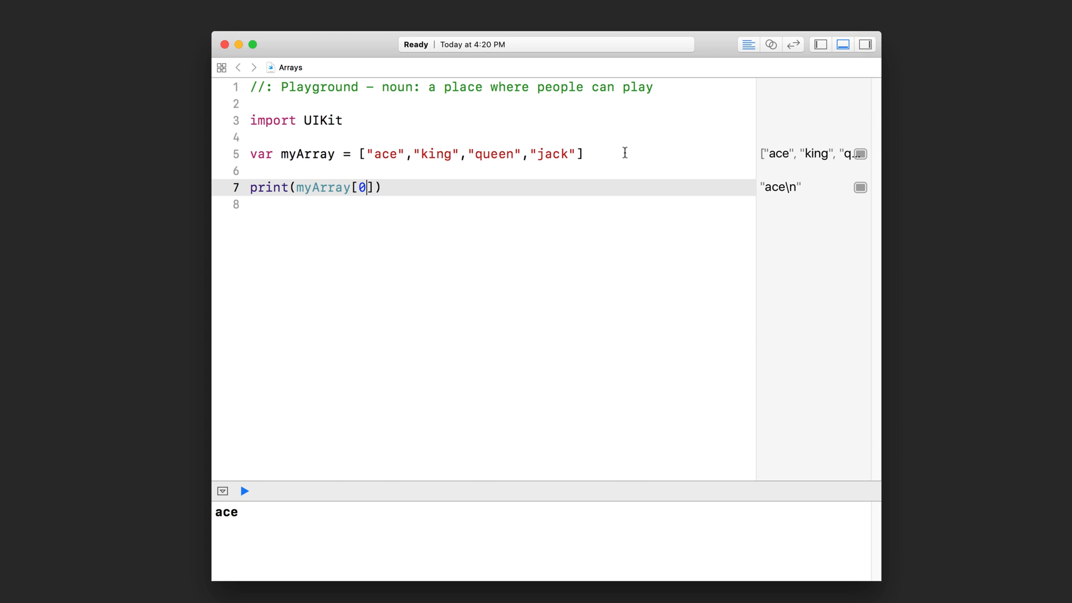
mouse_move(406, 201)
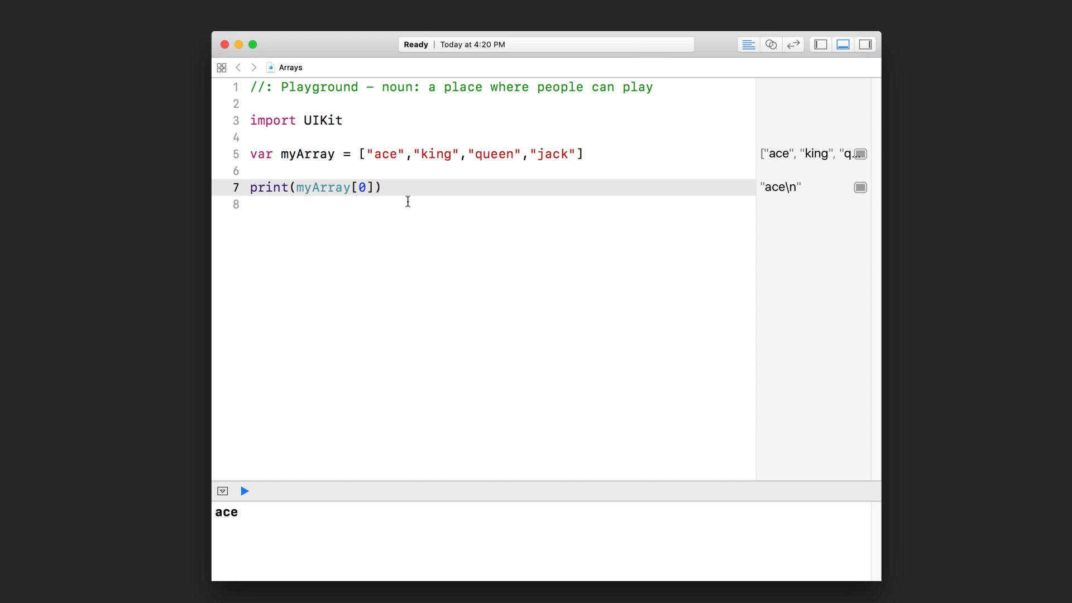
text(4)
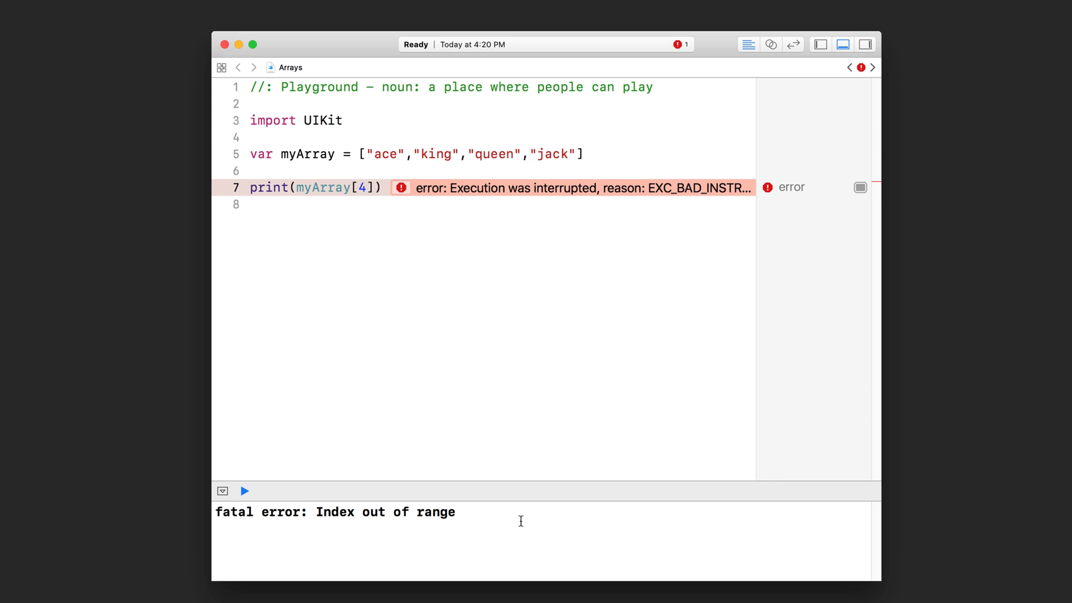
Step: Restore line 7 to print(myArray[0]) so the console shows ace again
double_click(440, 511)
text(0)
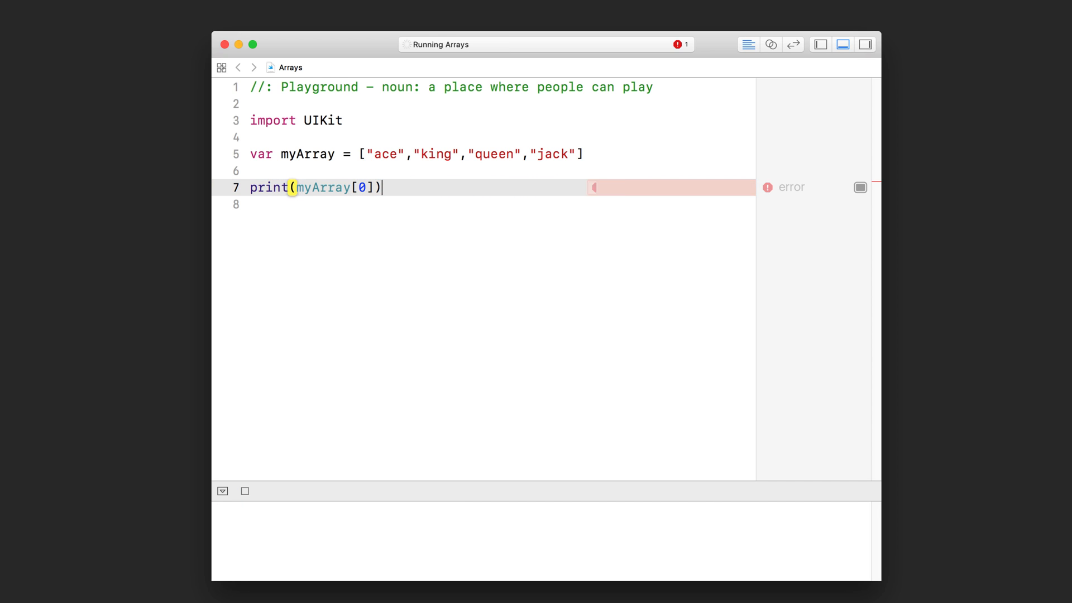
click(244, 491)
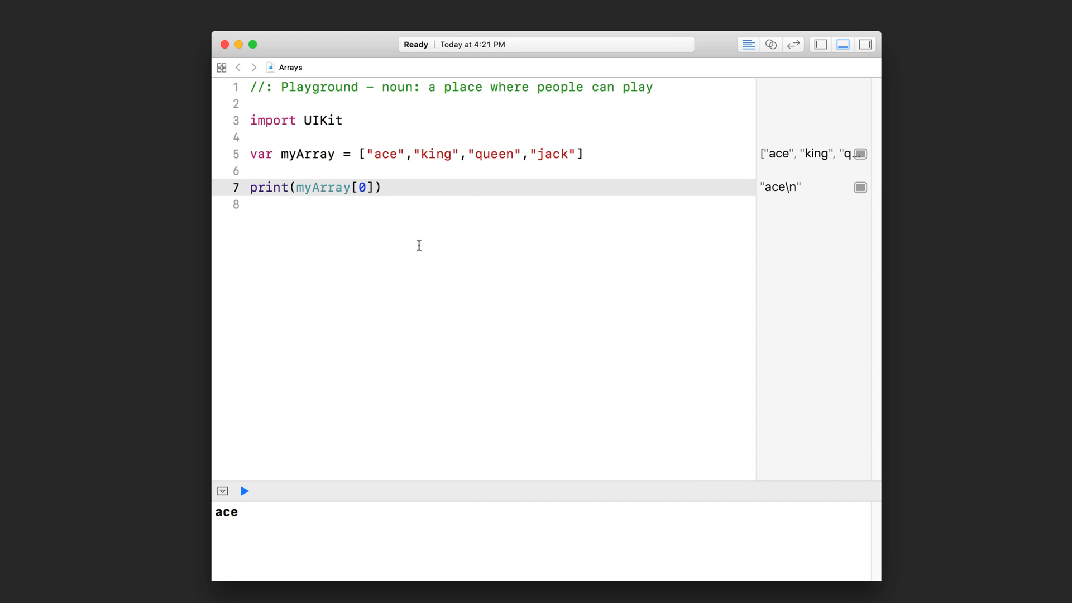
mouse_move(392, 144)
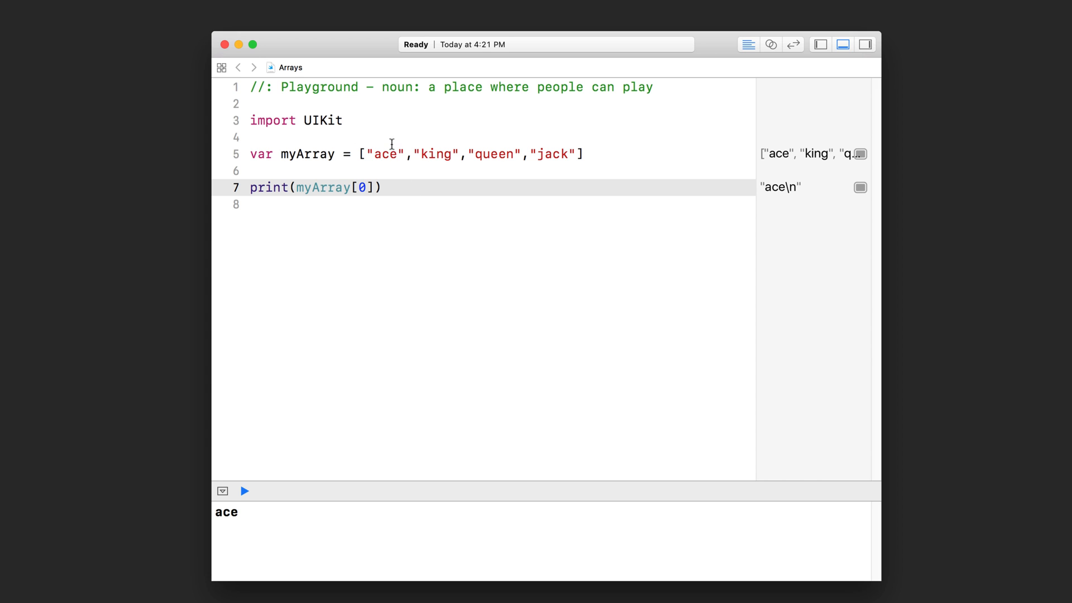
click(403, 154)
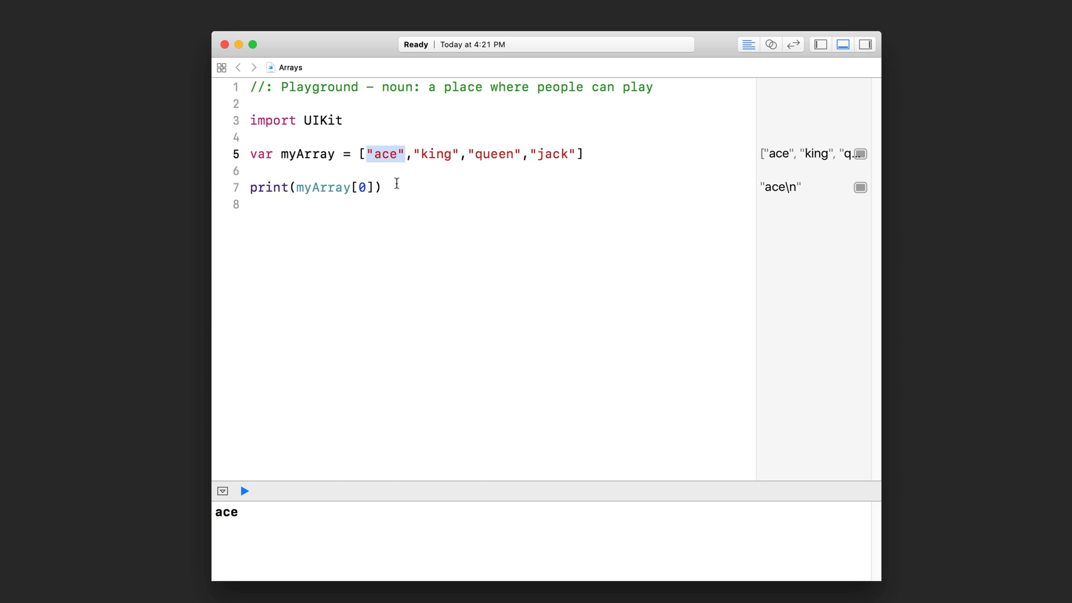
mouse_move(393, 223)
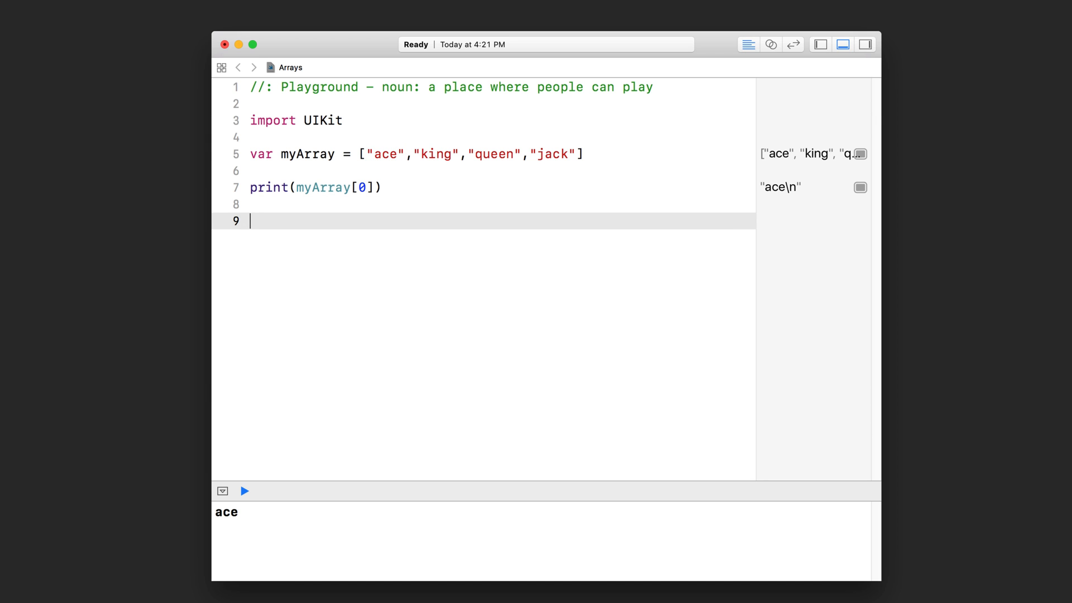
Step: Reassign myArray[0] = "ten" on line 9 and print myArray[0] again below it
text(myArray[)
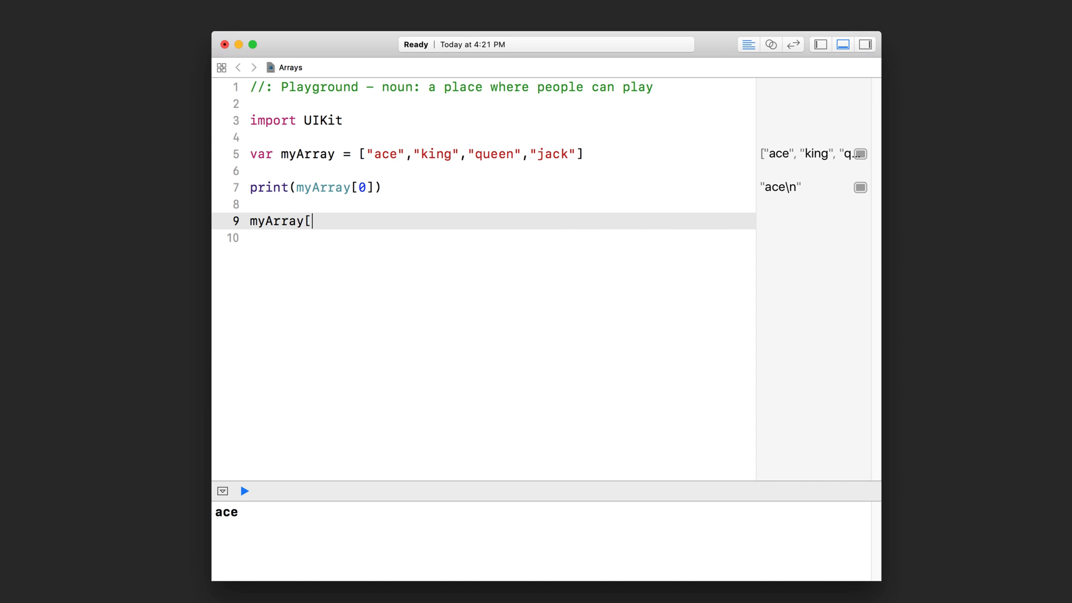
text(0])
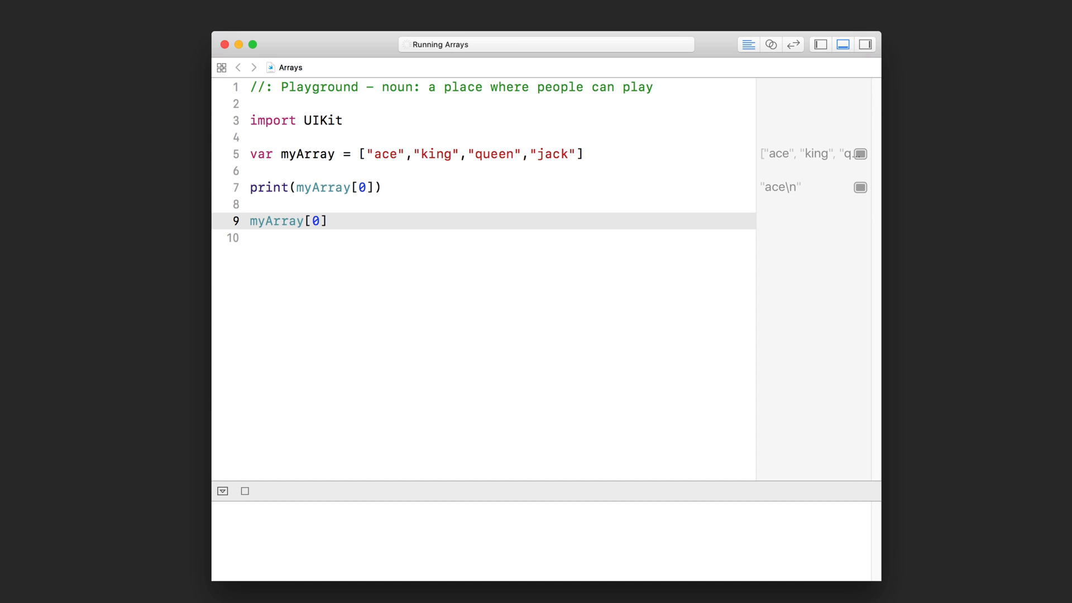
text(=)
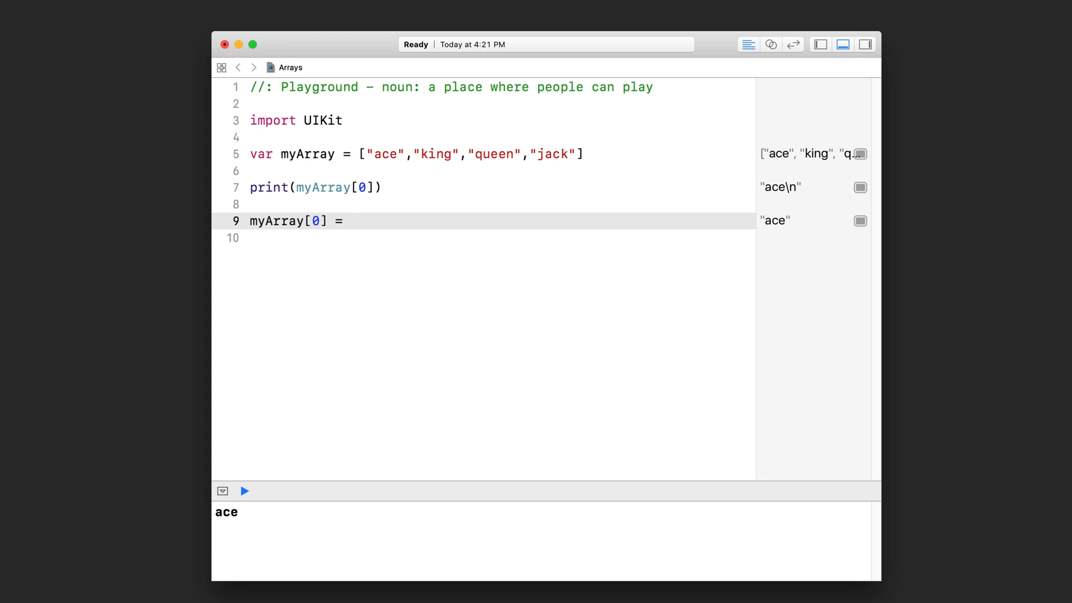
text("")
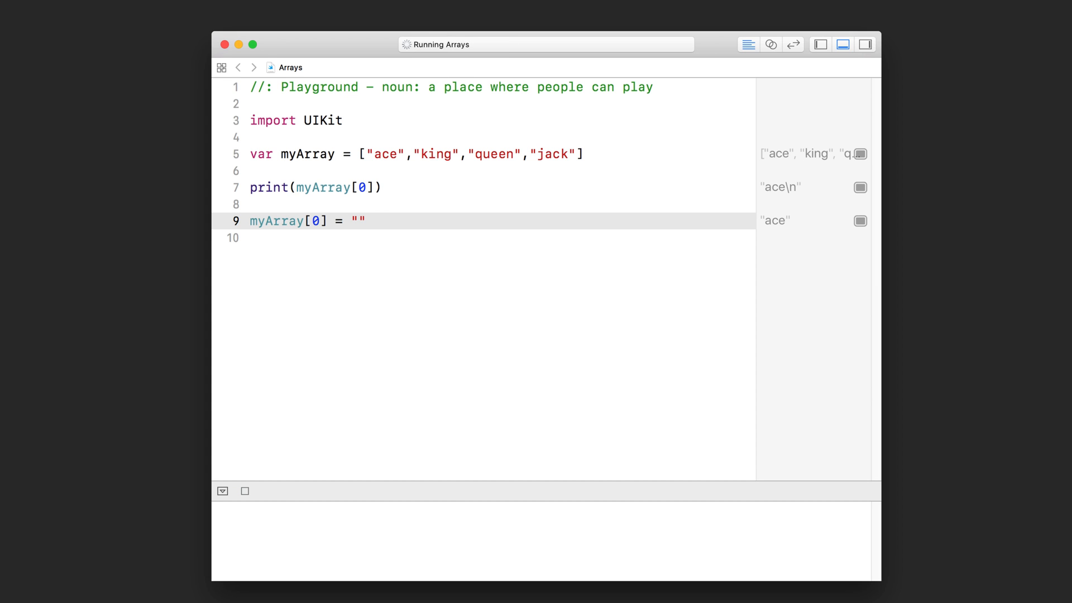
text(ten)
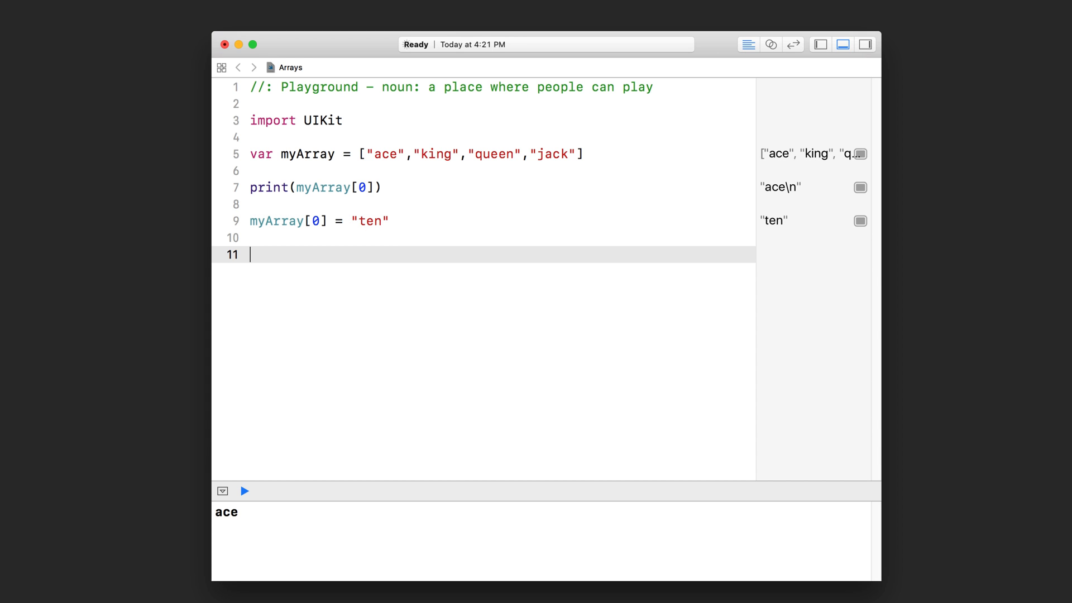
text(print(myArray[0)
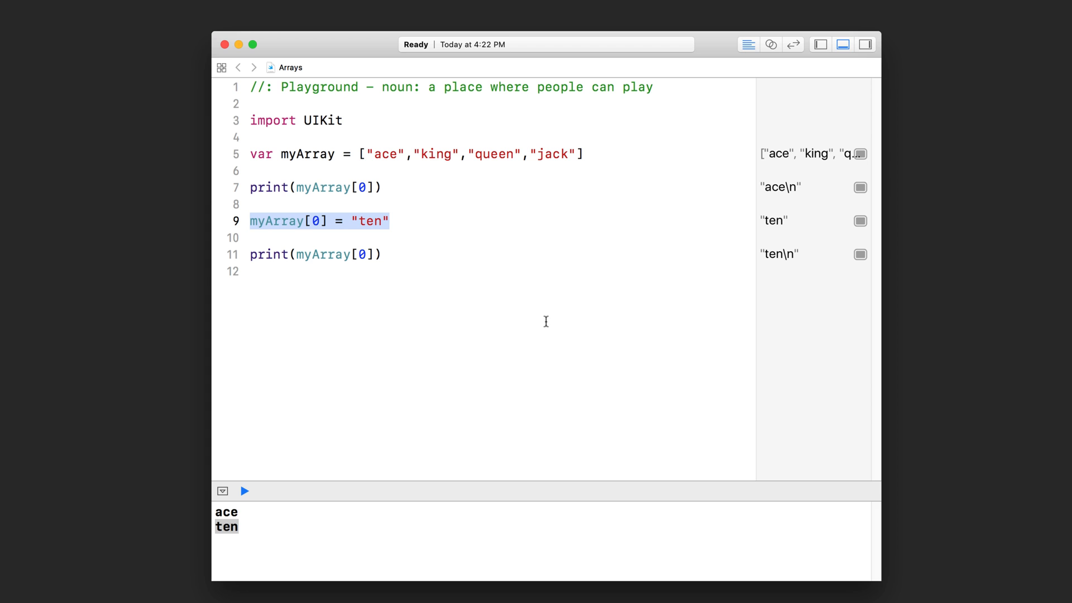
Step: Append "nine" to myArray using the append(newElement:) autocomplete
text(m)
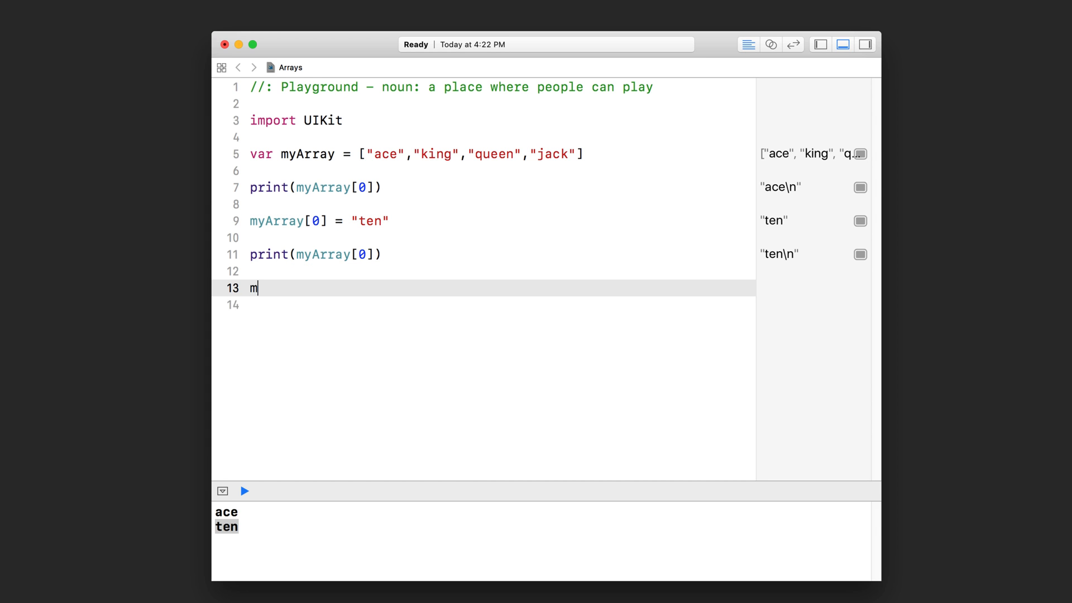
text(yArray)
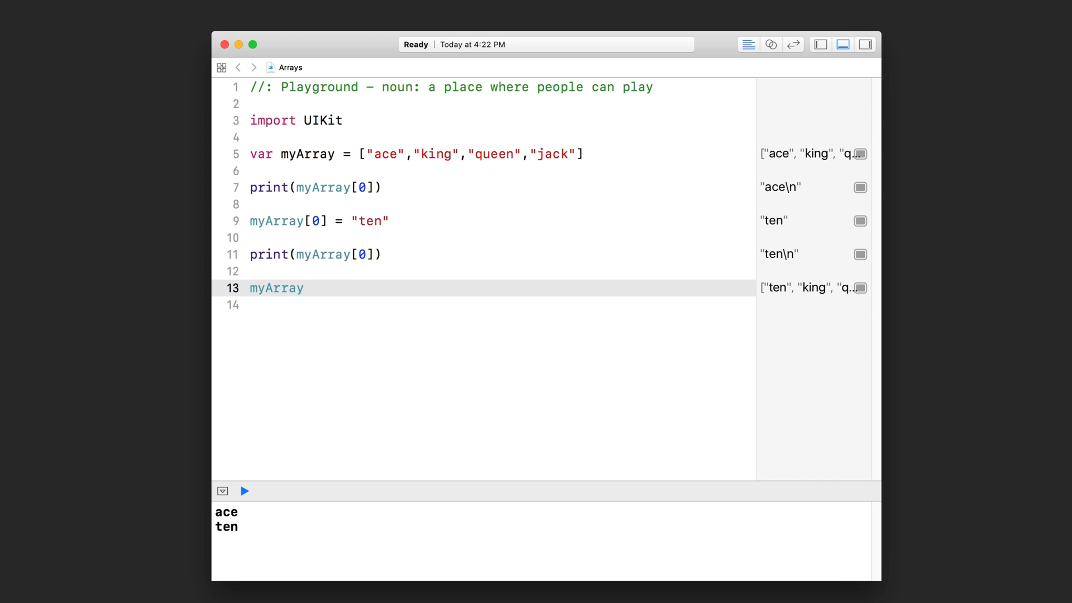
click(304, 288)
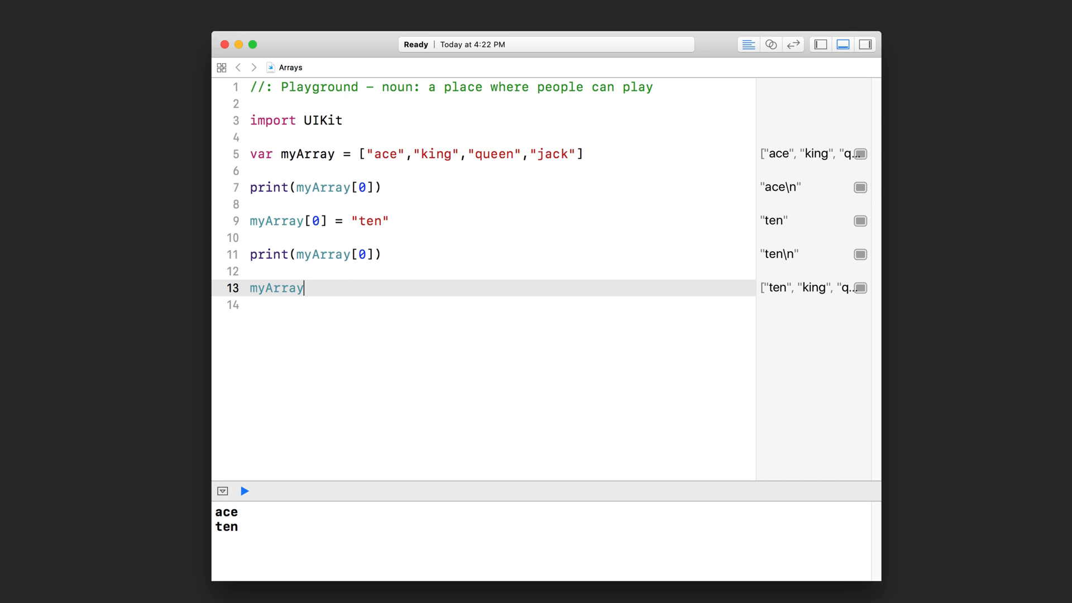
text(.)
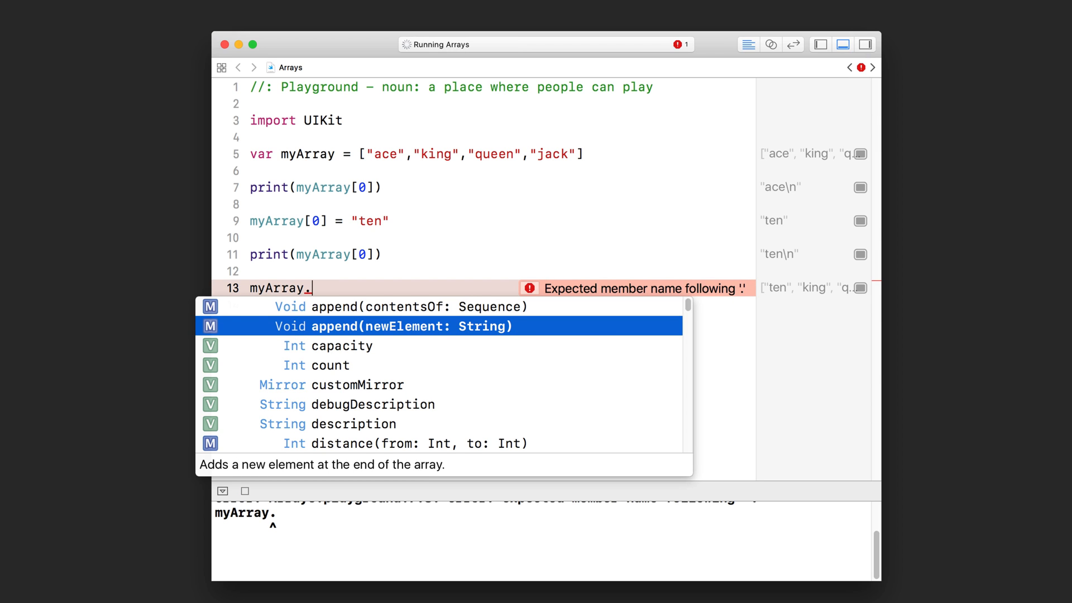
mouse_move(399, 311)
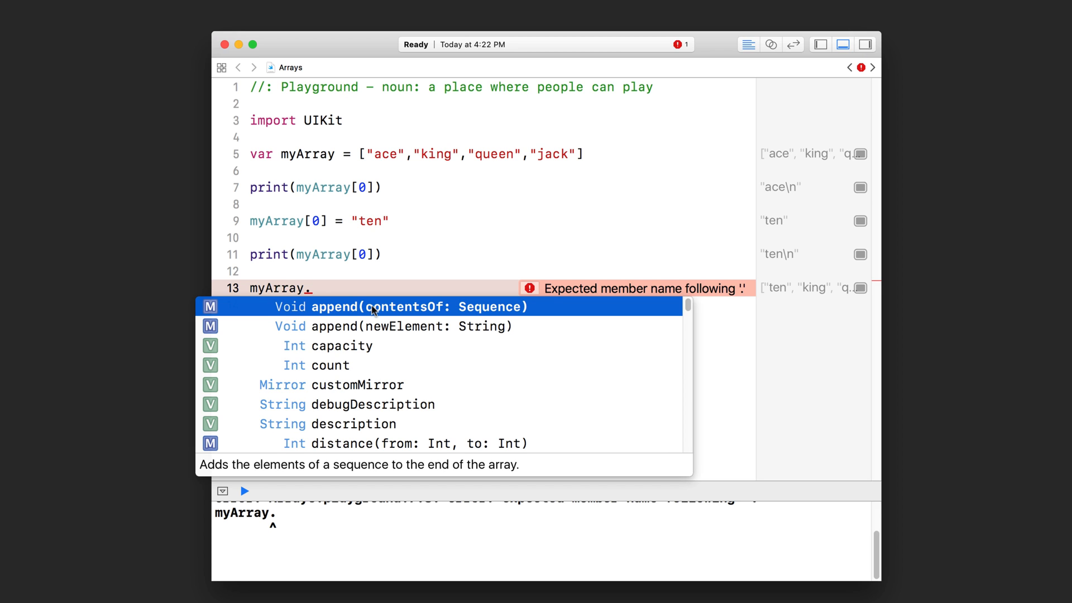
mouse_move(383, 326)
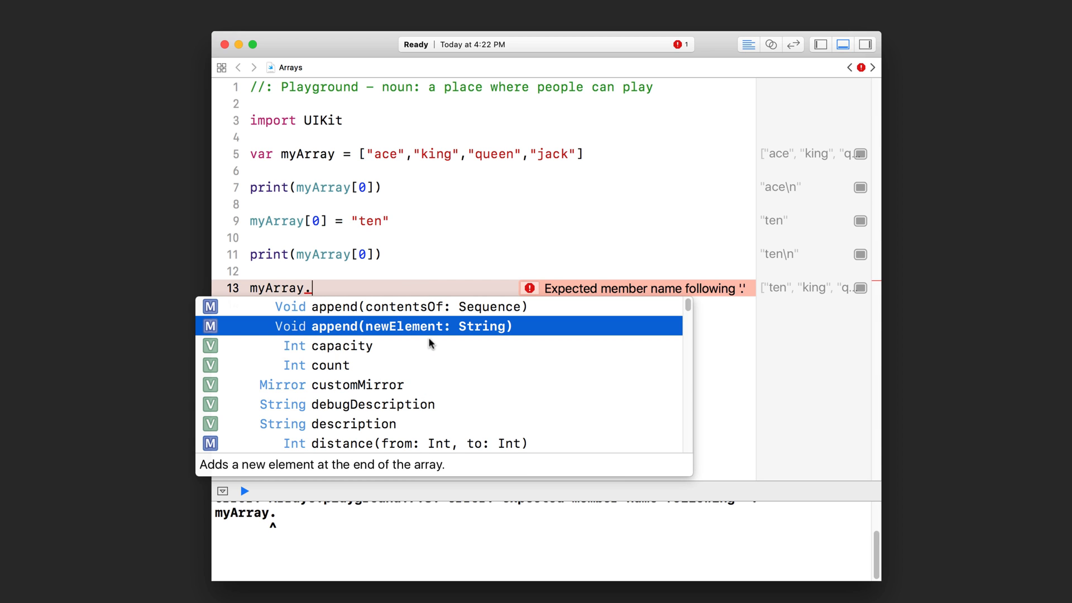
mouse_move(416, 332)
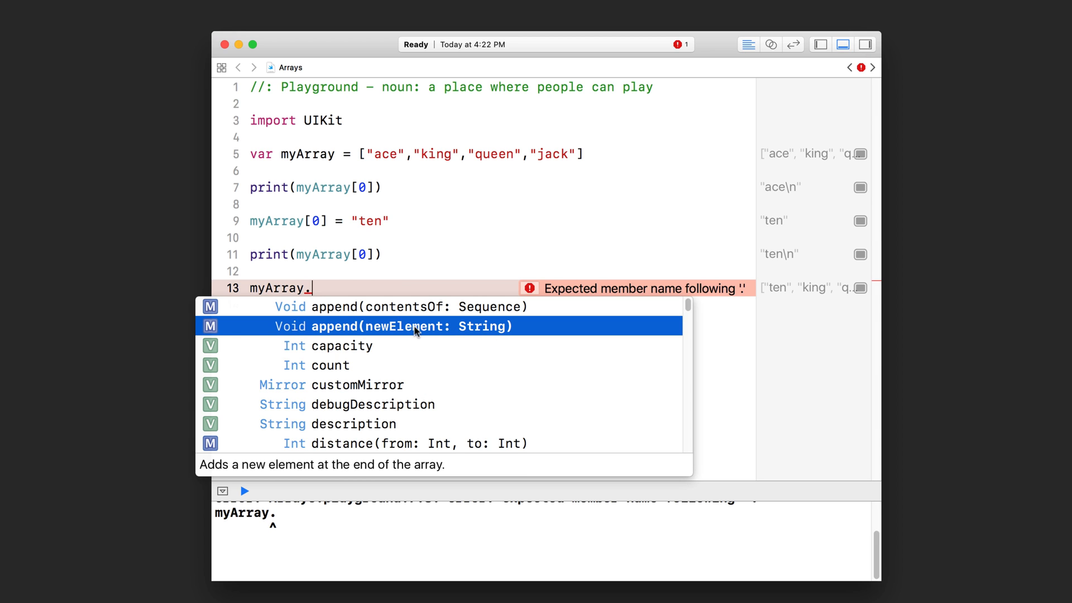
click(392, 324)
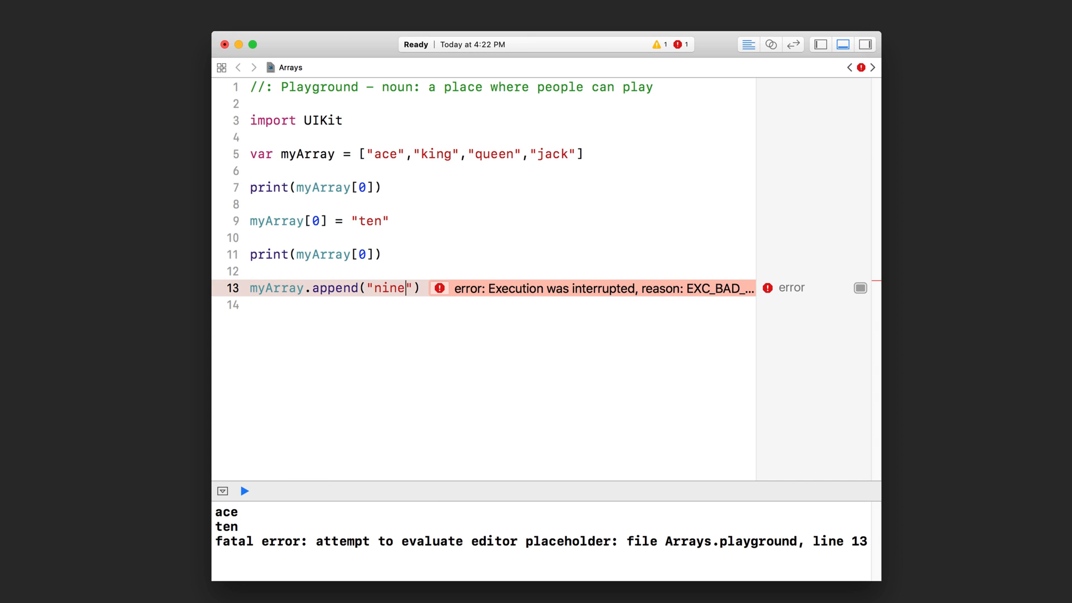
click(244, 491)
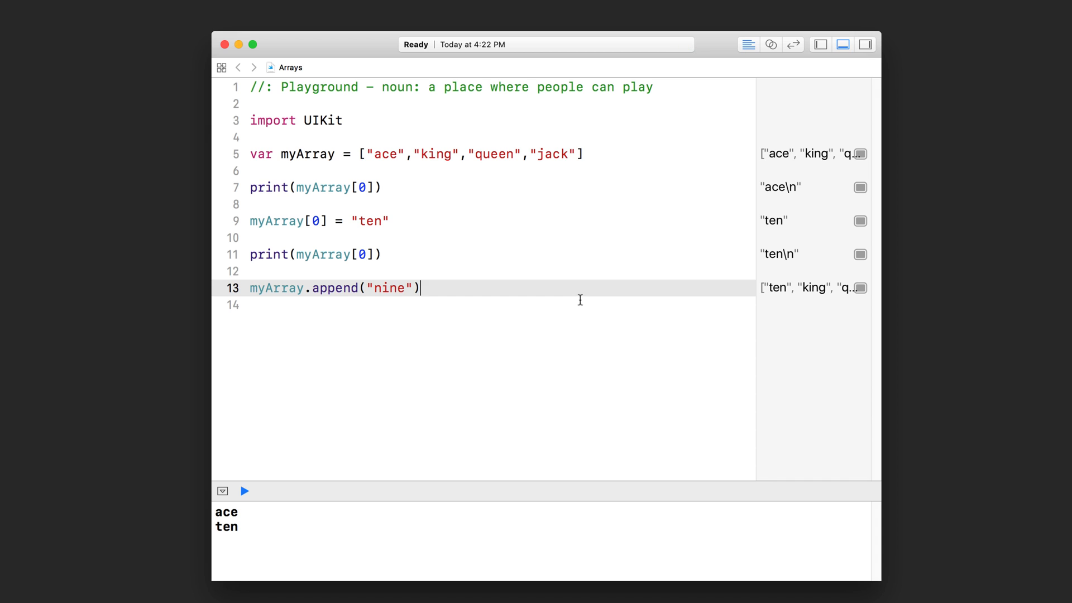
mouse_move(574, 320)
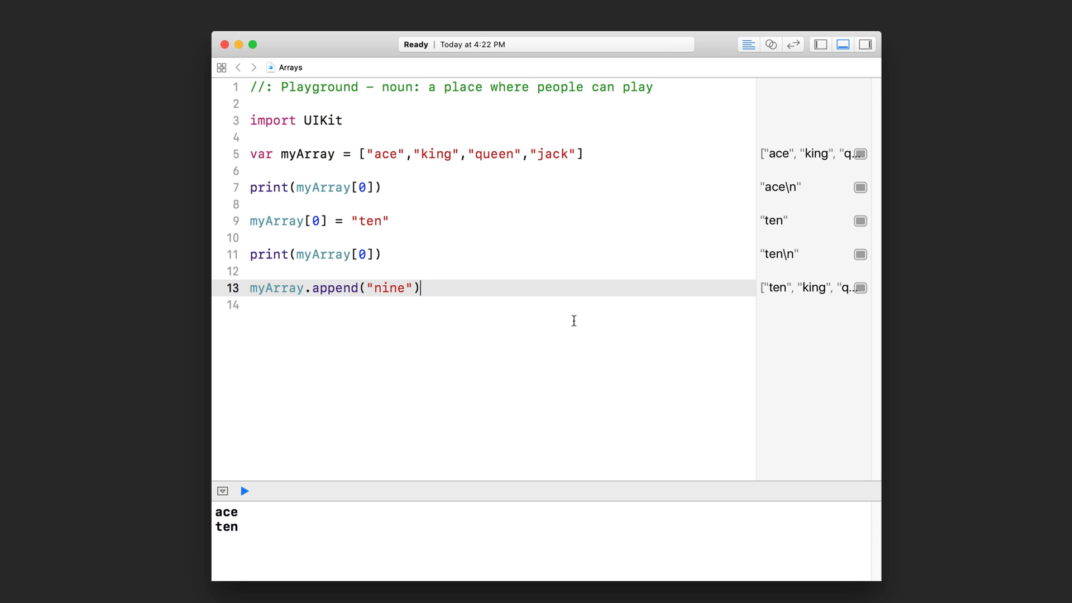
Step: Print myArray[4] so nine appears in the console output
key(return)
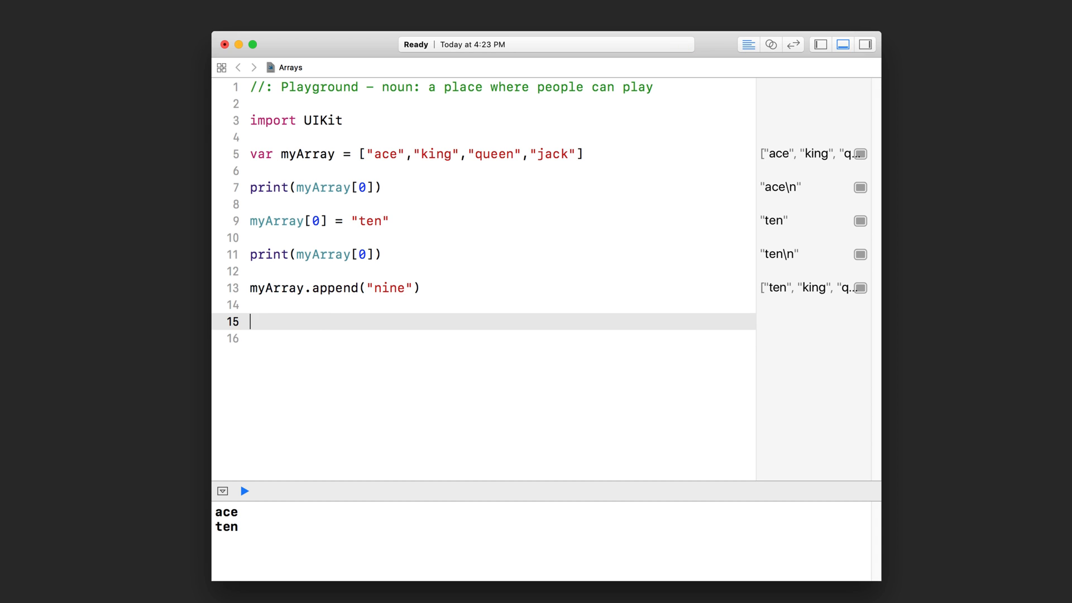
text(print(myArray[)
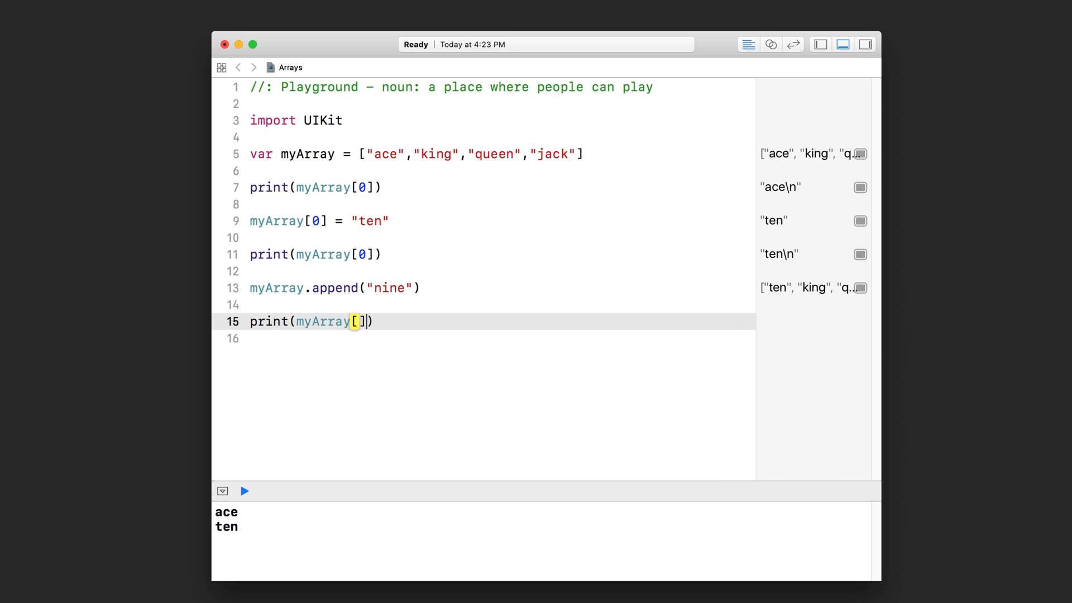
text(4)
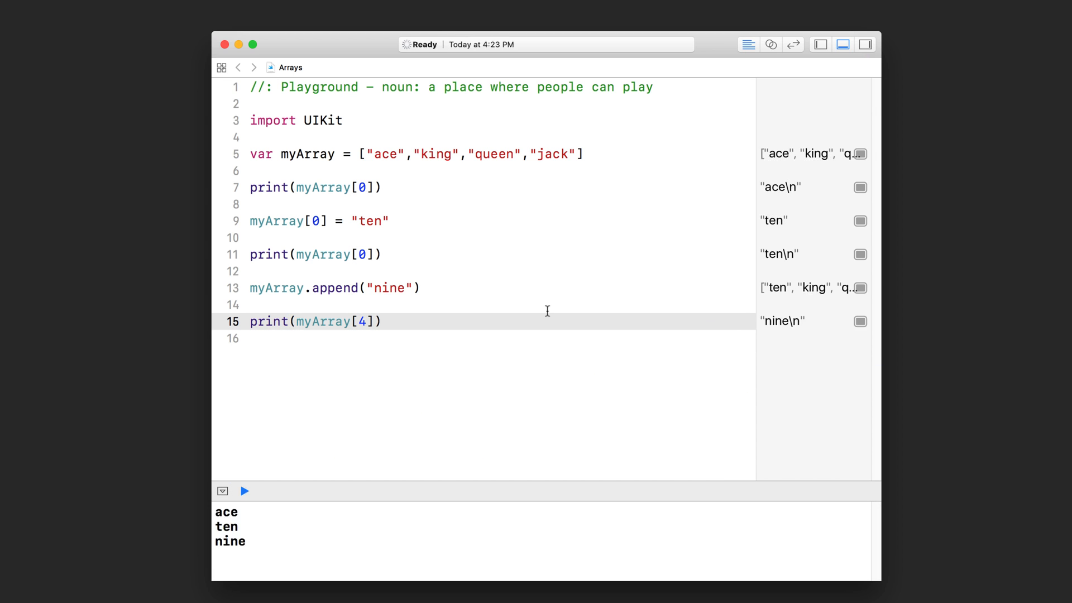
double_click(230, 540)
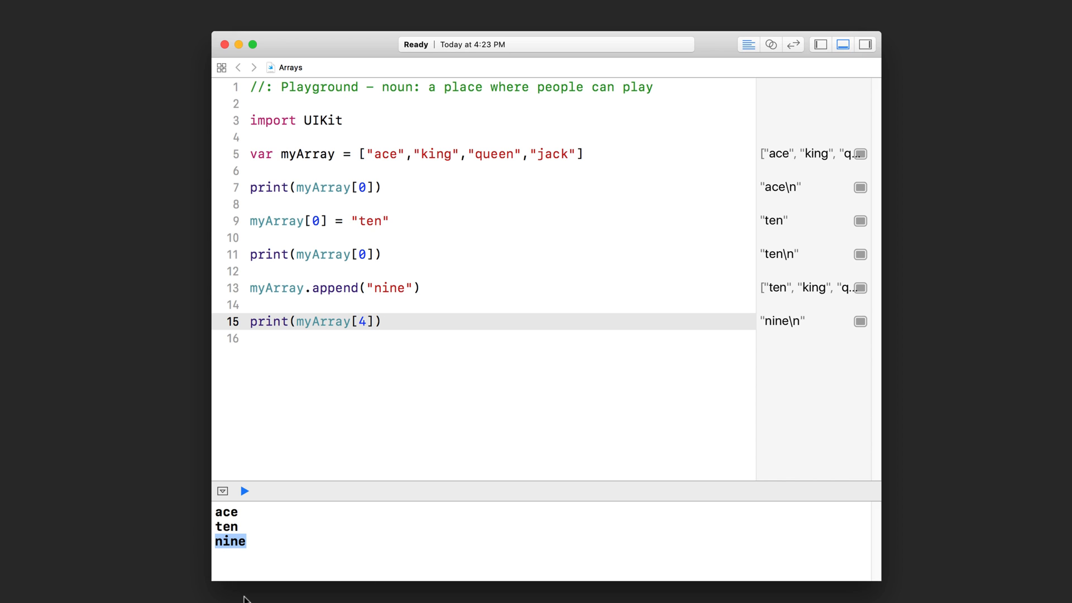
mouse_move(252, 592)
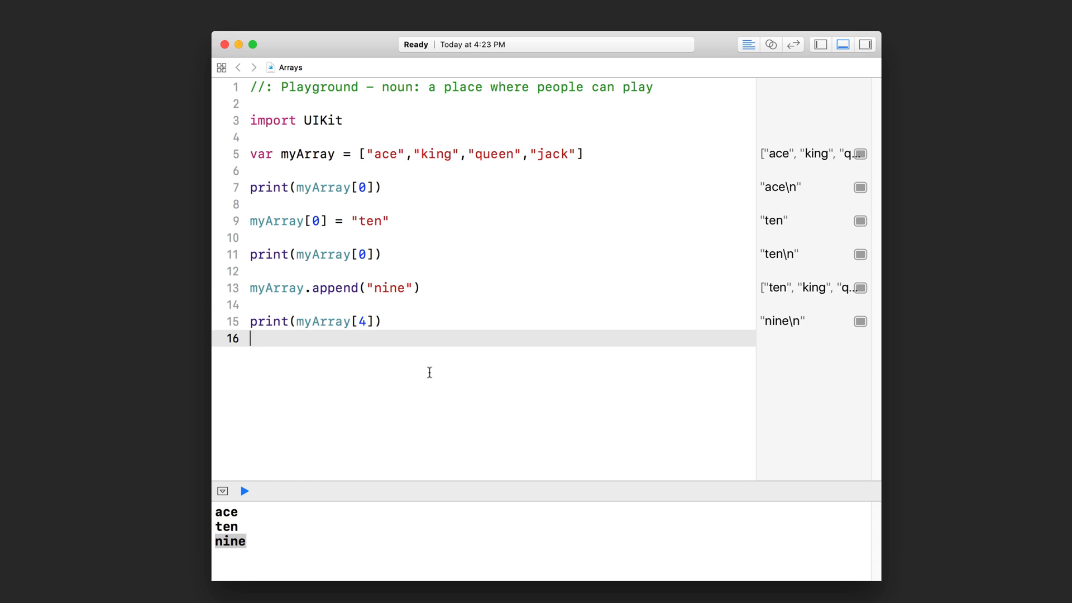
Step: Print myArray.count on line 17 so the console shows 5
text(myArray.count))
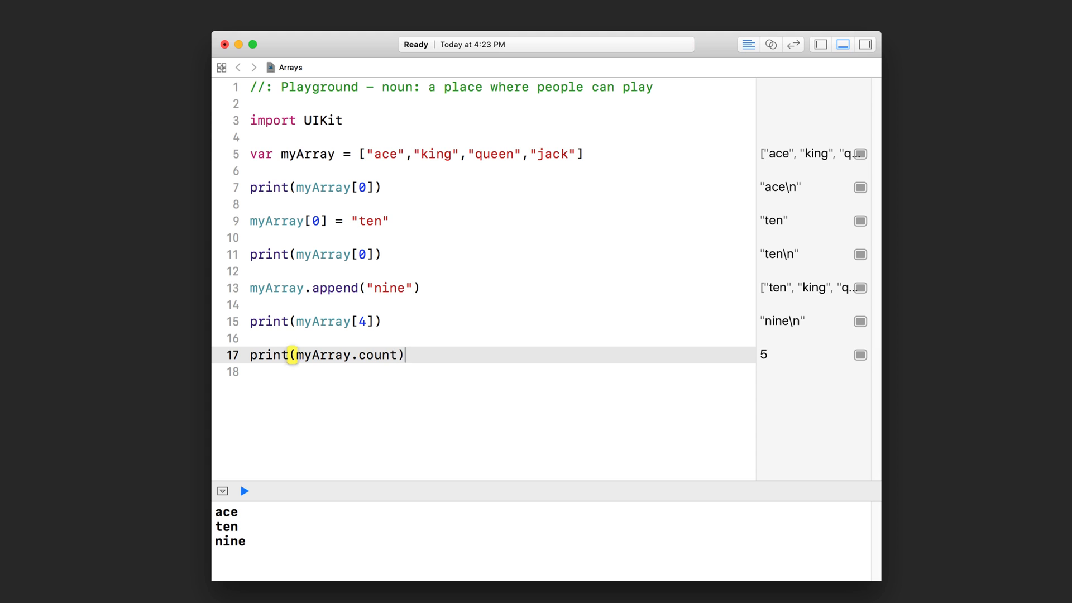
click(244, 491)
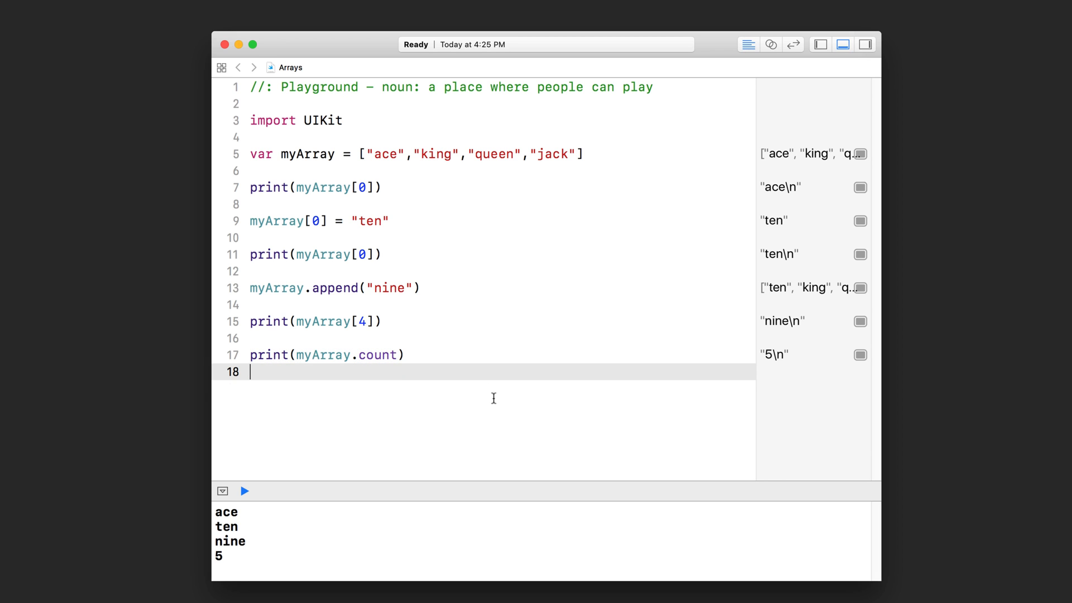
text(var)
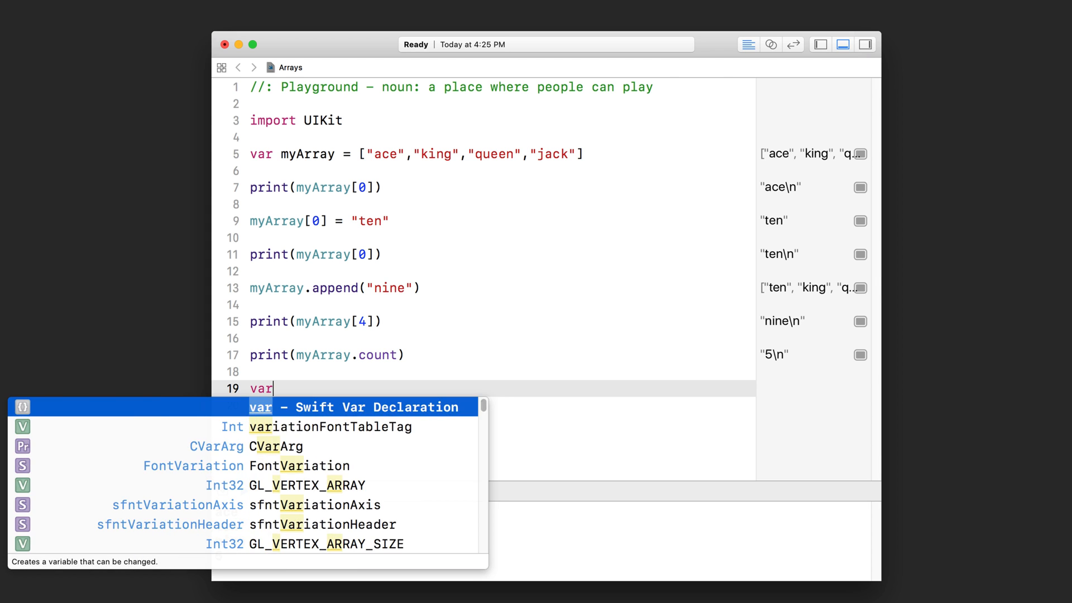
text(a)
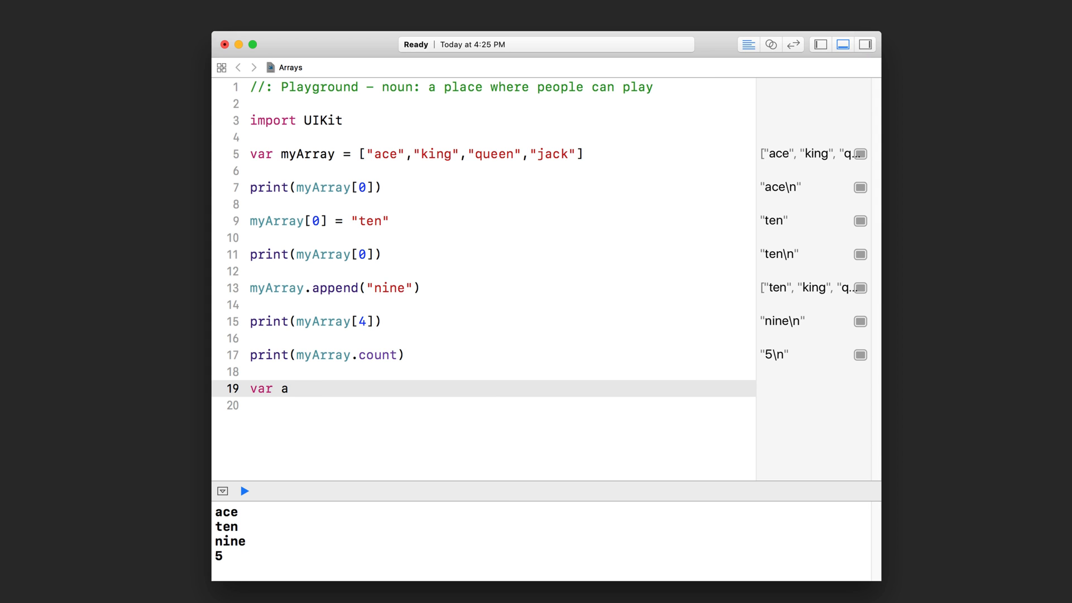
text(= 10)
click(503, 405)
text(a = ")
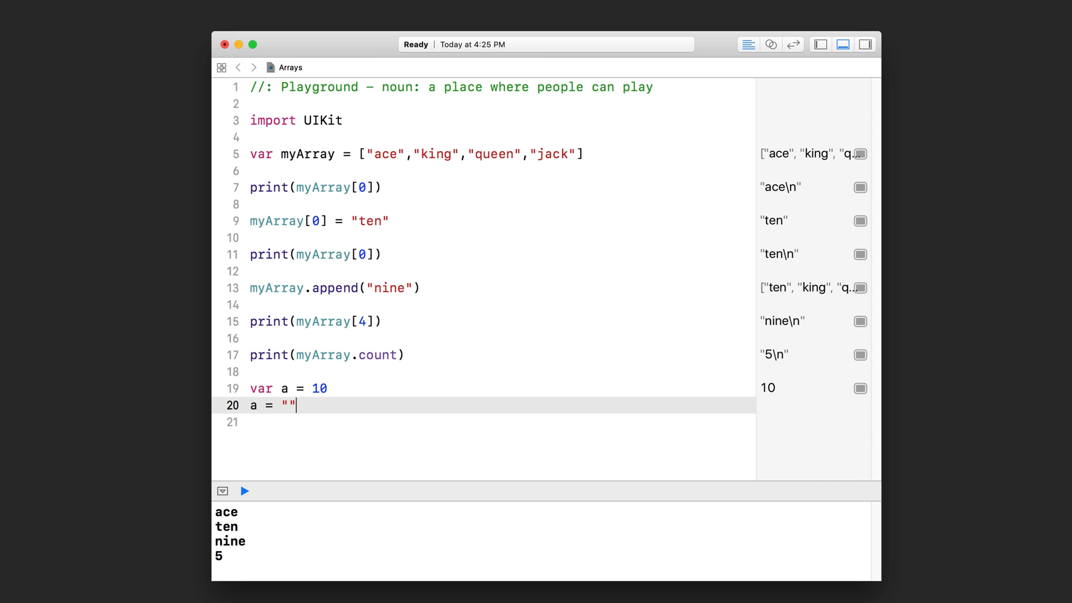
text(test)
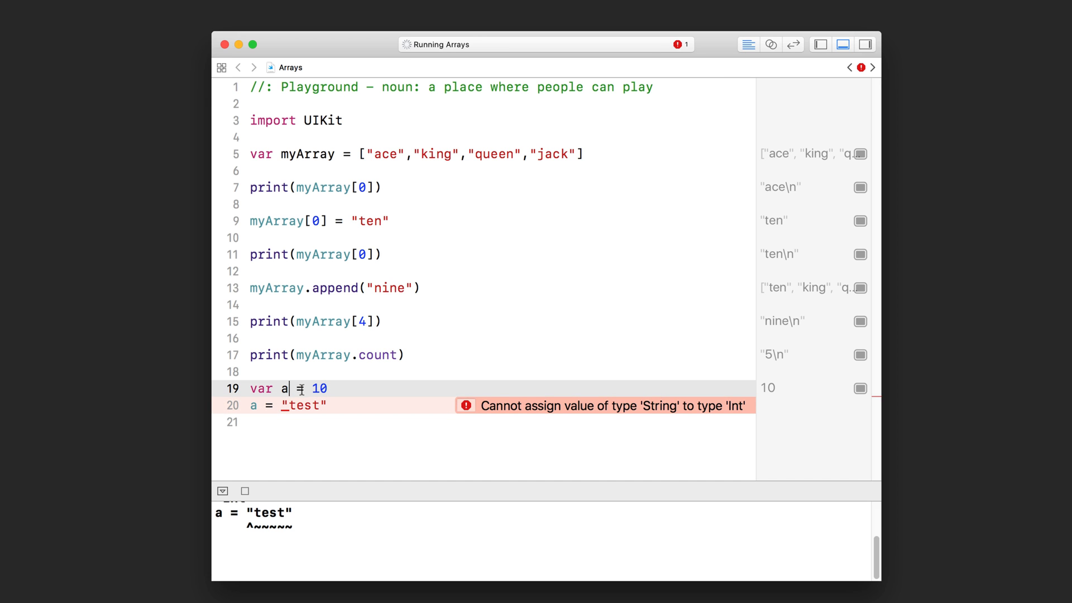
text(:I)
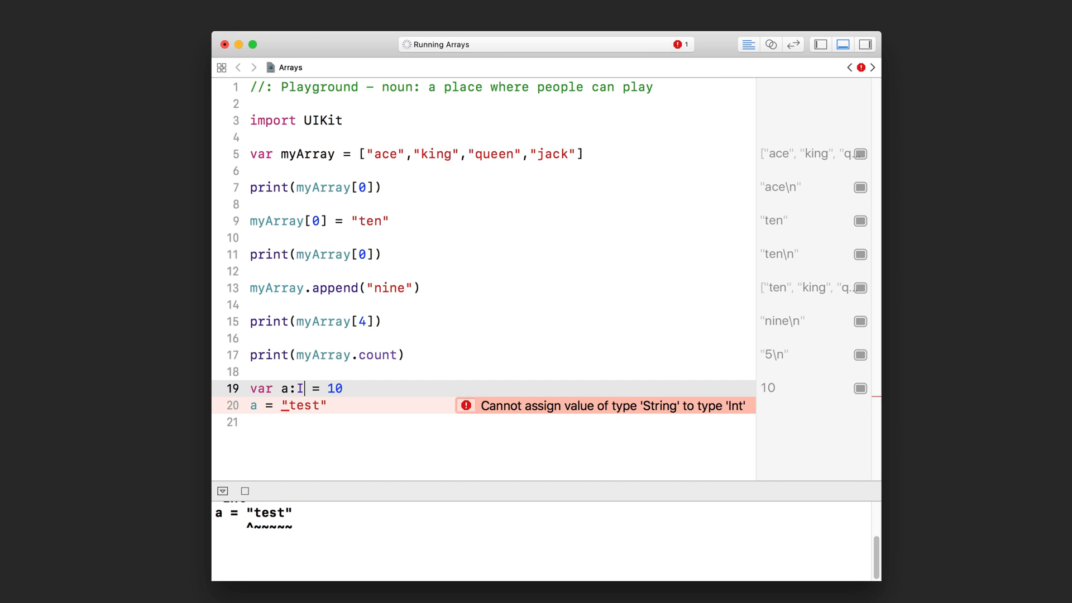
text(nt)
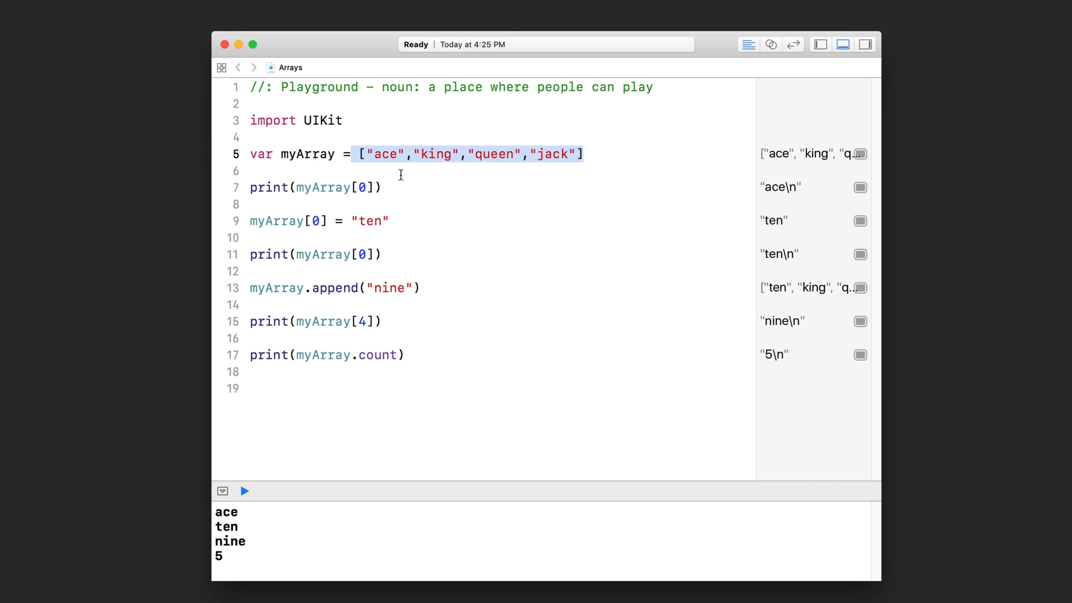
mouse_move(598, 159)
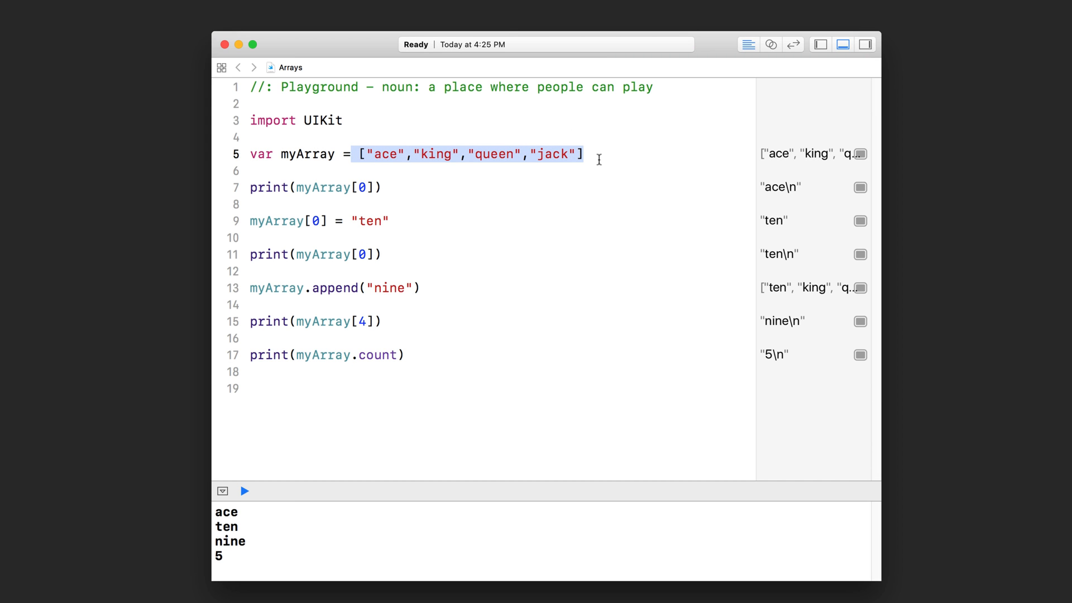
mouse_move(547, 160)
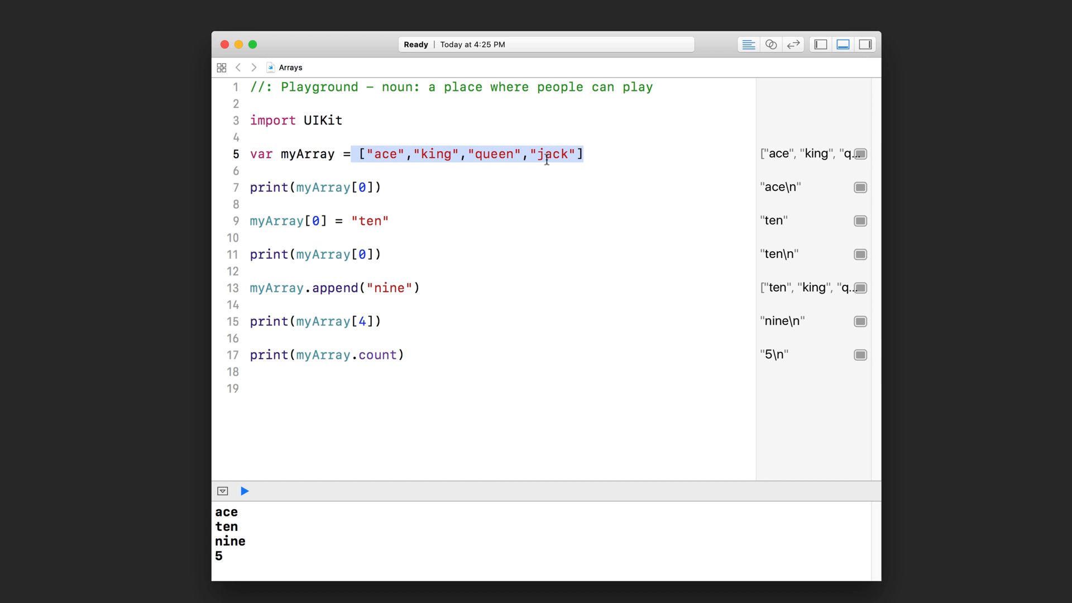
Step: Write myArray.append(1) on line 19, producing an Int-to-String conversion error
click(420, 389)
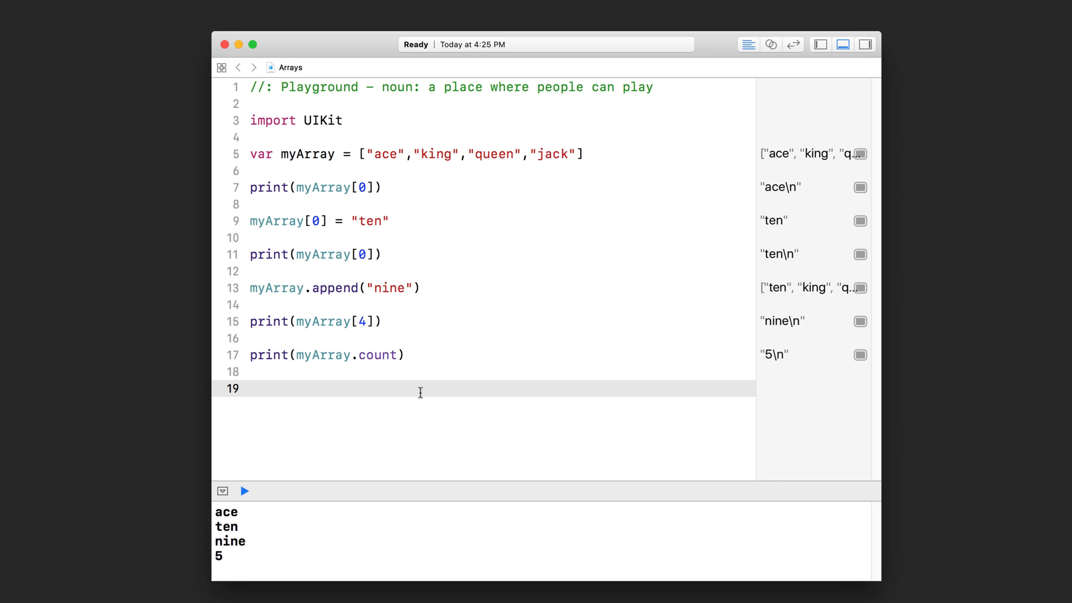
text(myArray.append(1)
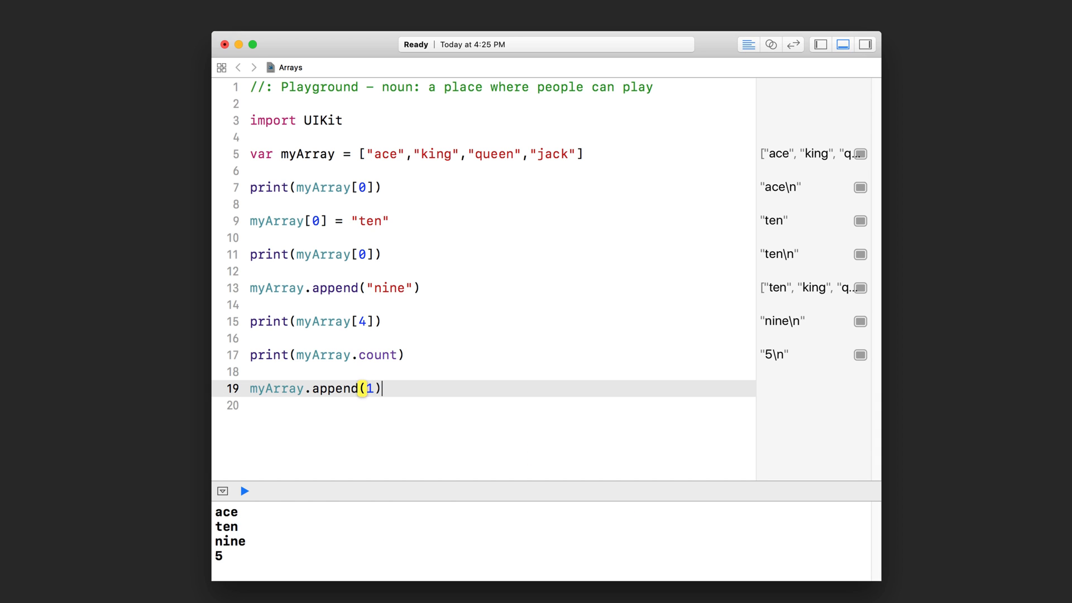
click(245, 491)
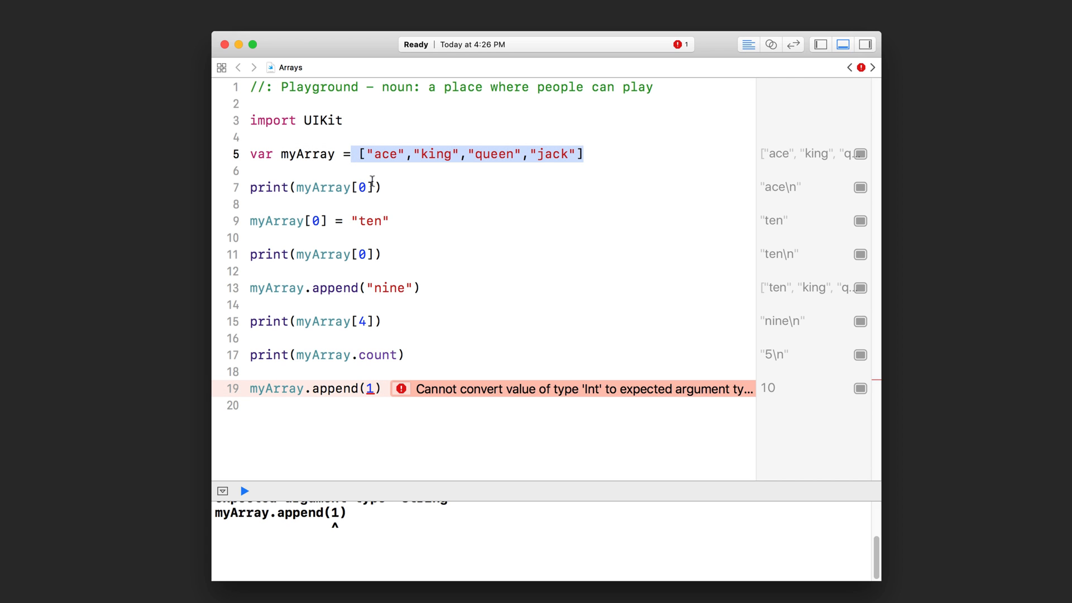
mouse_move(409, 154)
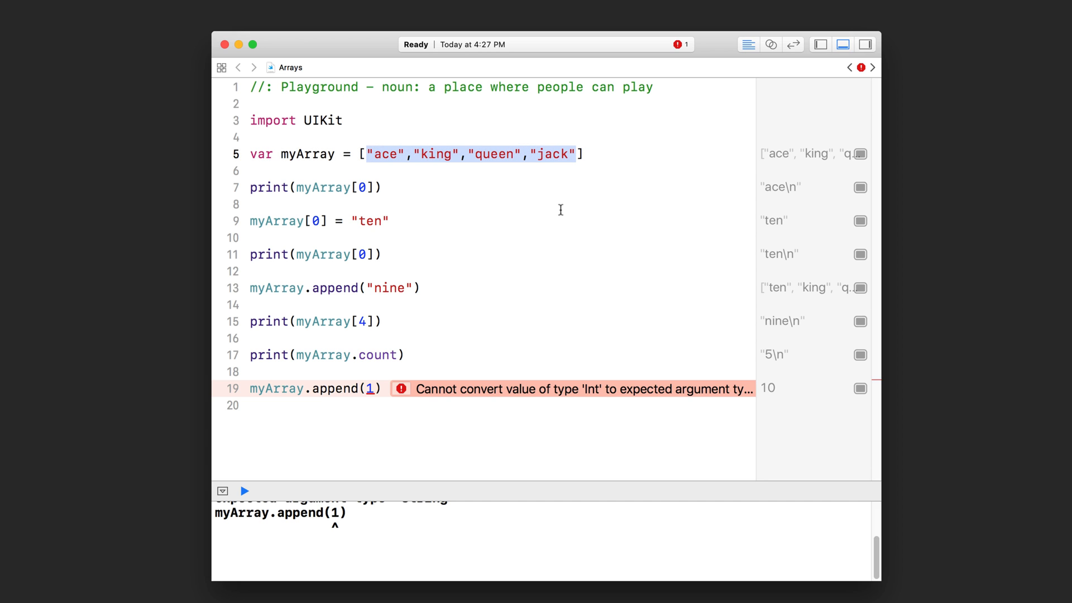
mouse_move(401, 399)
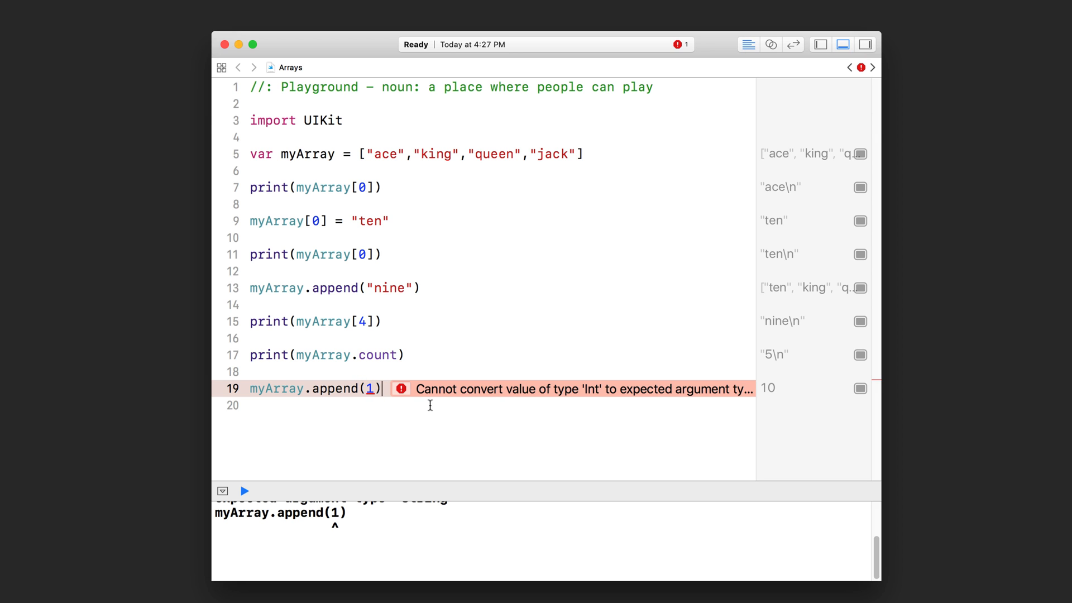
Step: Replace line 19 with var secondArray = [], still flagged as an error
text(var)
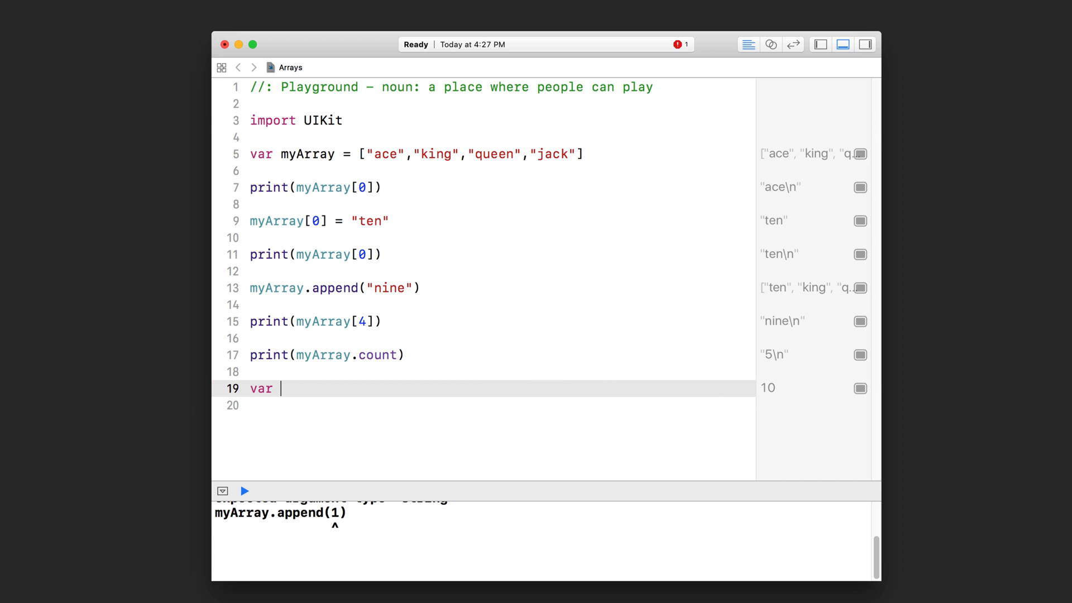
text(secondArra)
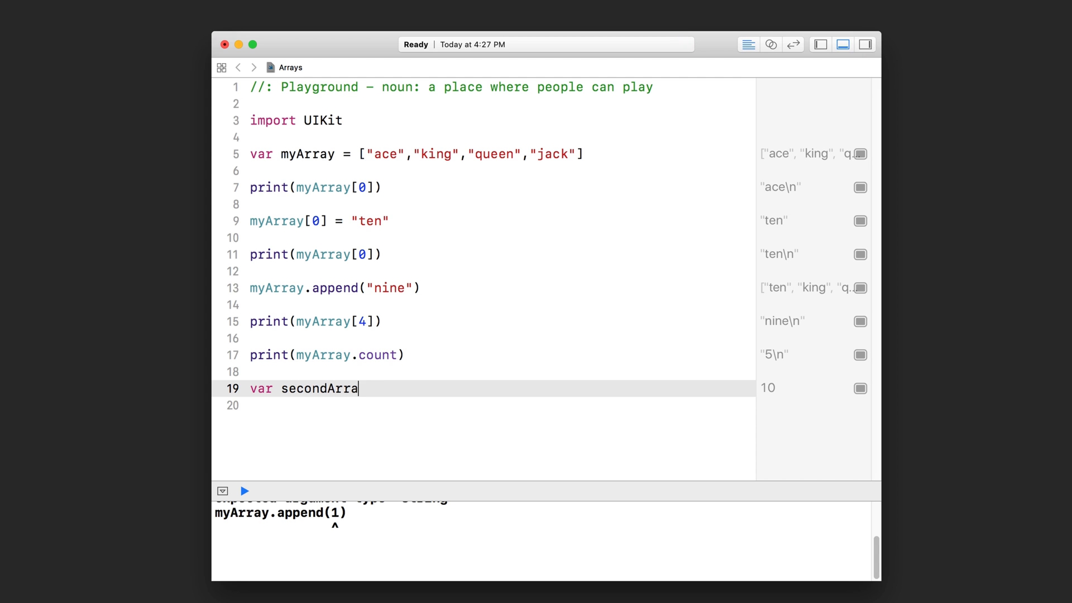
text(y =)
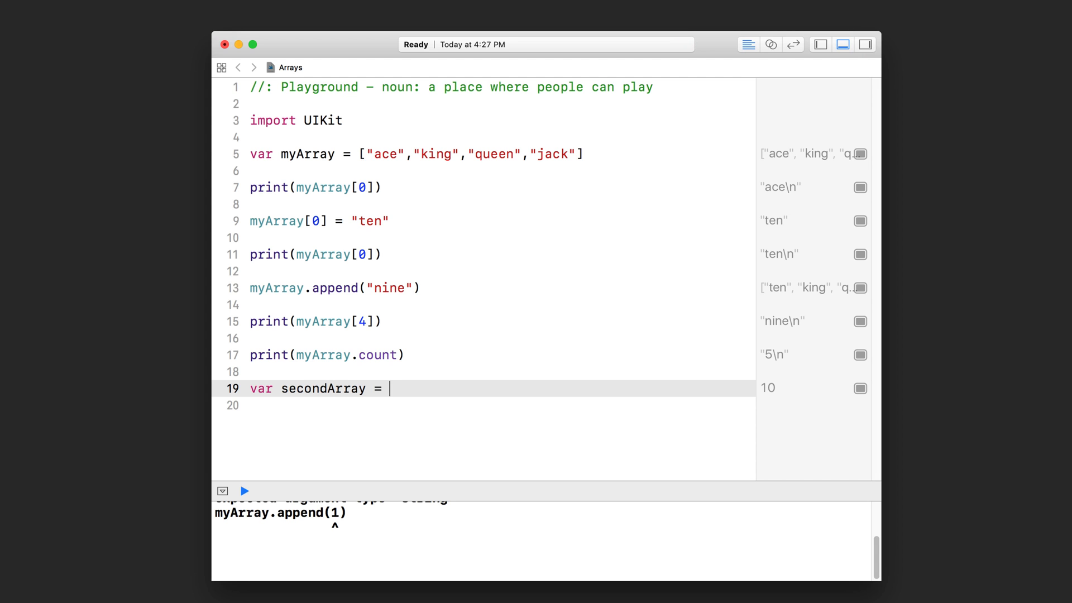
click(244, 492)
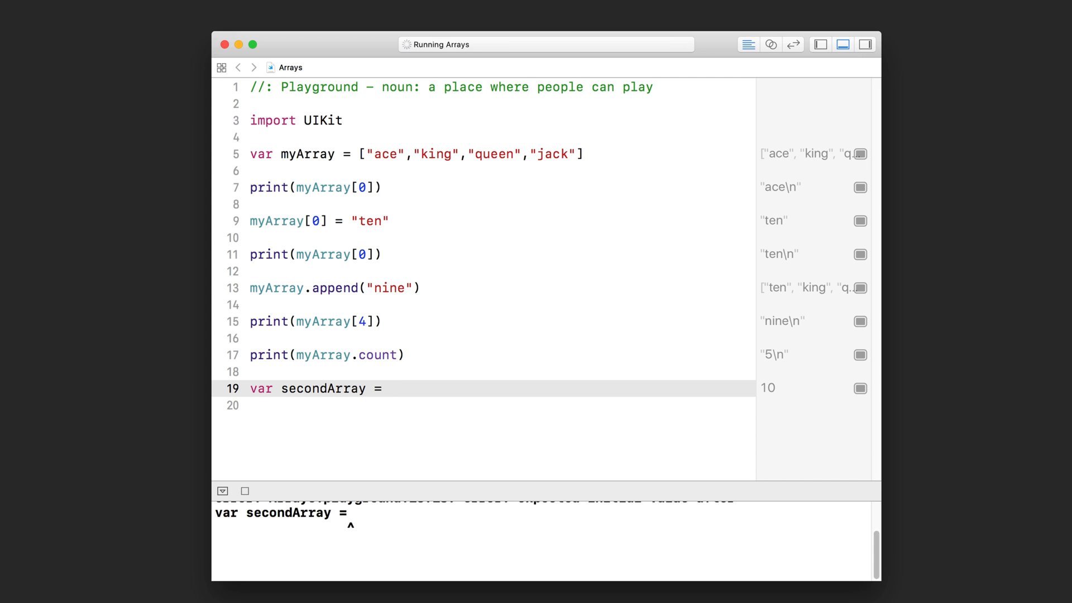
text([])
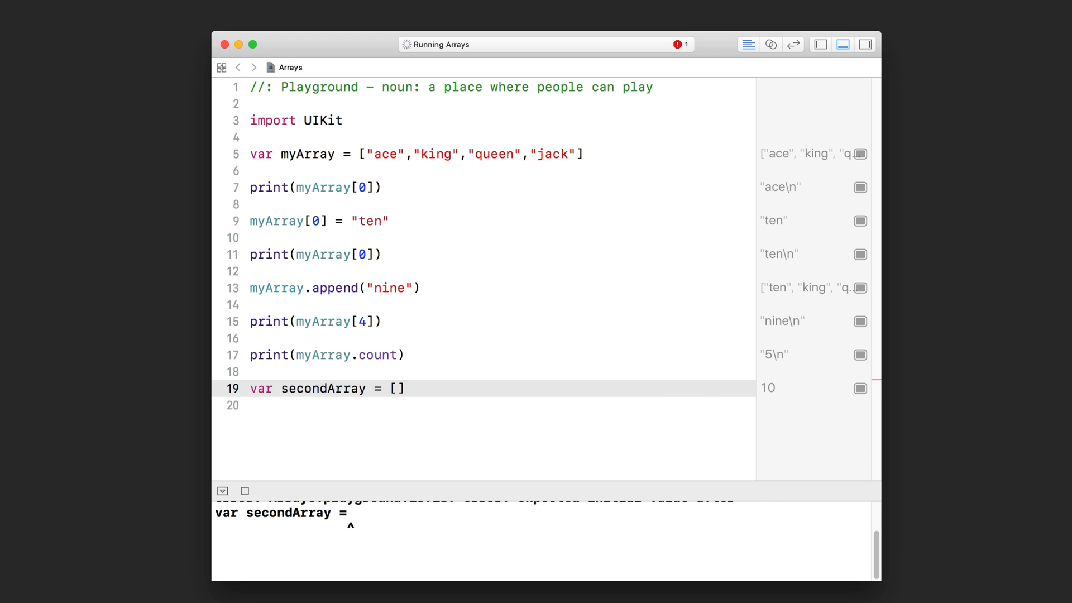
click(392, 389)
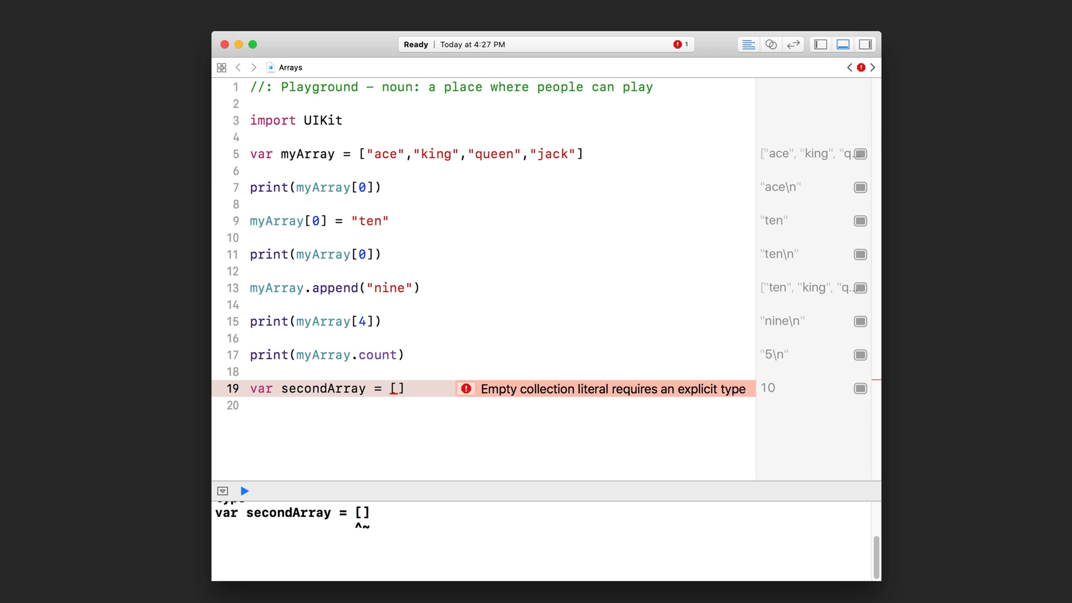
Step: Fix the declaration to var secondArray = [String]() so the playground runs cleanly
text(String)
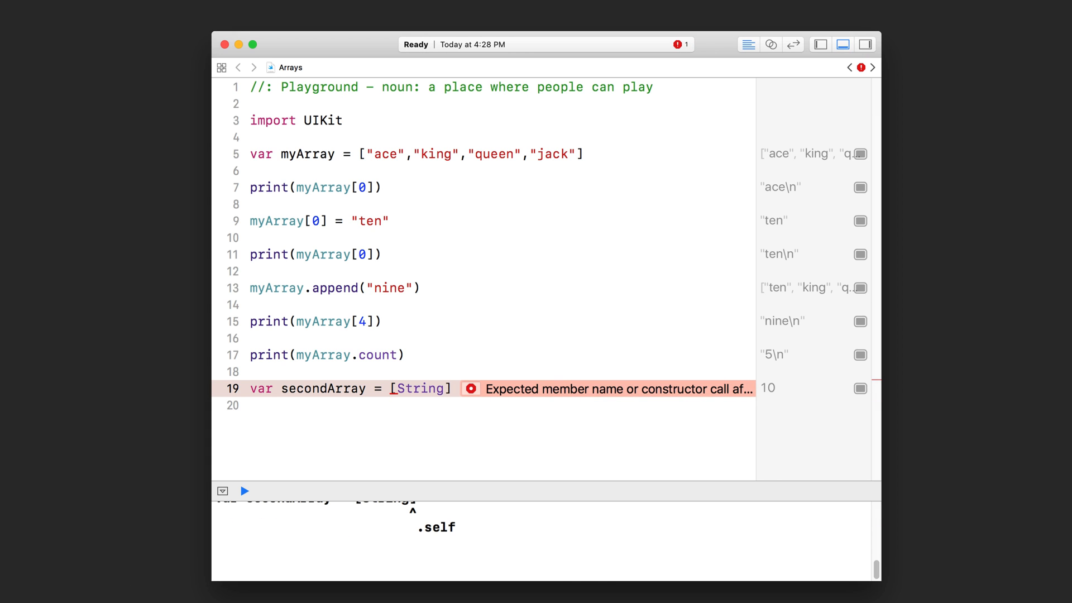
text(())
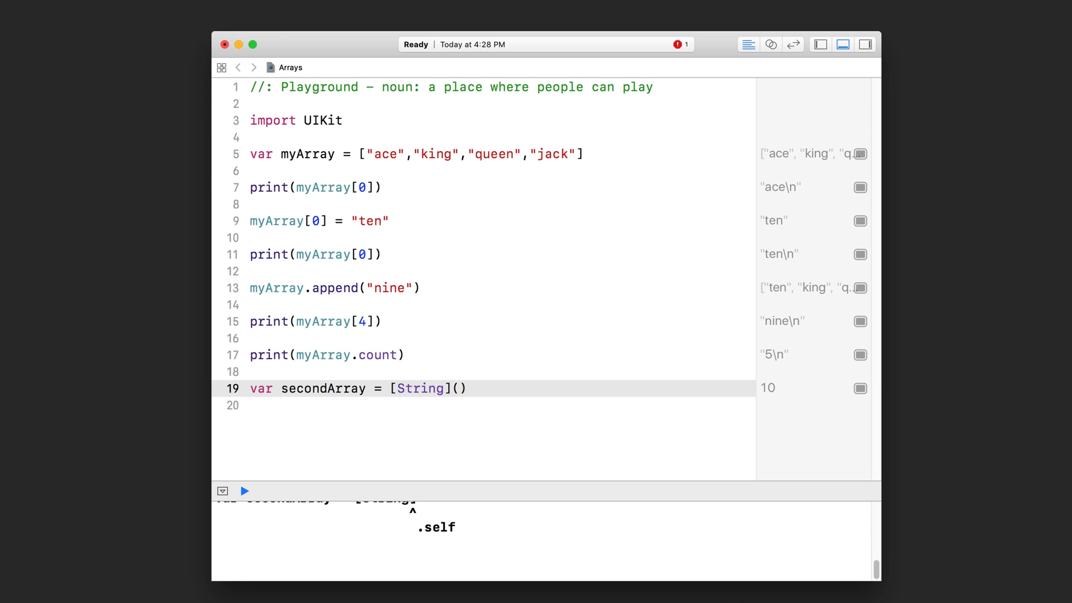
click(245, 491)
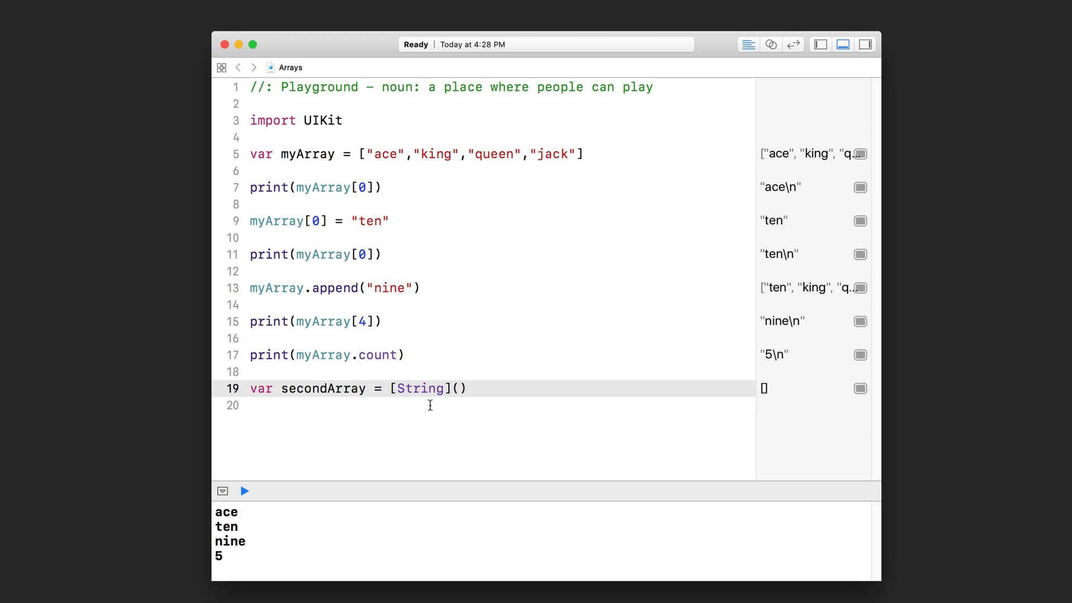
click(467, 388)
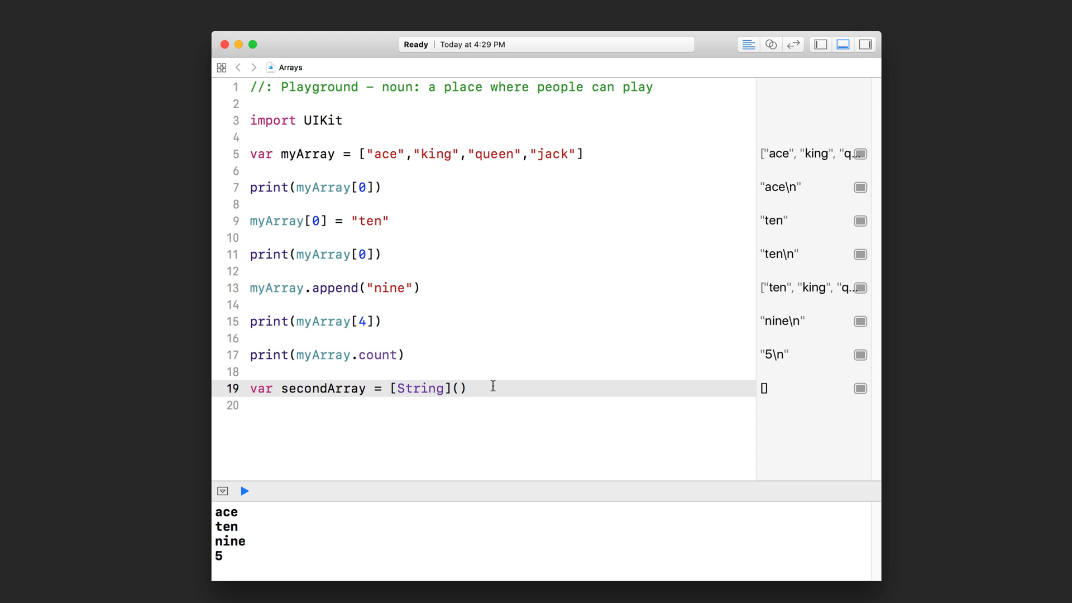
mouse_move(387, 391)
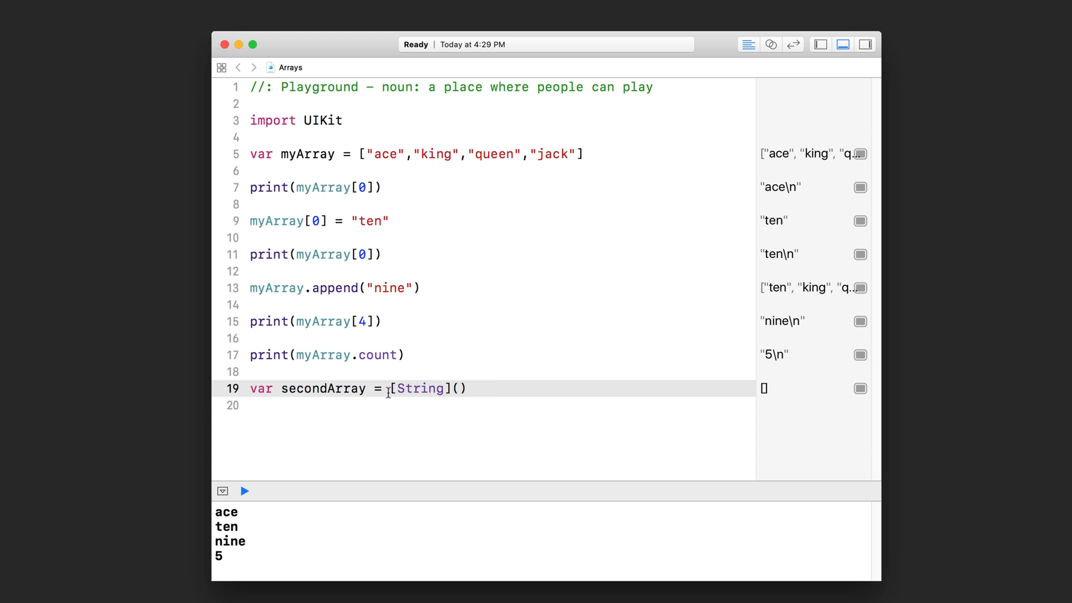
Step: Write secondArray.append("test") on line 20, showing ["test"] in the results sidebar
text(secondArray.append(1)
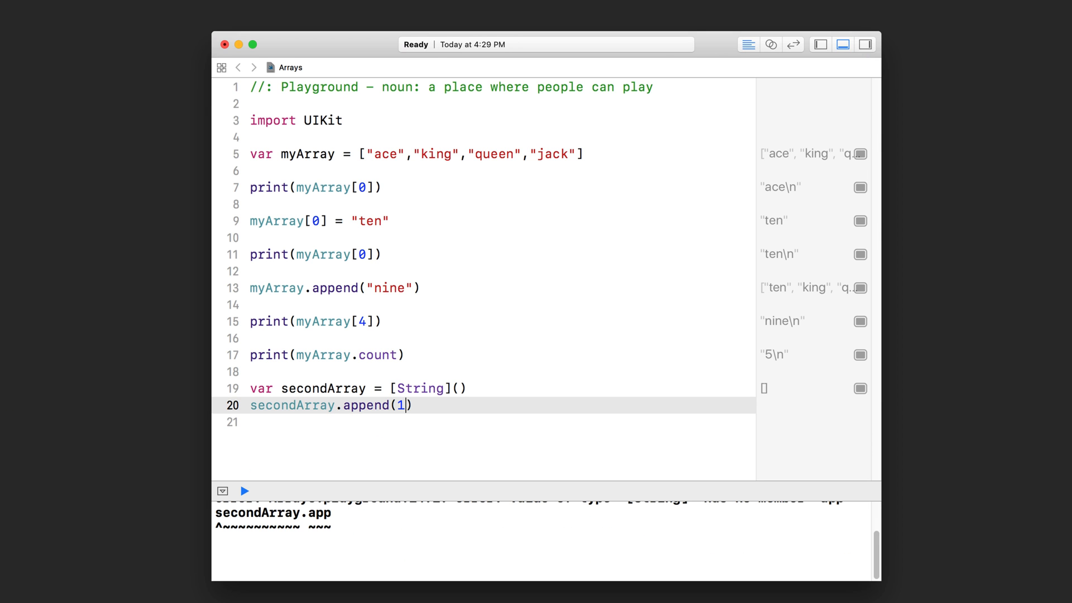
click(243, 491)
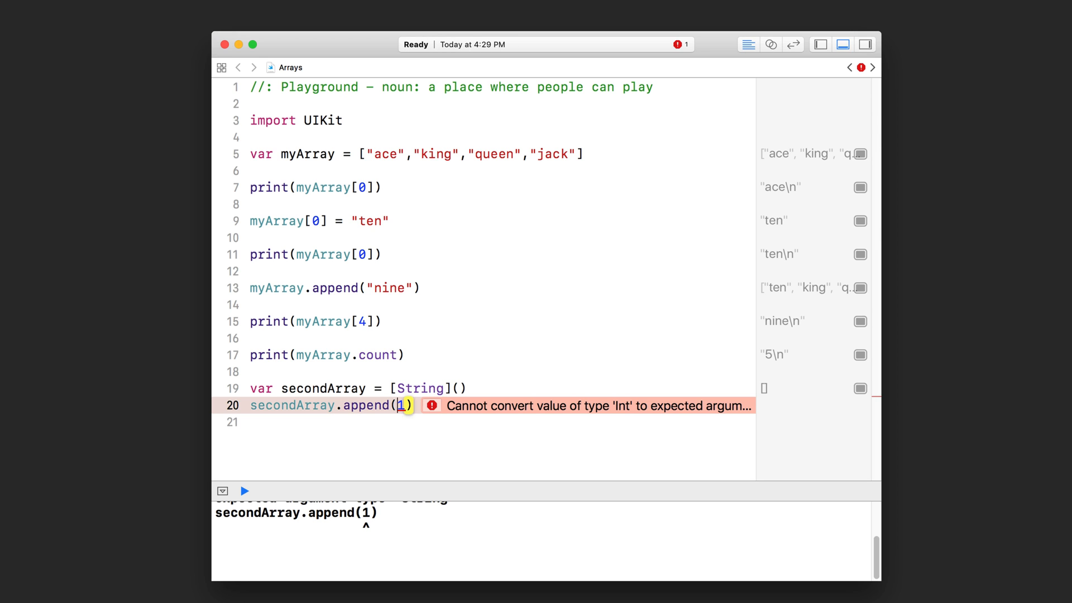
key(Backspace)
text("tes)
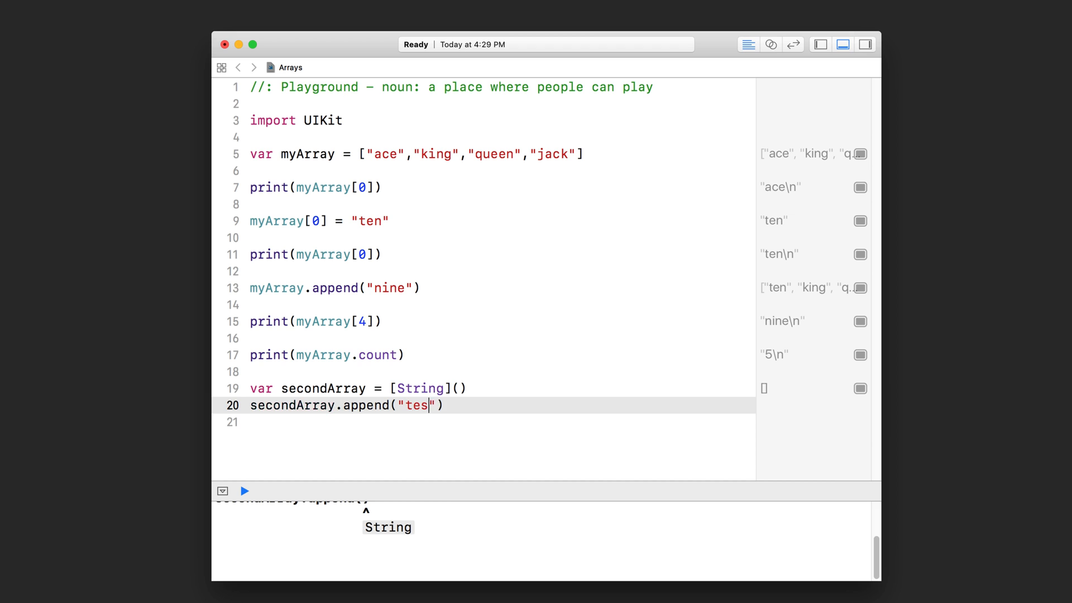
text(t)
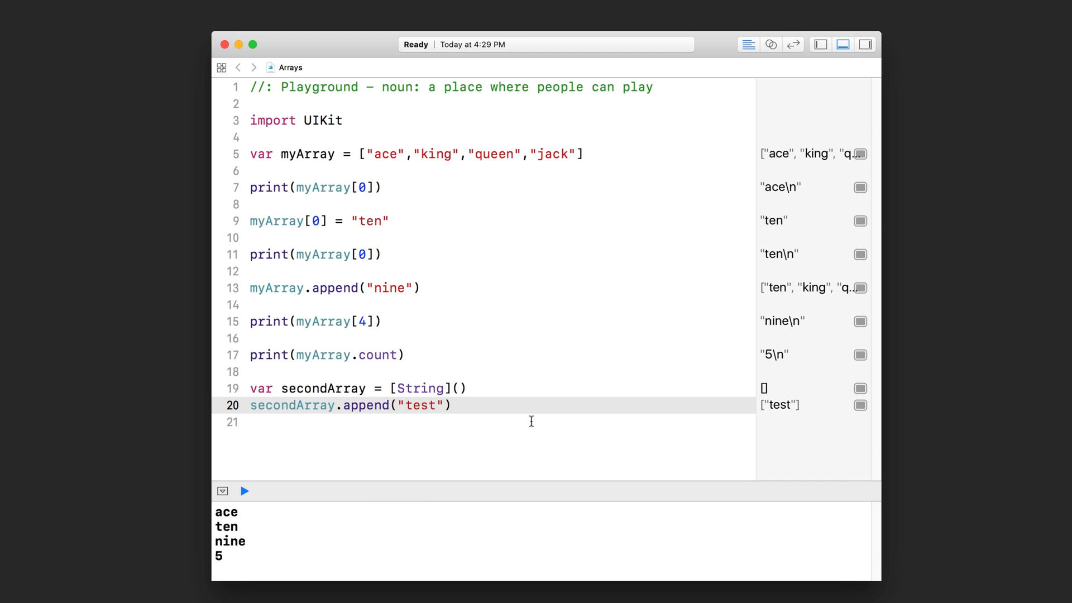
click(452, 404)
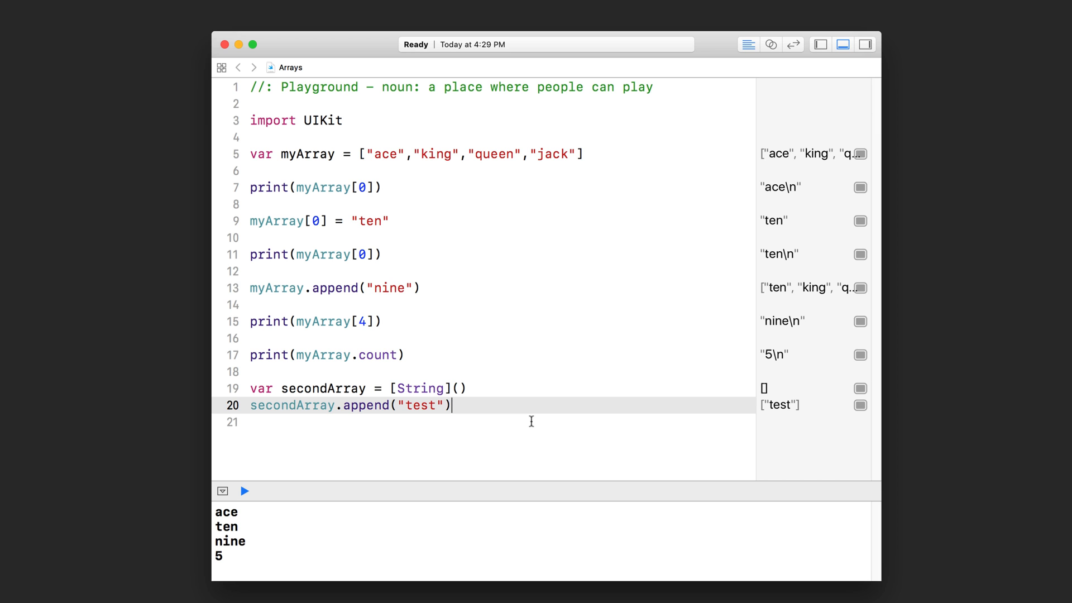
key(return)
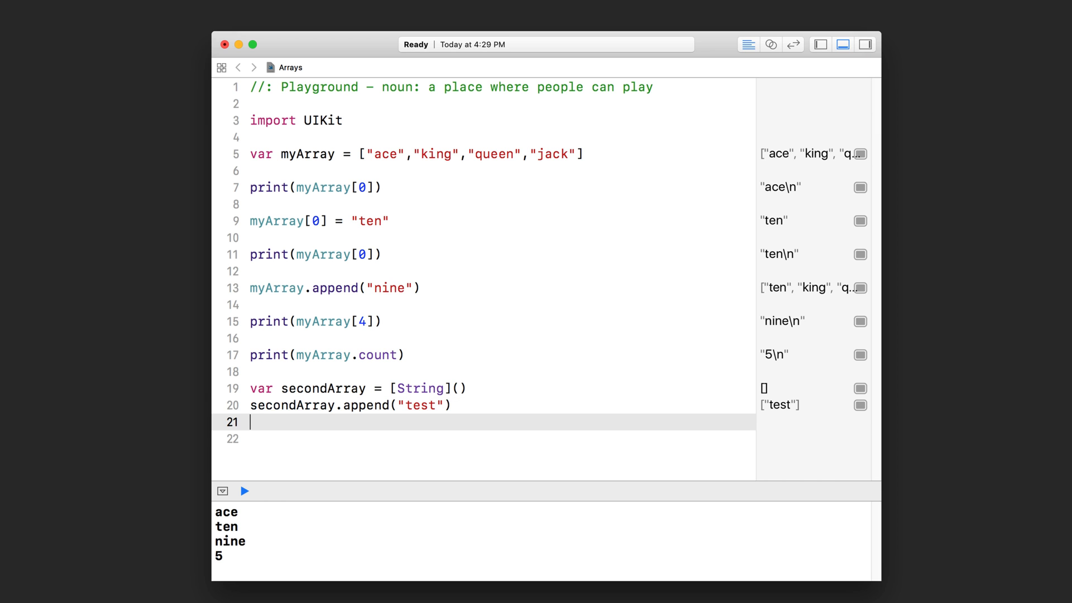
Step: Write line 21 appending ["myString", "another string"] to secondArray with +=
text(secondArray +=)
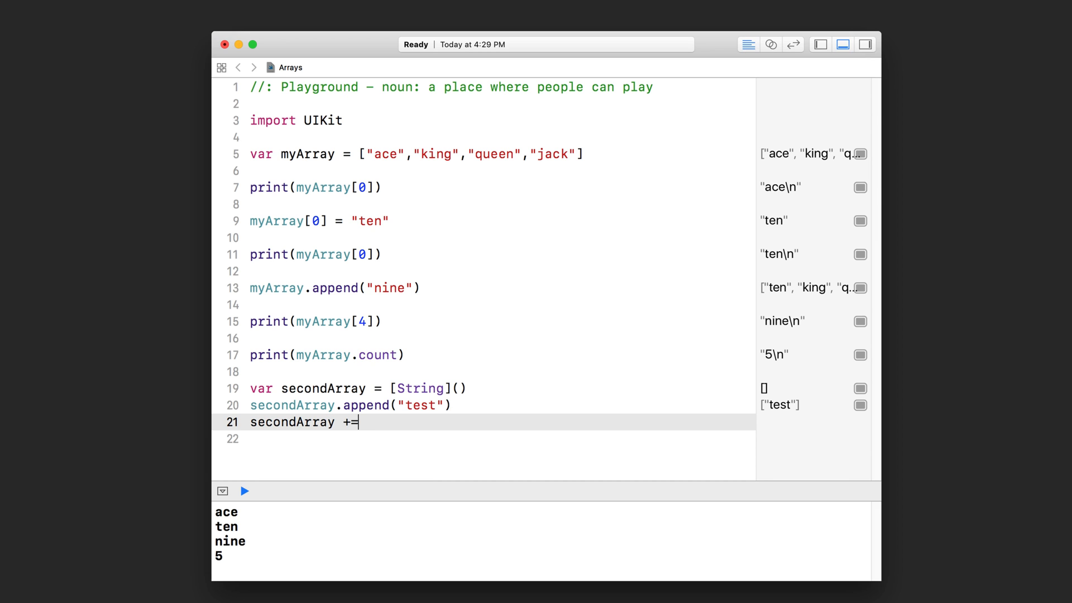
click(244, 492)
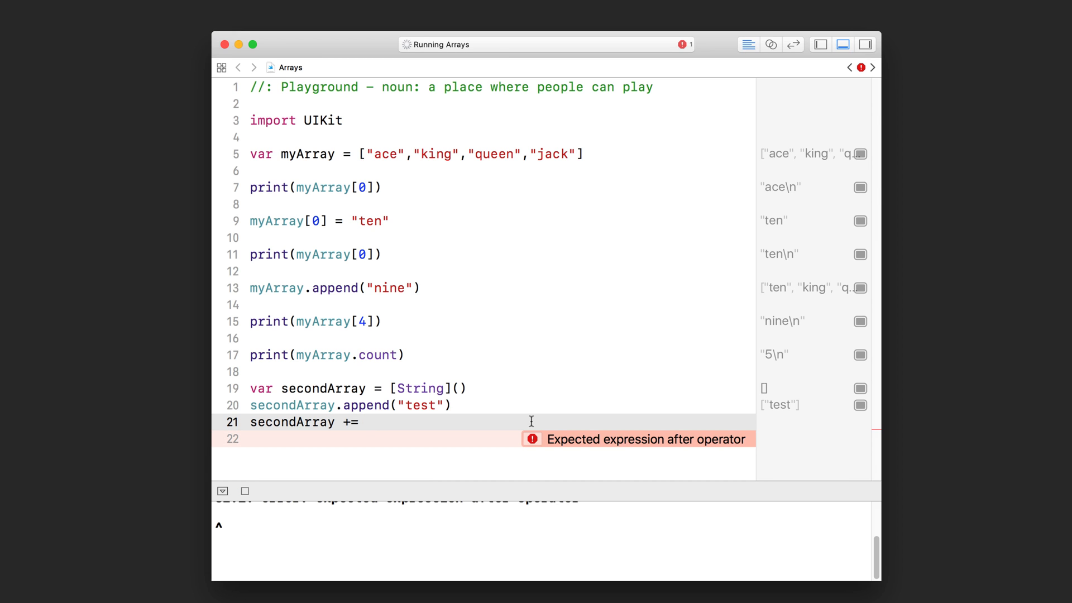
click(366, 422)
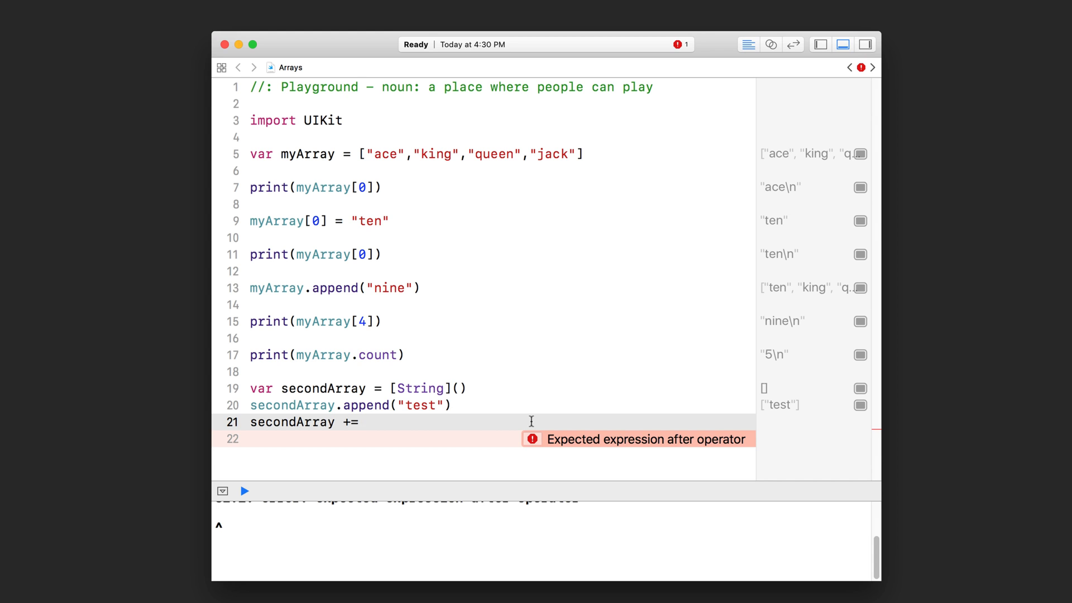
text(")
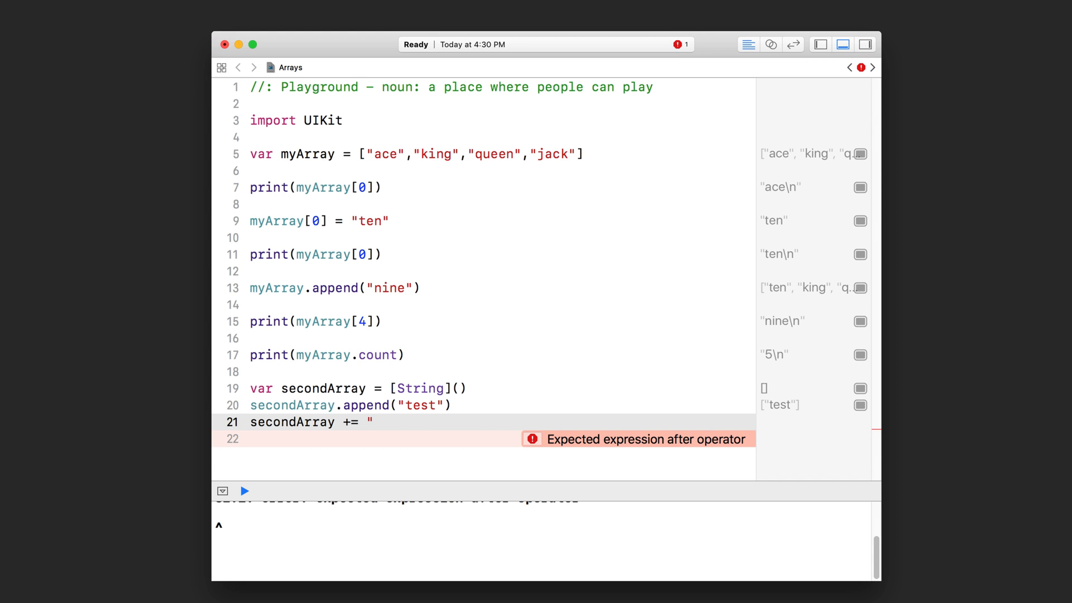
text(a)
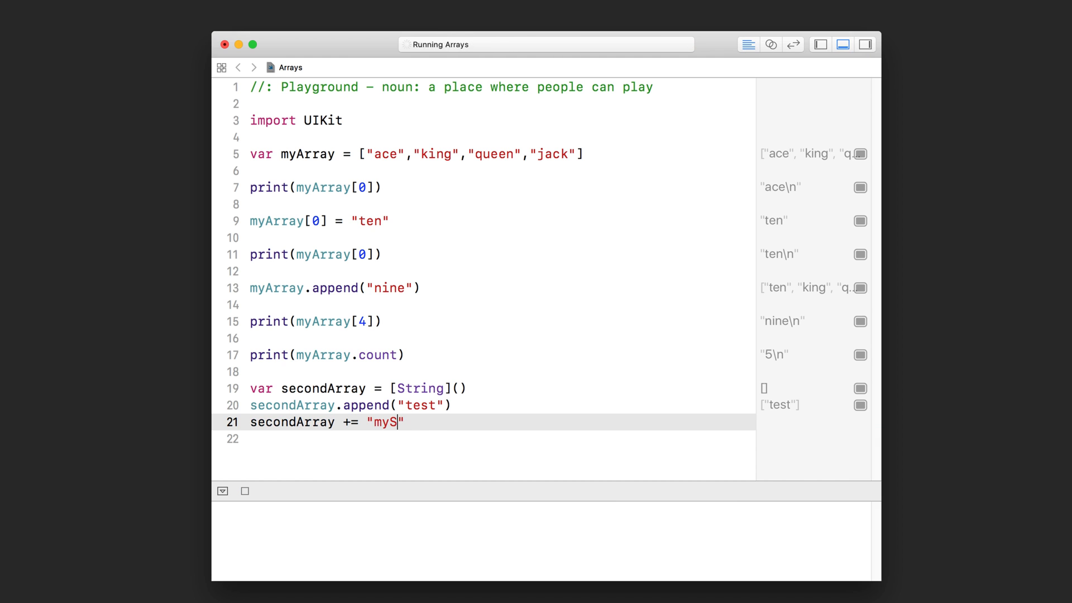
text(tring)
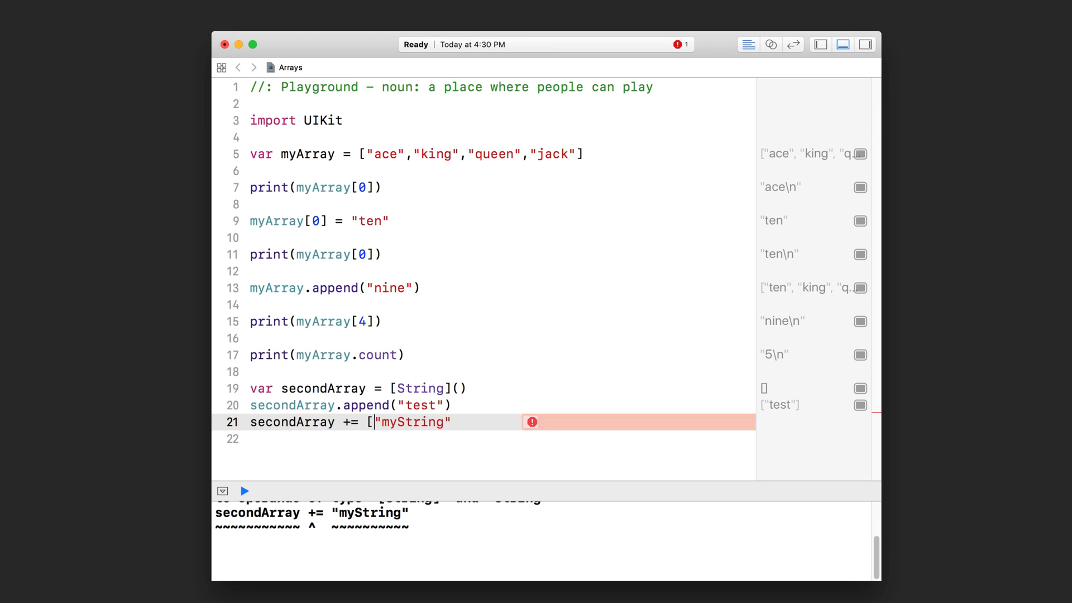
text(])
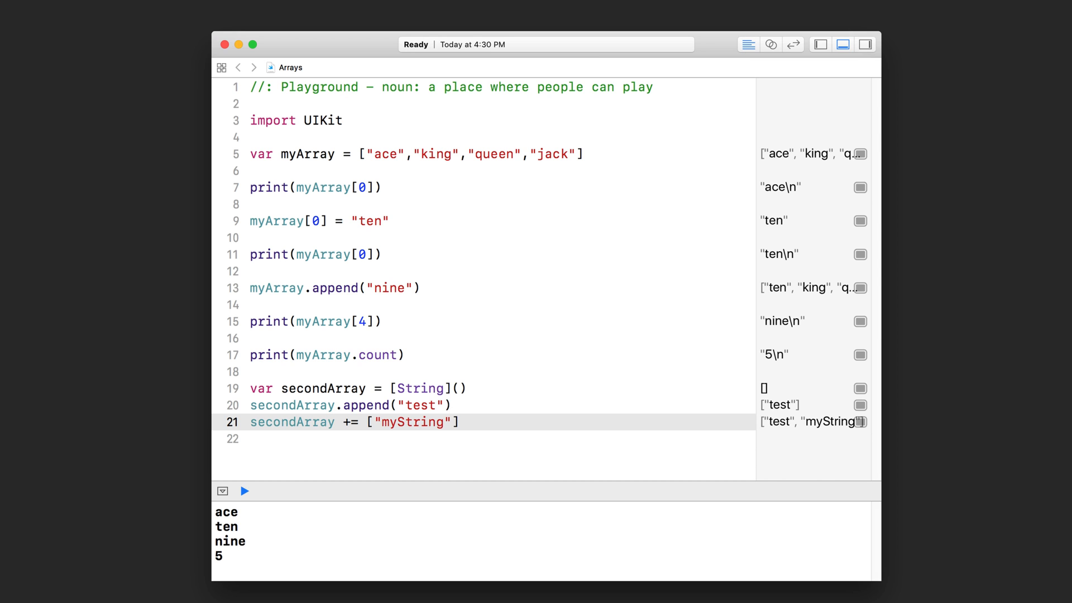
text(, ")
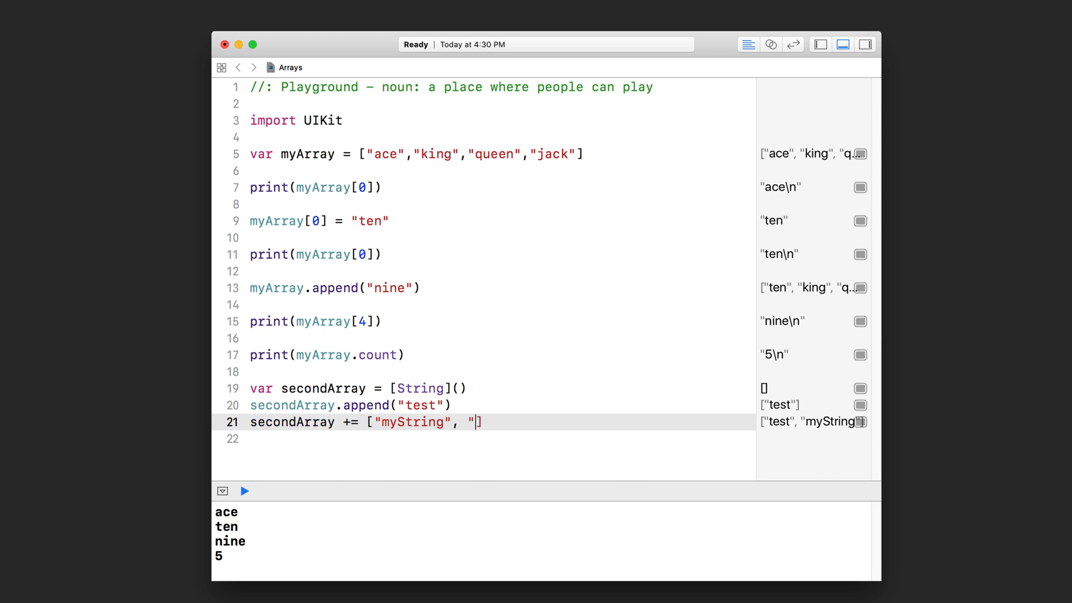
text(another st)
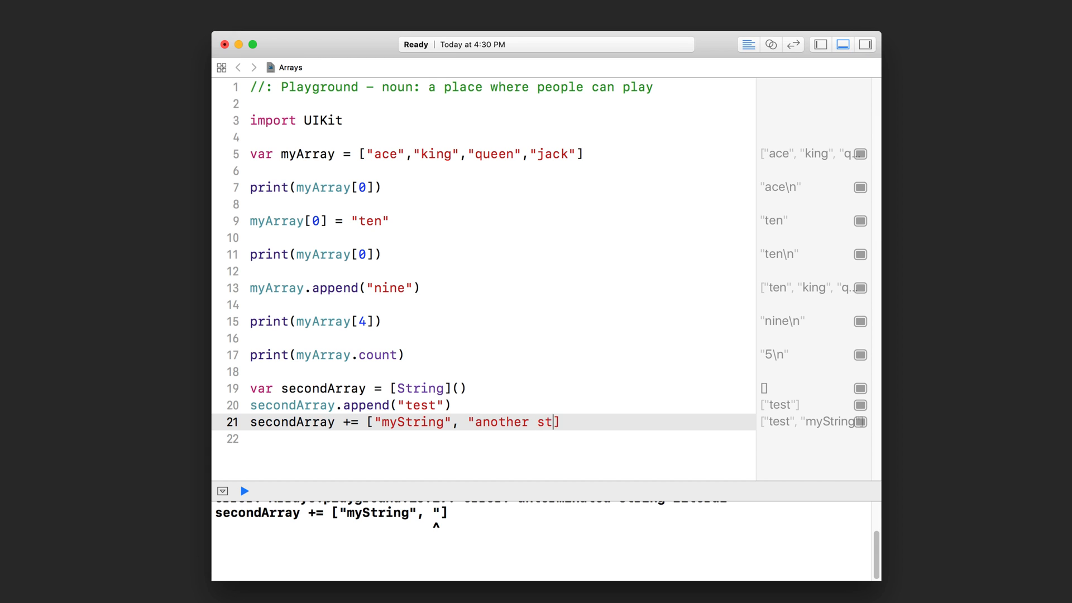
text(ring")
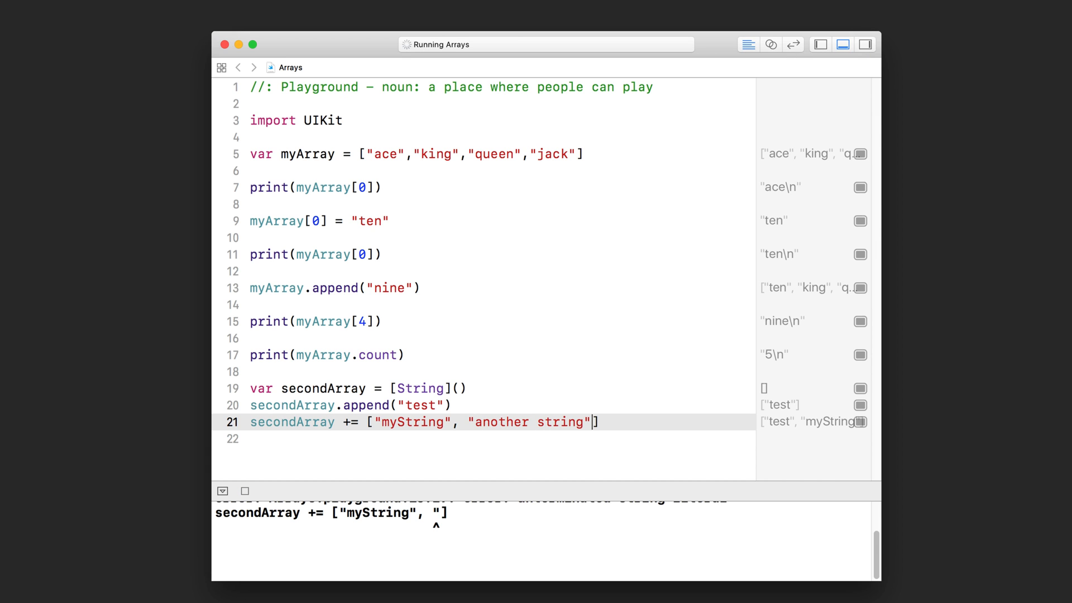
Step: Add print(secondArray.count) on line 22 and trim line 21 so the count reports 2
click(245, 491)
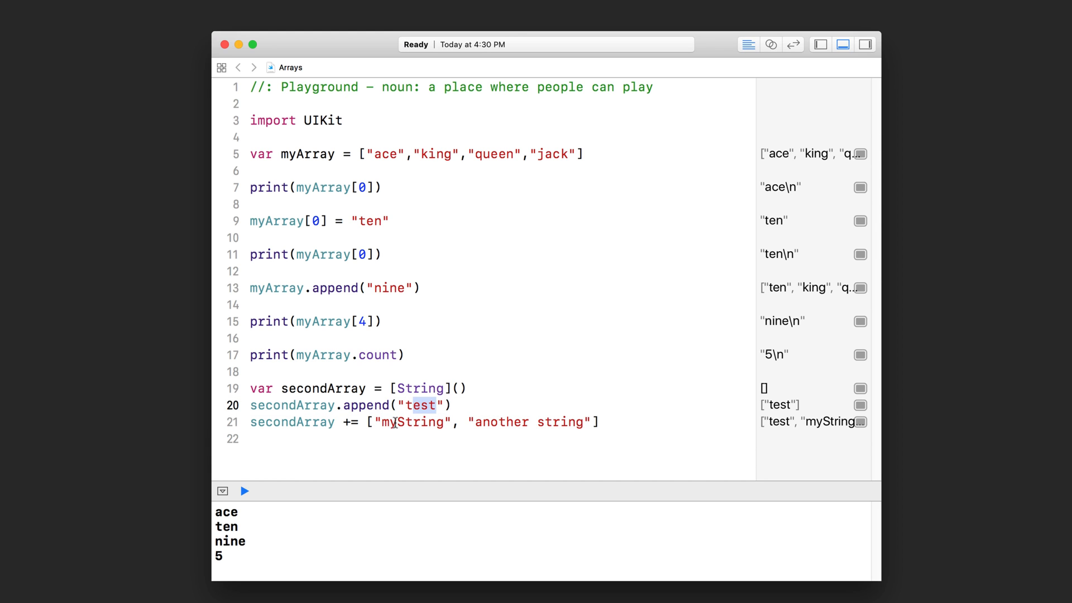
click(441, 438)
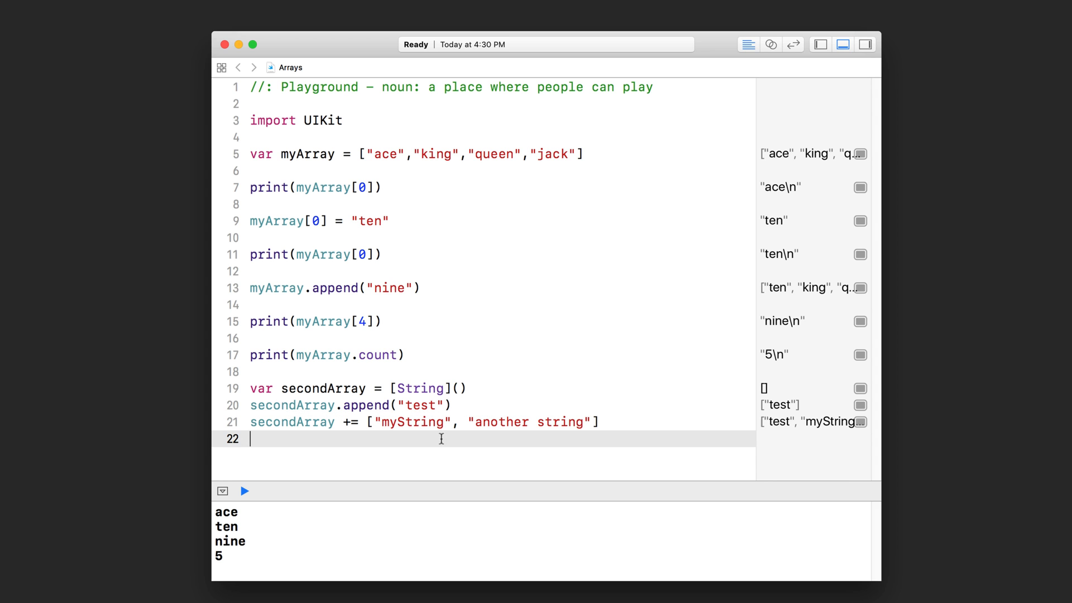
text(print(s))
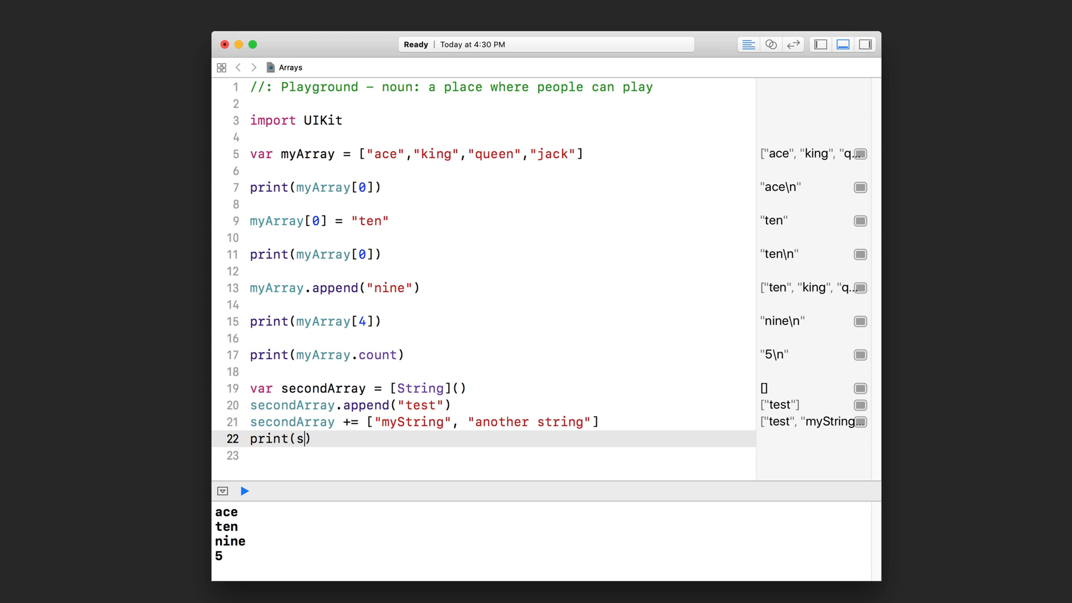
text(econdArray.count)
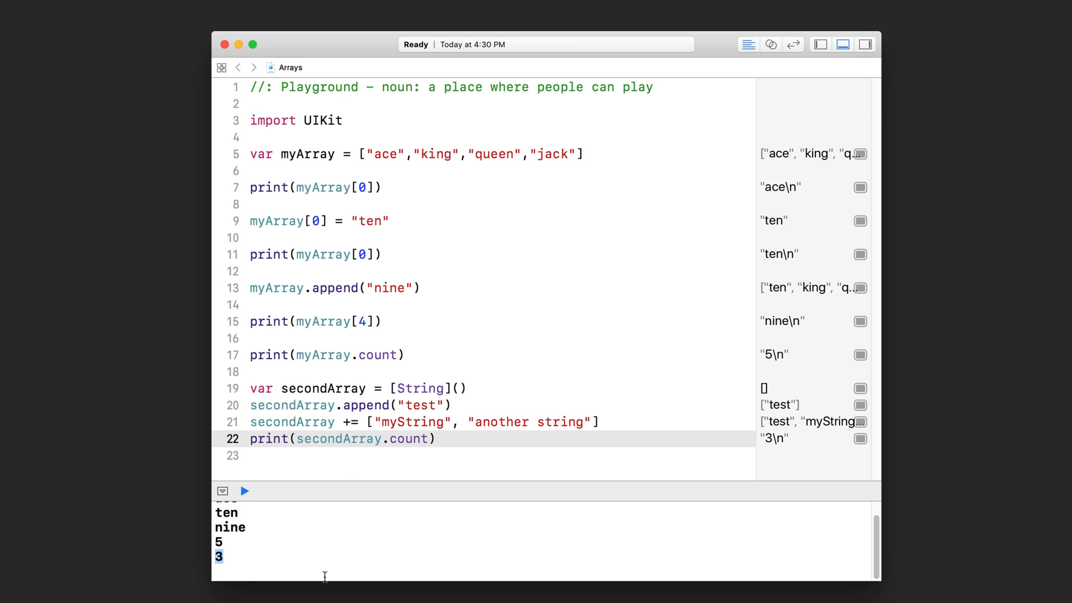
mouse_move(367, 416)
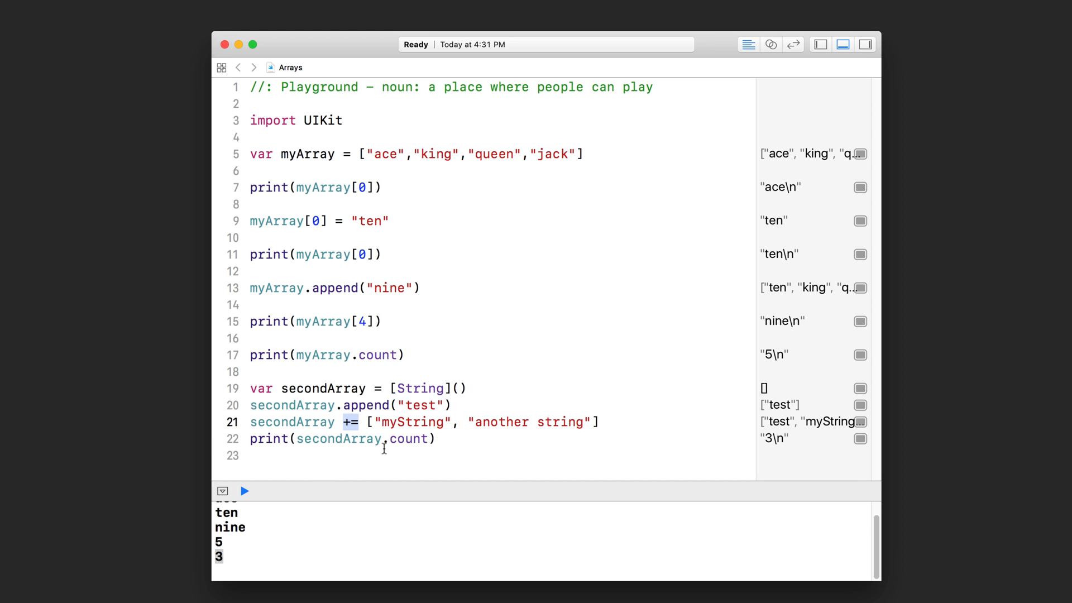
click(505, 422)
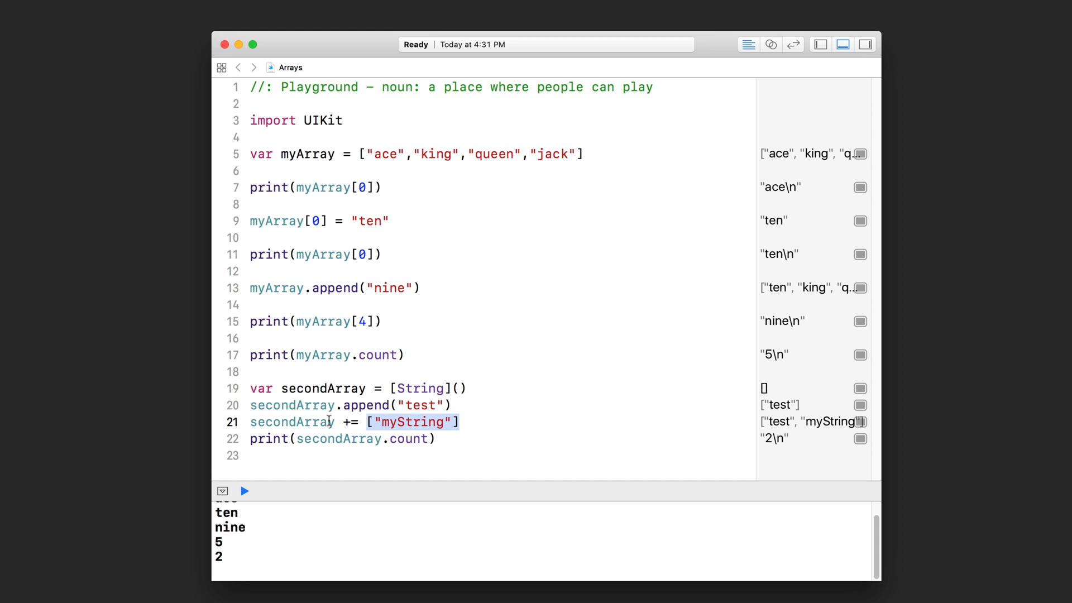
double_click(291, 422)
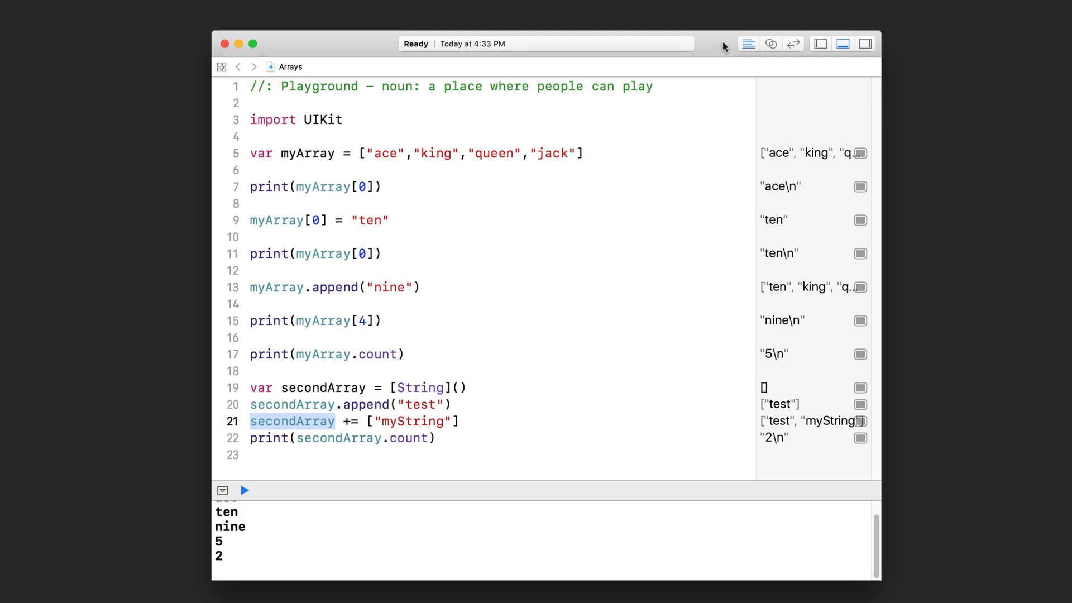
Step: Add a "// Declaring arrays" comment heading above the first declaration
key(return)
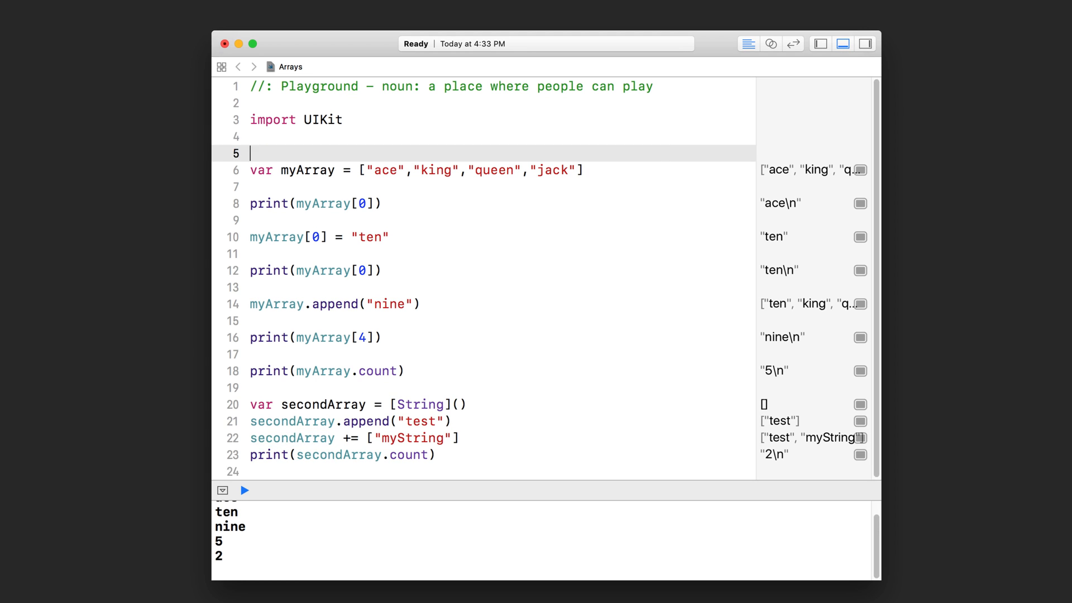
text(//)
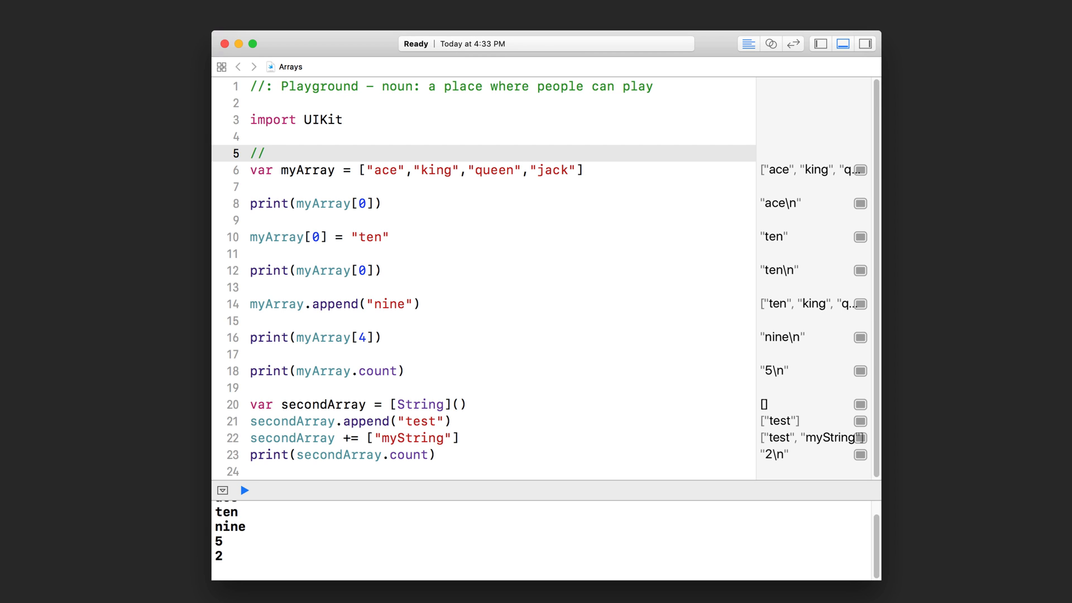
text(Declaring)
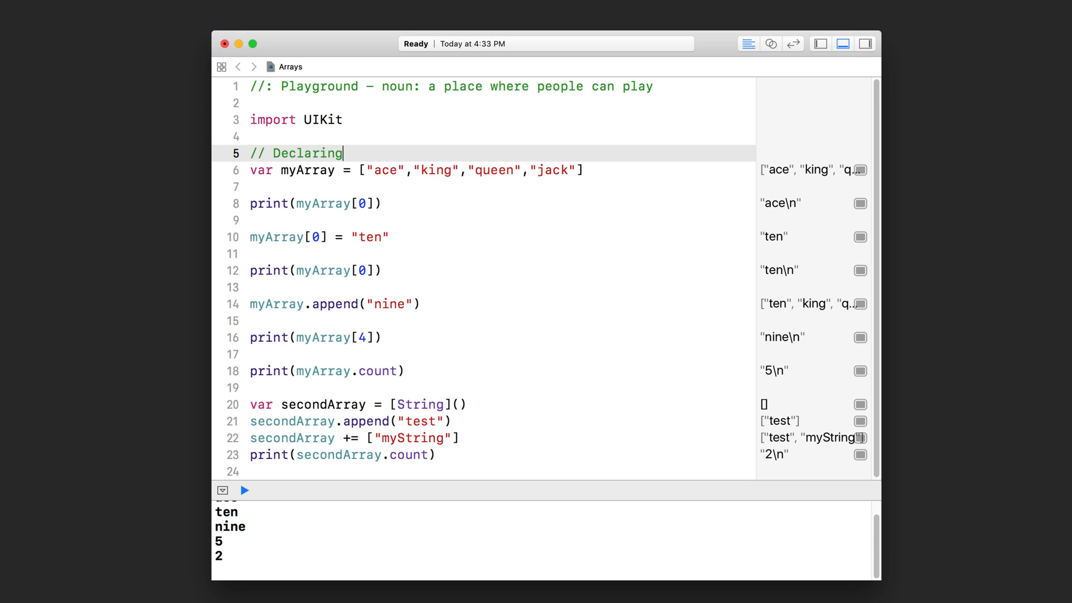
text(arrays)
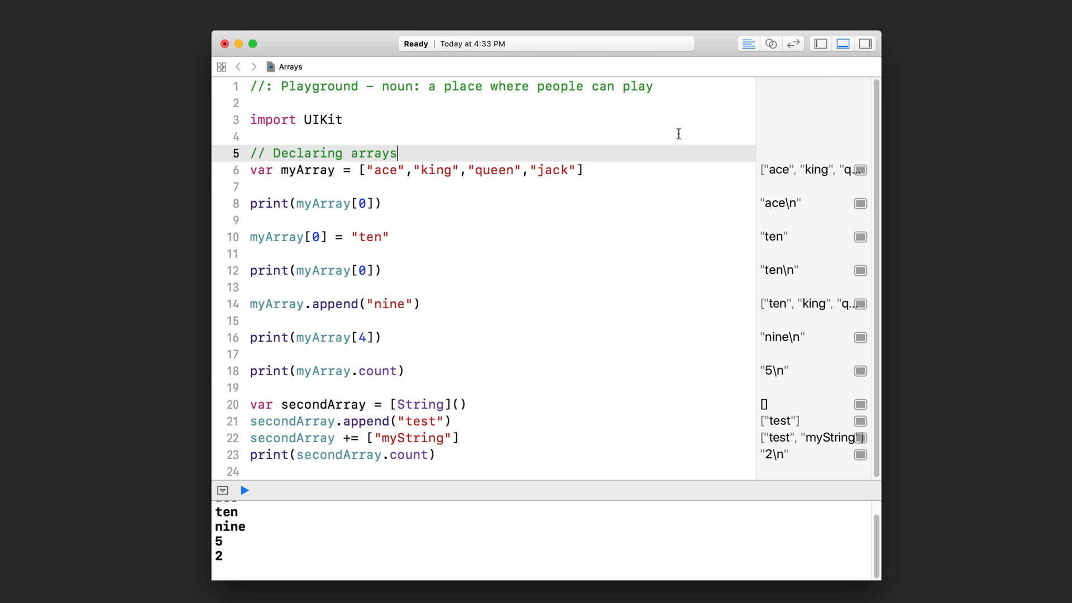
Step: Rename myArray to arrayOne, declare an empty arrayTwo of [String], and add the "// Accessing Elements" heading
click(281, 169)
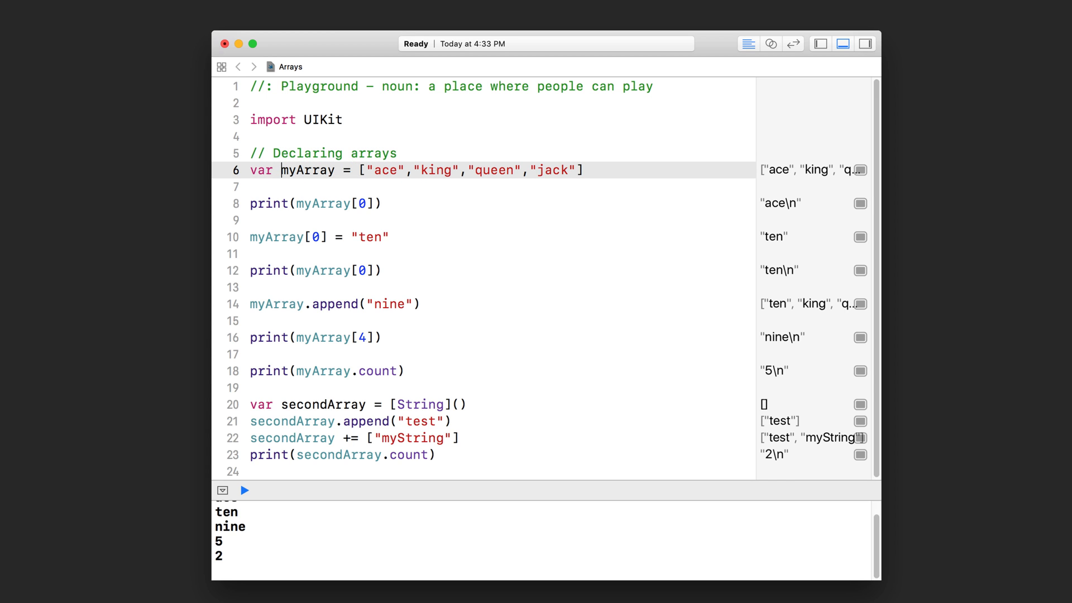
text(arrayOne)
click(503, 186)
text(var a)
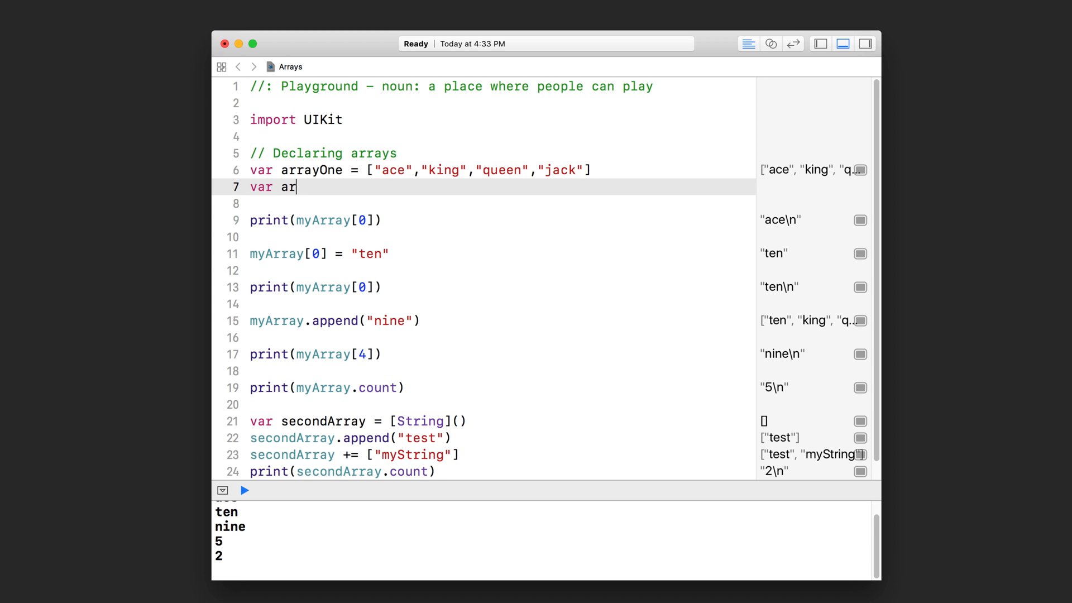
text(rayTwo =)
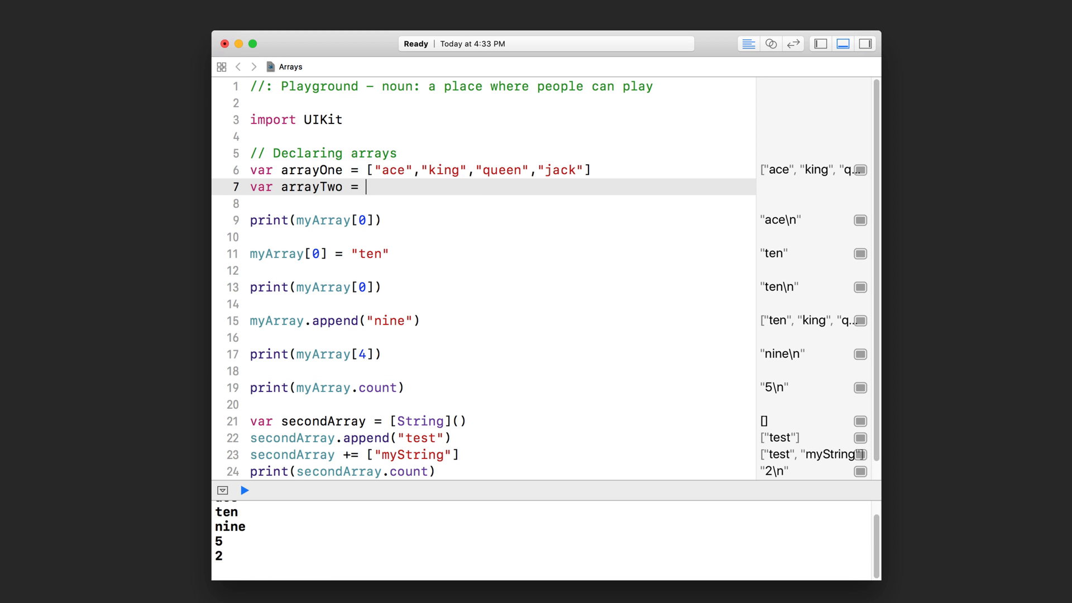
text([String]()
text(//)
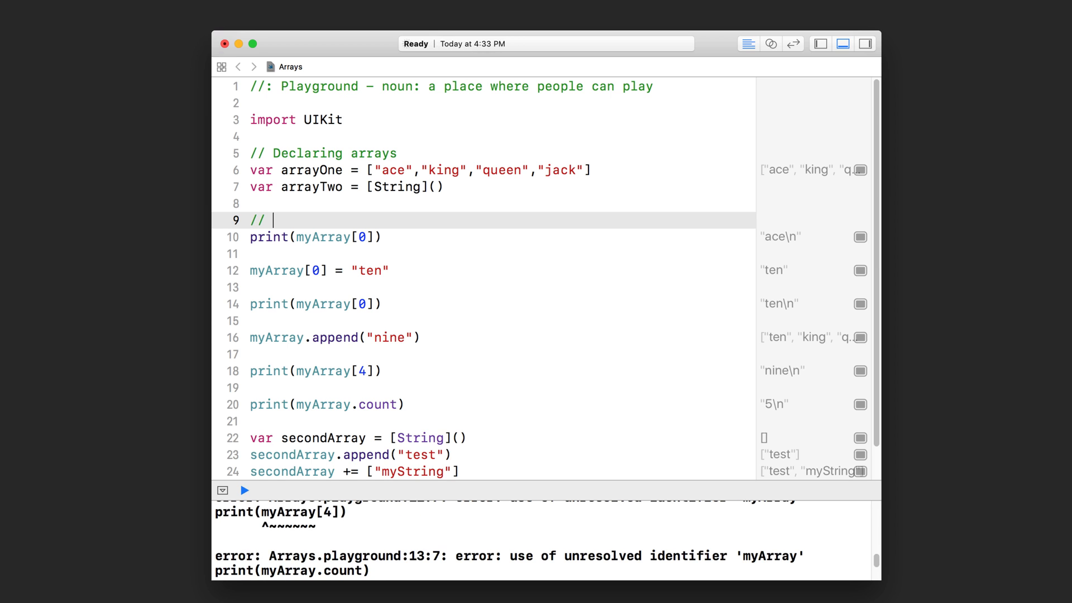
text(Accessing)
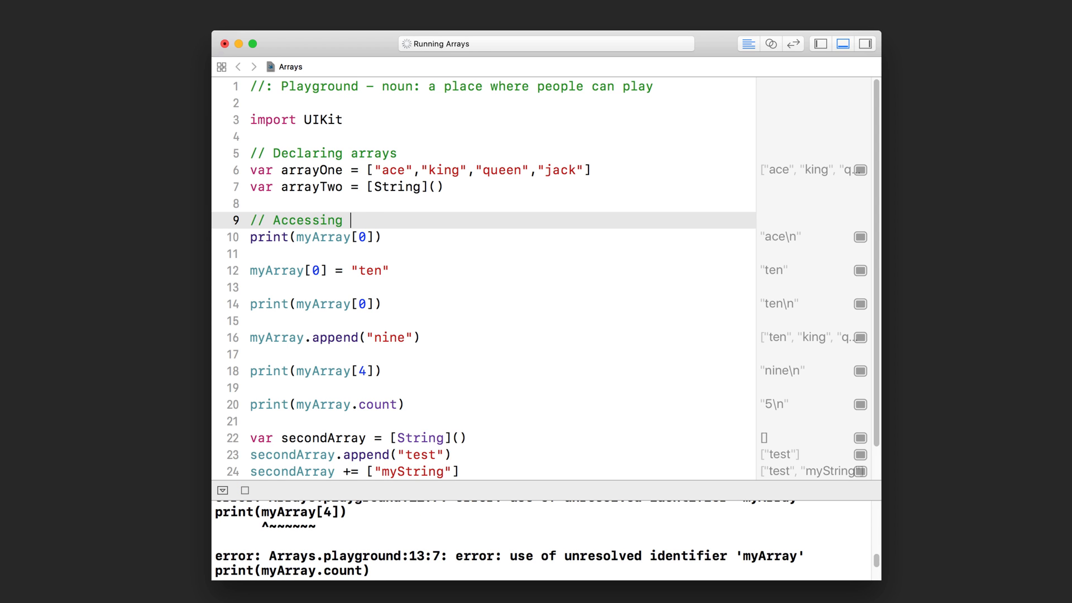
text(Elements)
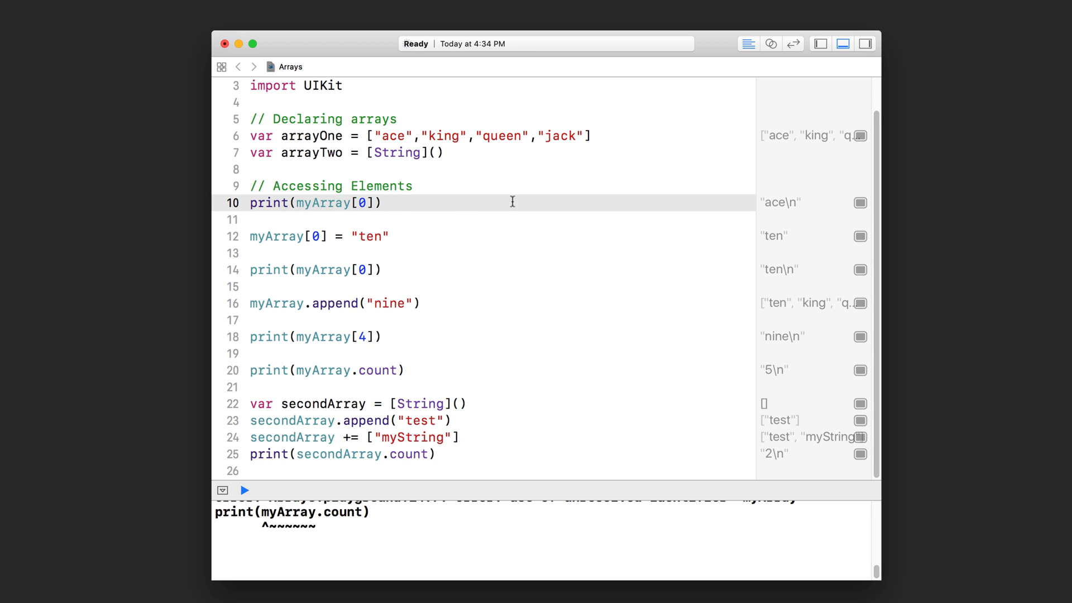
Step: Add an "// Adding Elements" heading and rename the myArray references to arrayOne
click(244, 490)
text(// A)
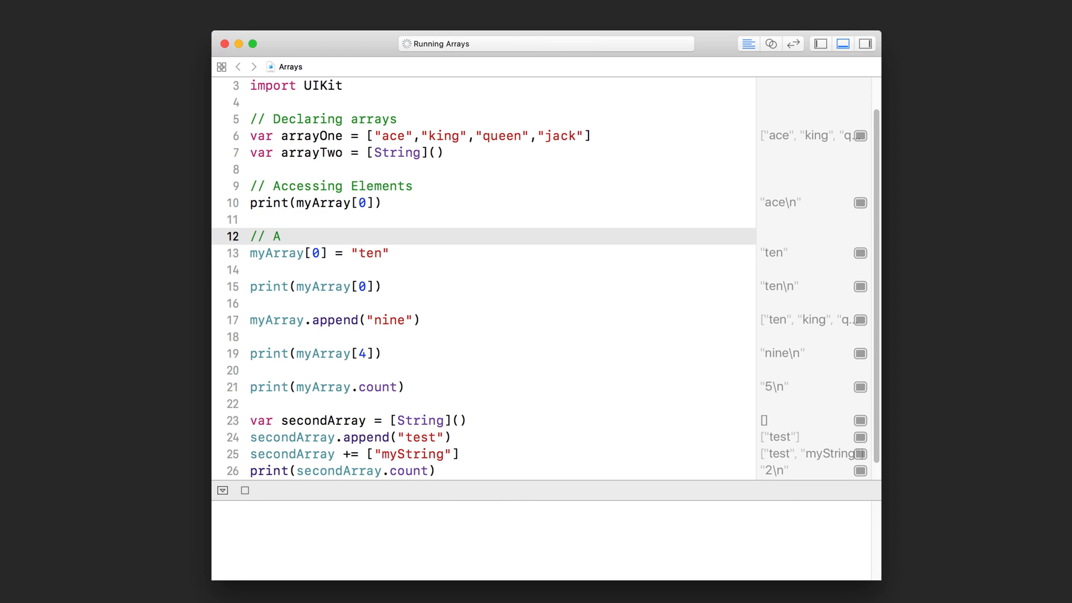
text(dding Elements)
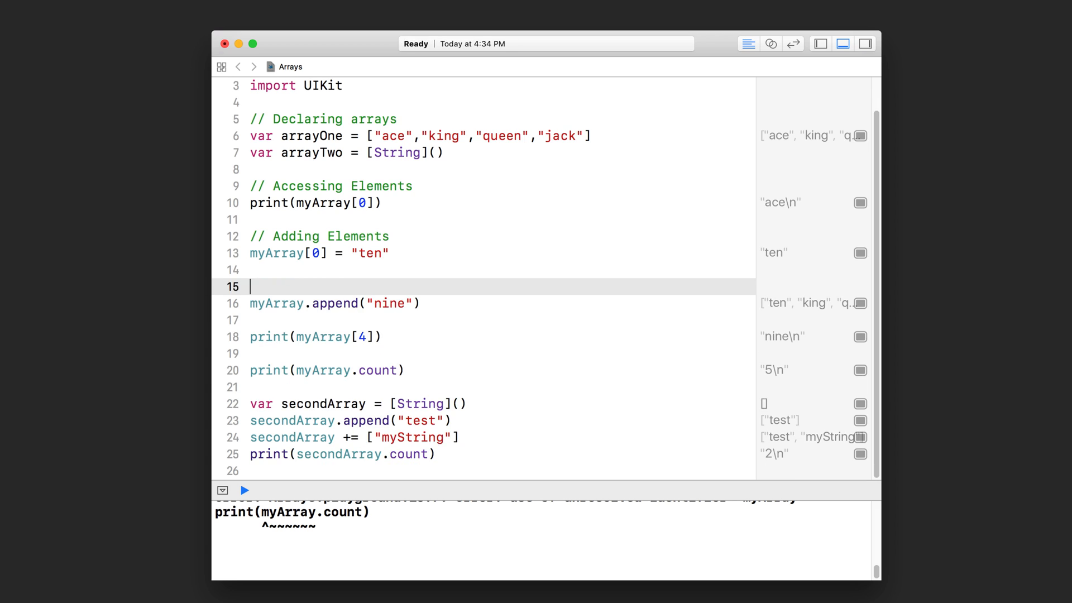
click(244, 490)
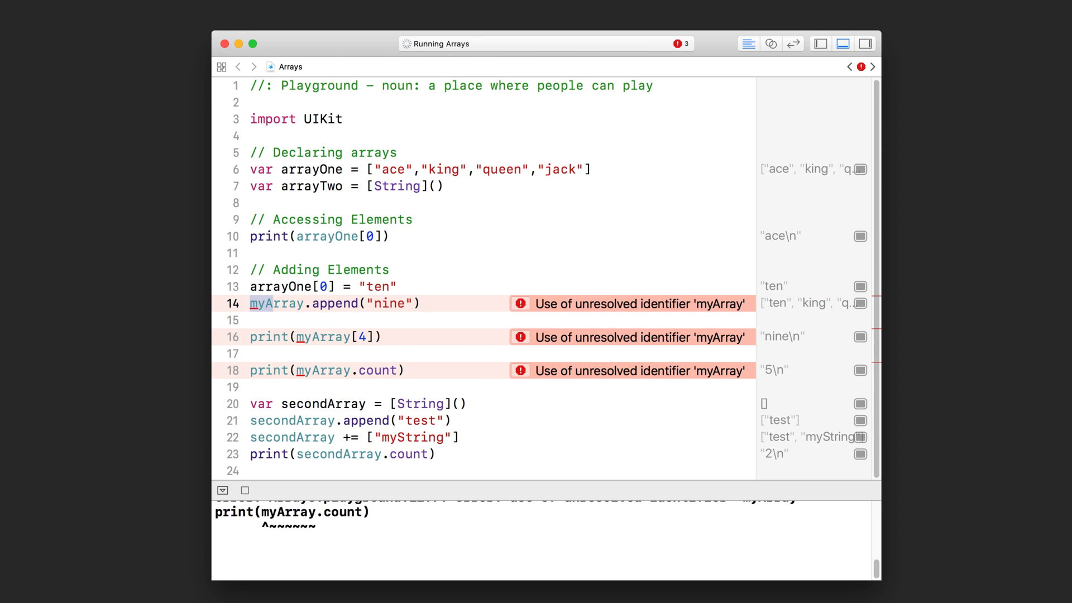
text(arrayOne)
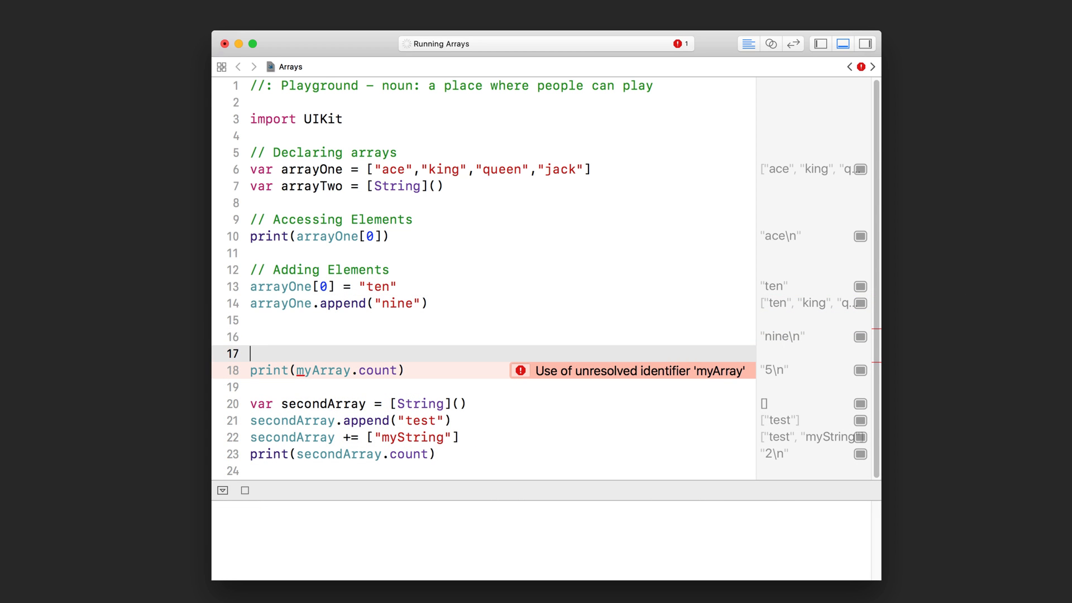
Step: Add a "// Getting the number of items" comment heading above the count line
text(//)
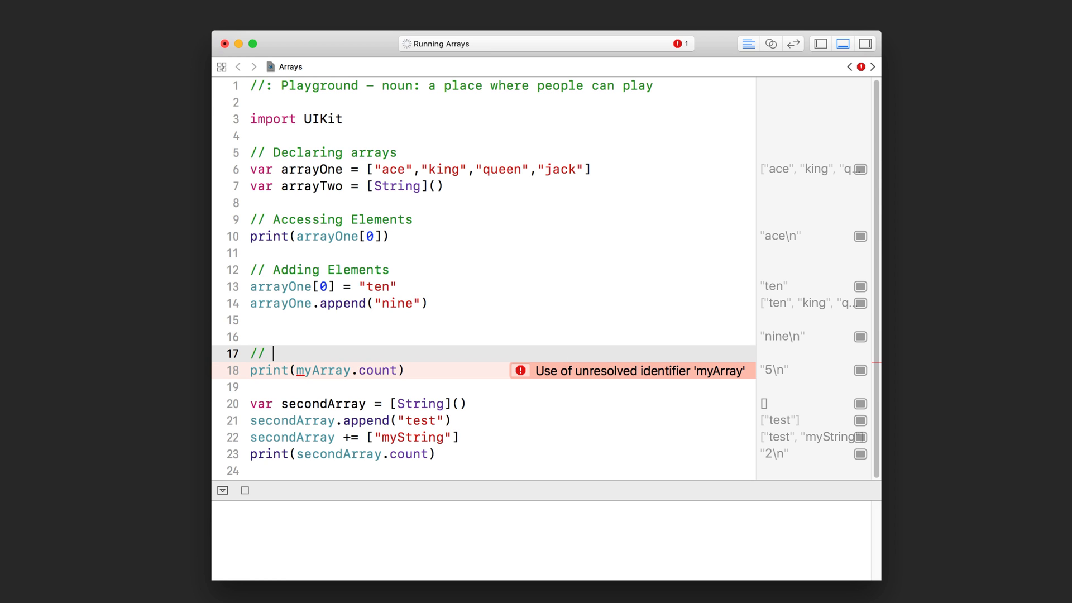
text(Getti)
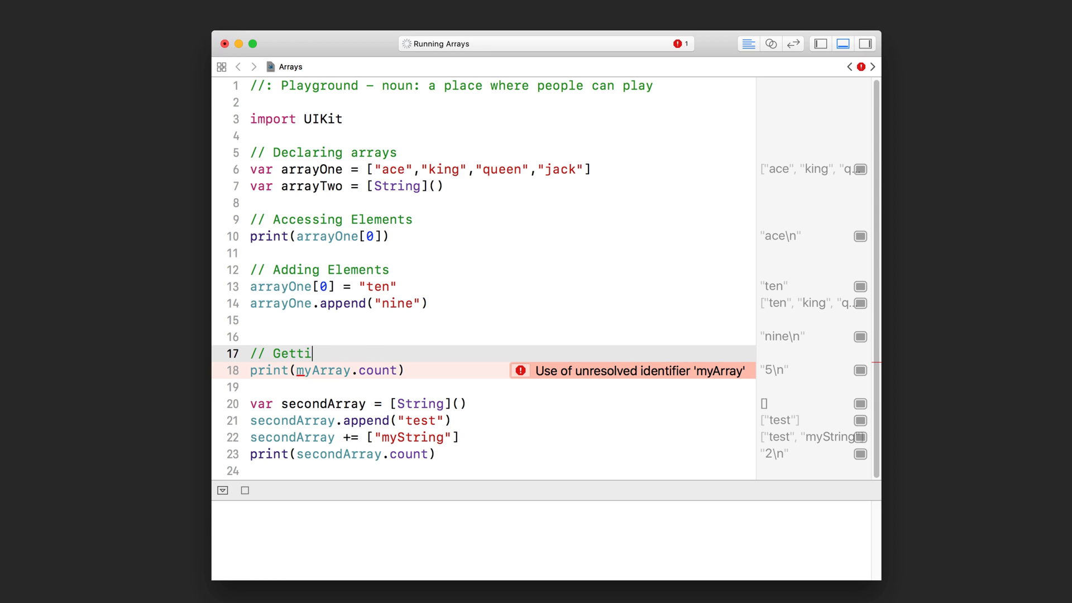
text(ng the number of items)
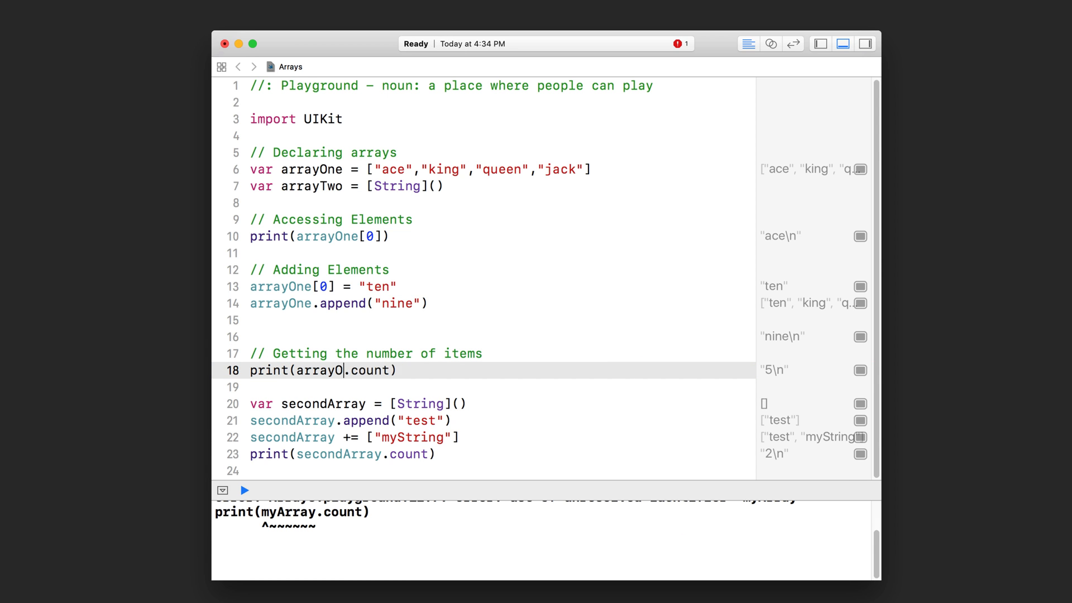
Step: Replace the secondArray lines with arrayTwo += ["myString"] under Adding Elements
click(244, 489)
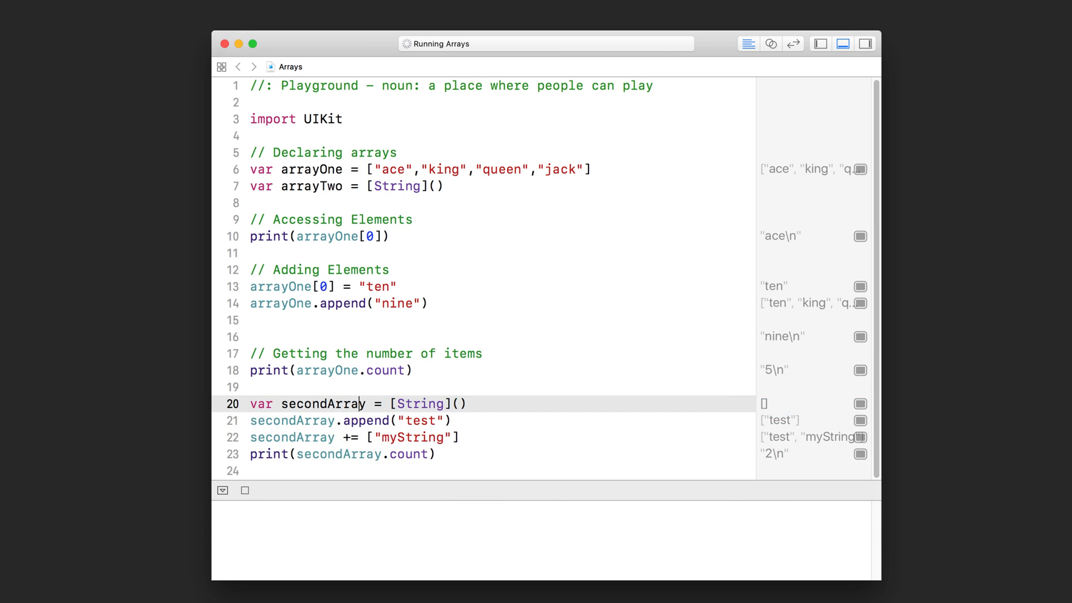
click(244, 490)
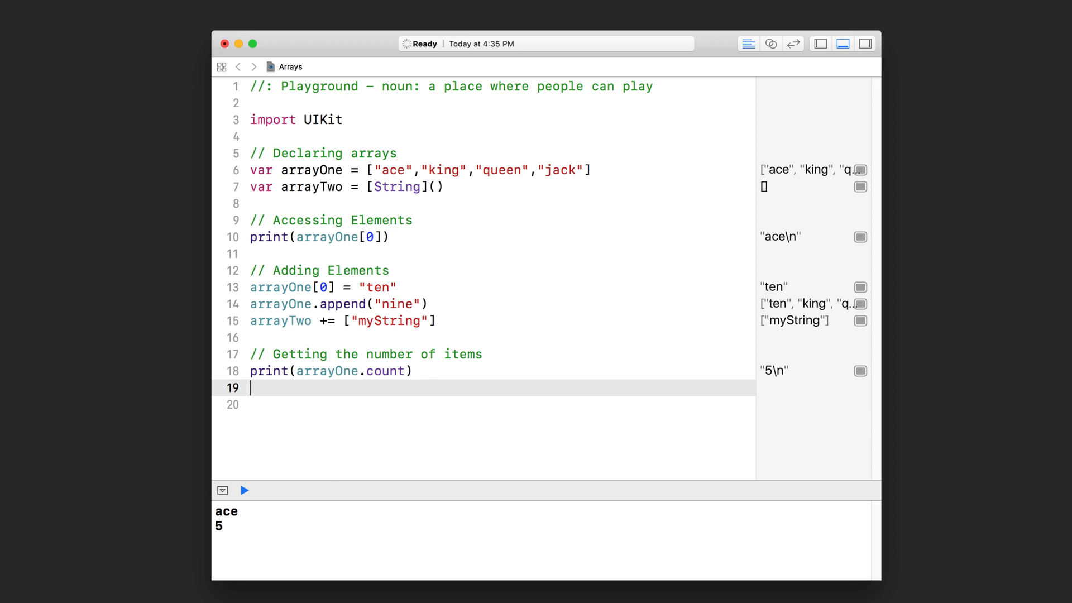
Step: Add a "// Remove Elements" heading and call arrayOne.remove(at: 0)
click(245, 490)
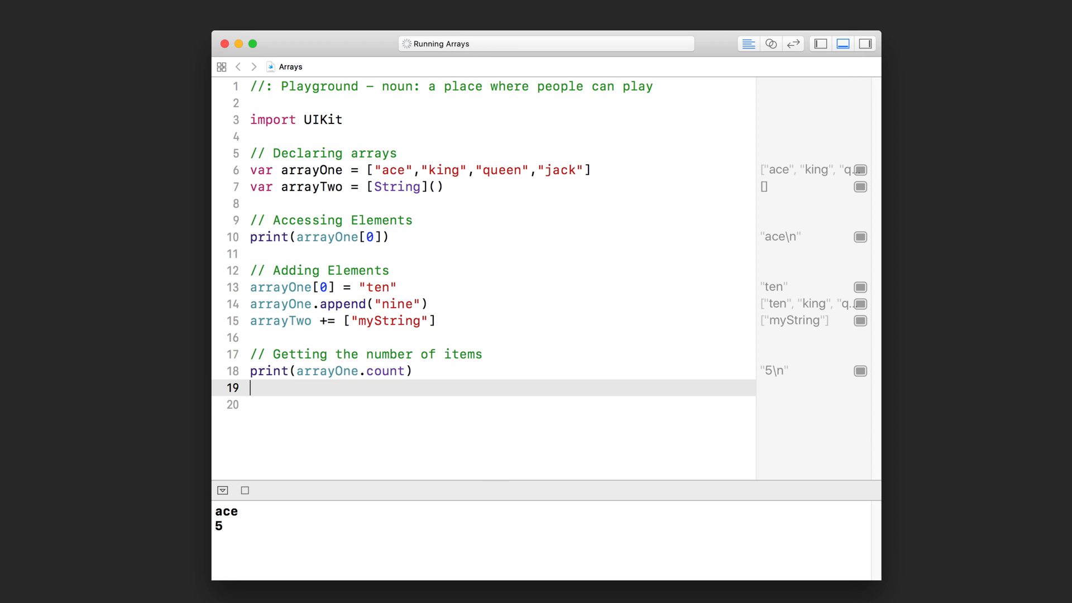
text(//)
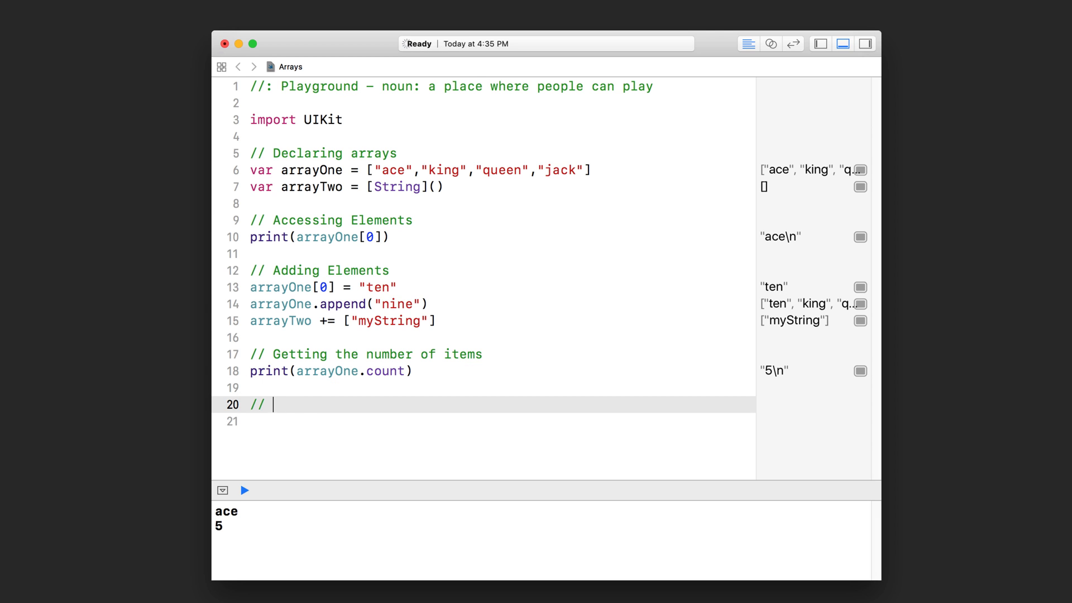
text(Remove E)
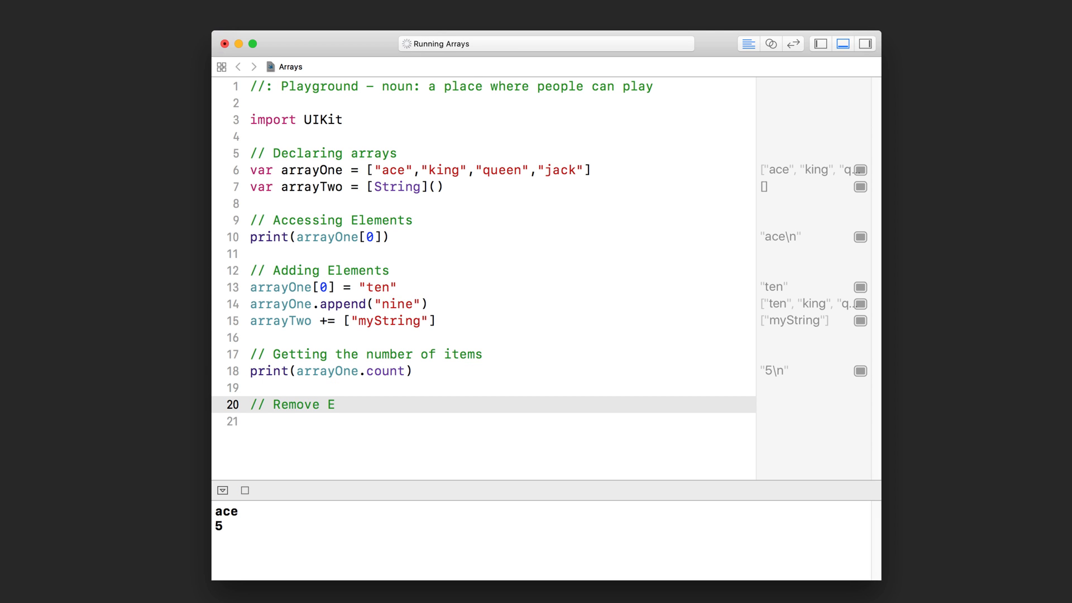
text(lements)
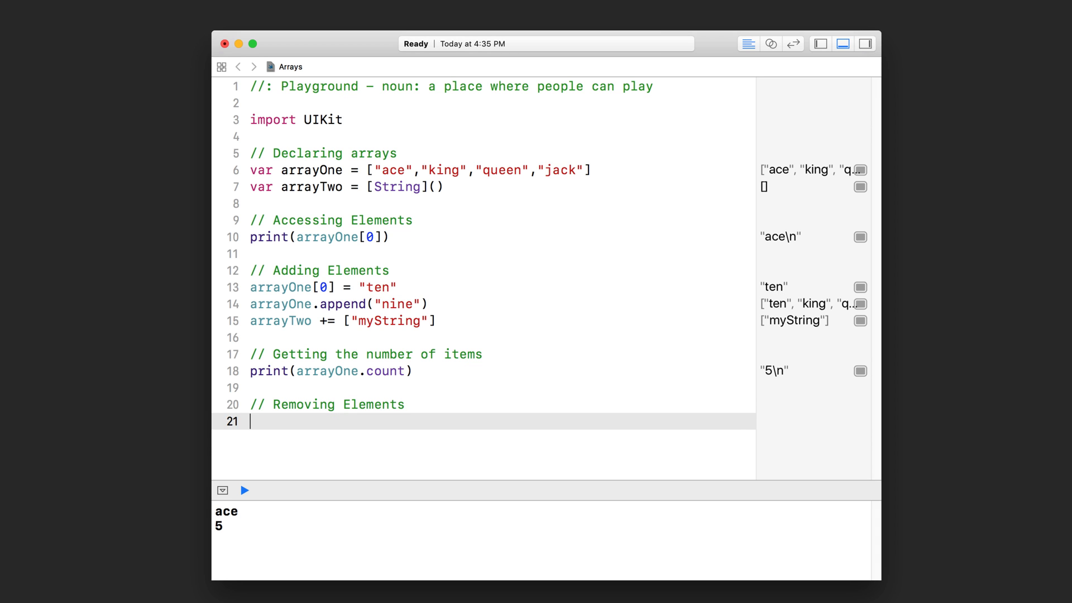
text(arrayOne[)
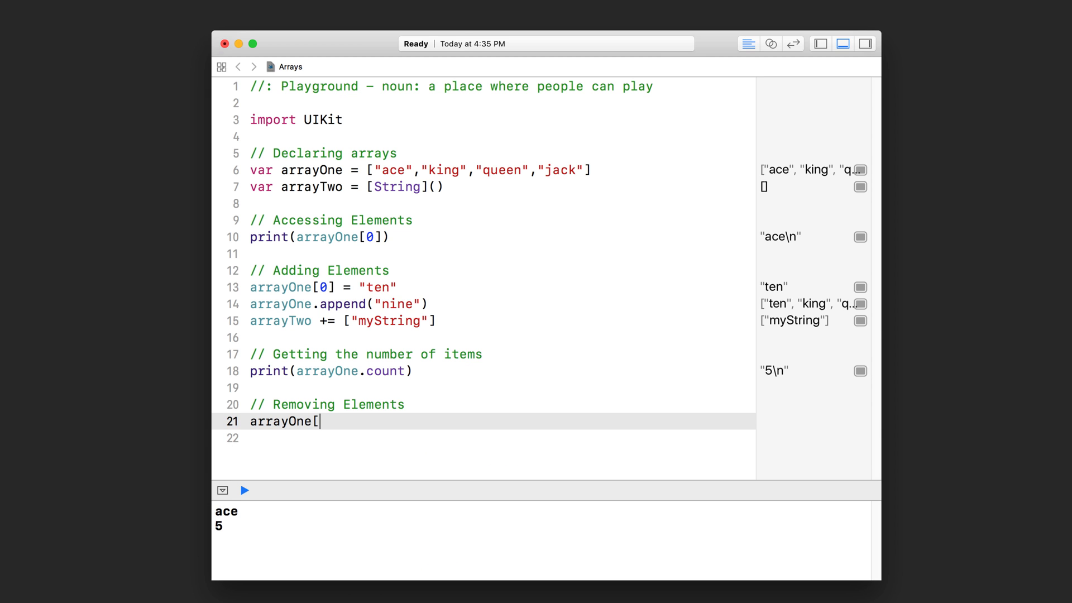
text(.)
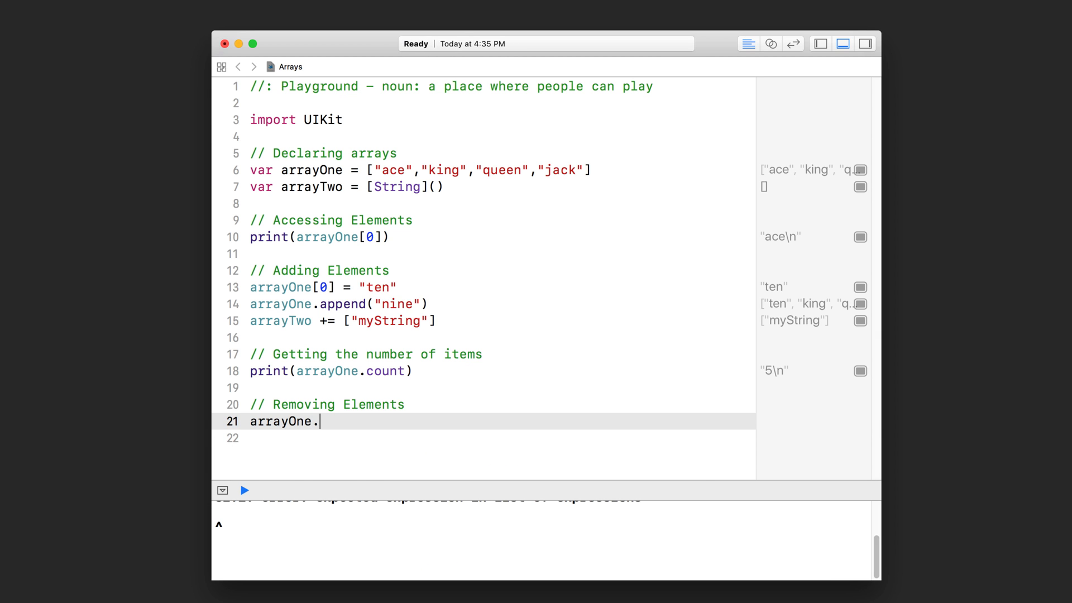
text(remove)
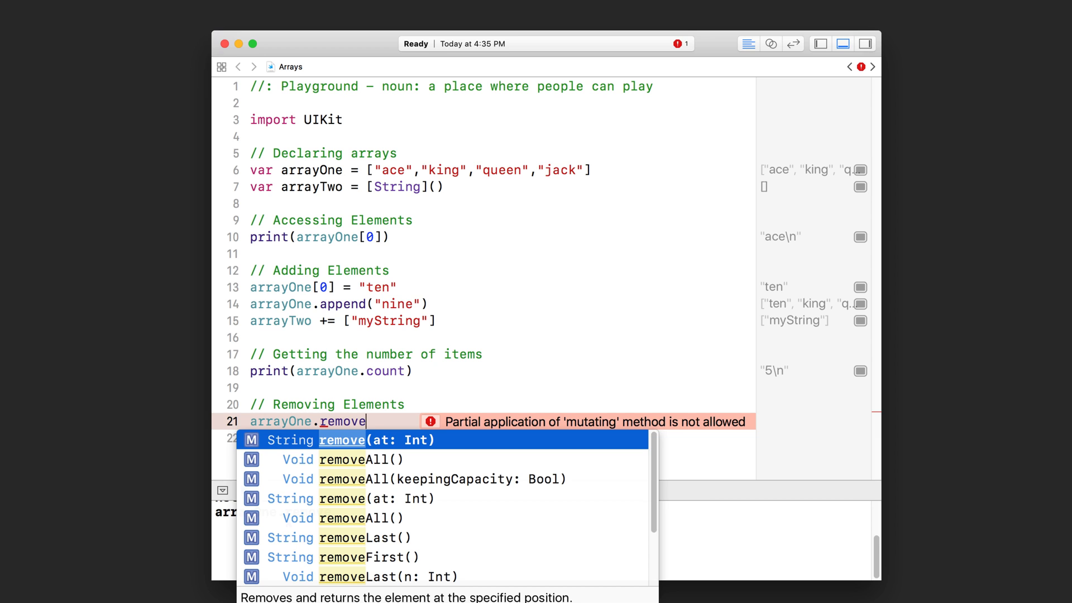
click(349, 440)
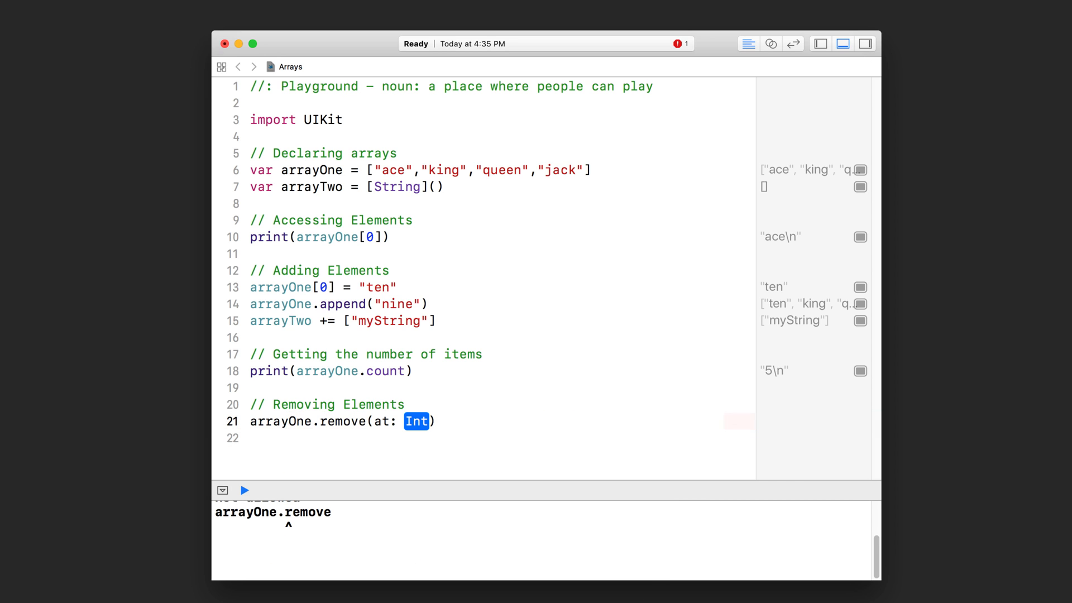
click(245, 490)
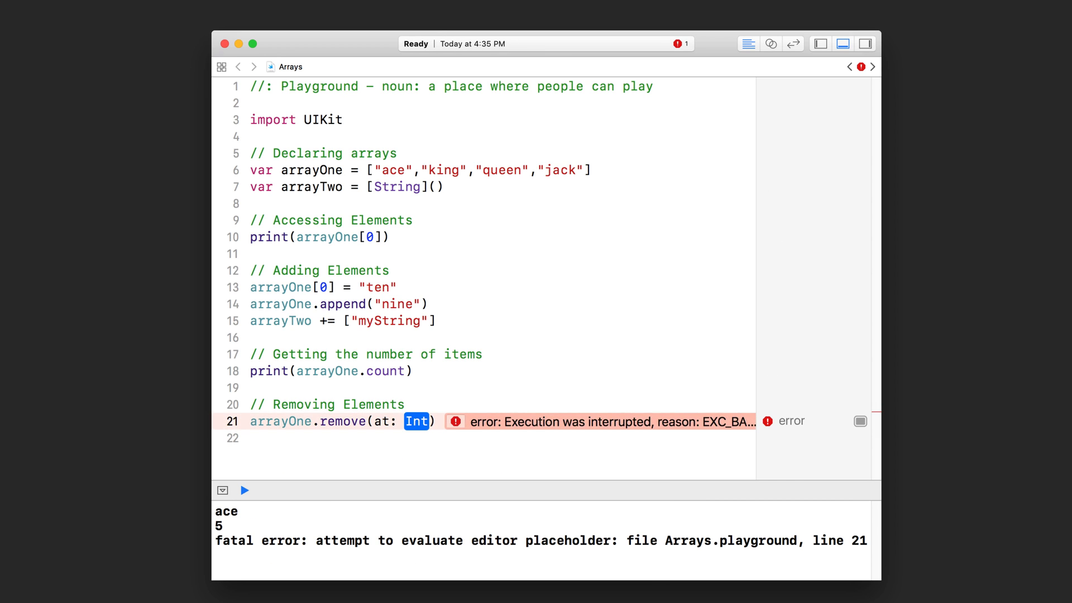
text(0)
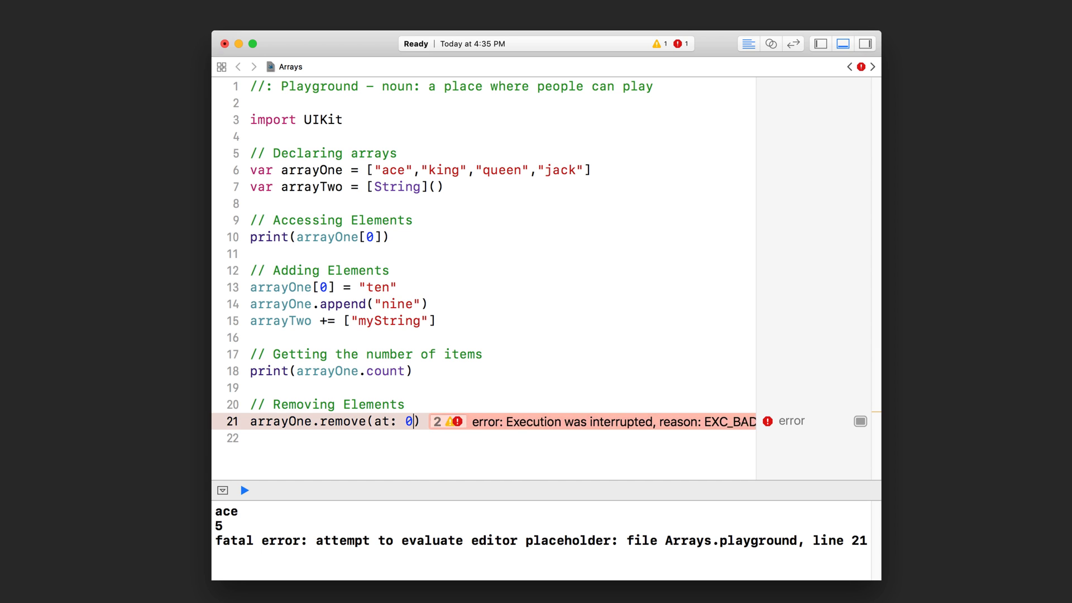
Step: Print arrayOne.count after the removal so the console shows 4
click(244, 490)
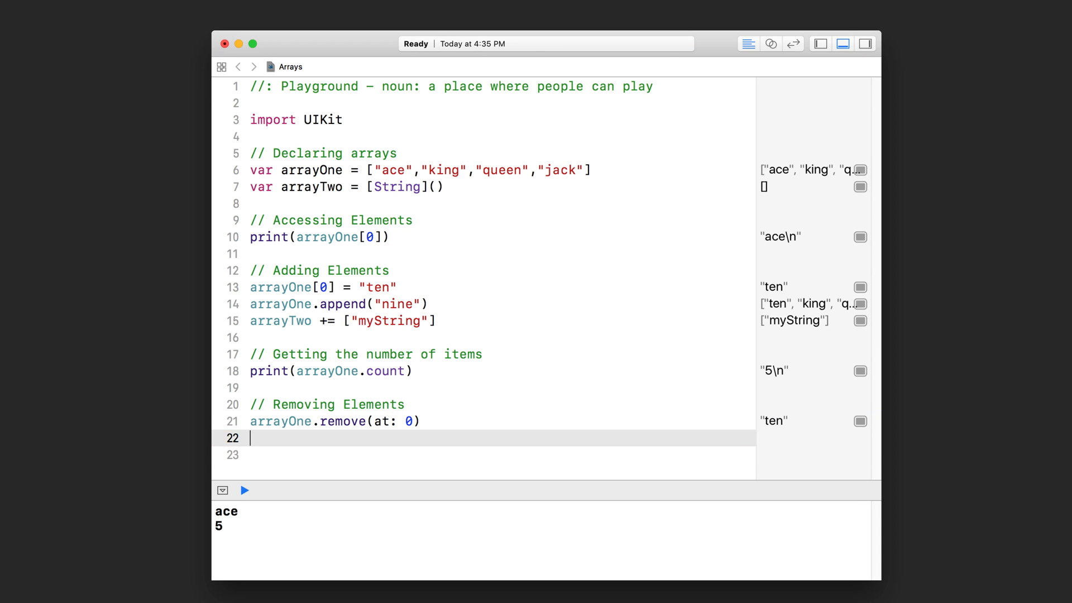
text(print(arrayOne.count)
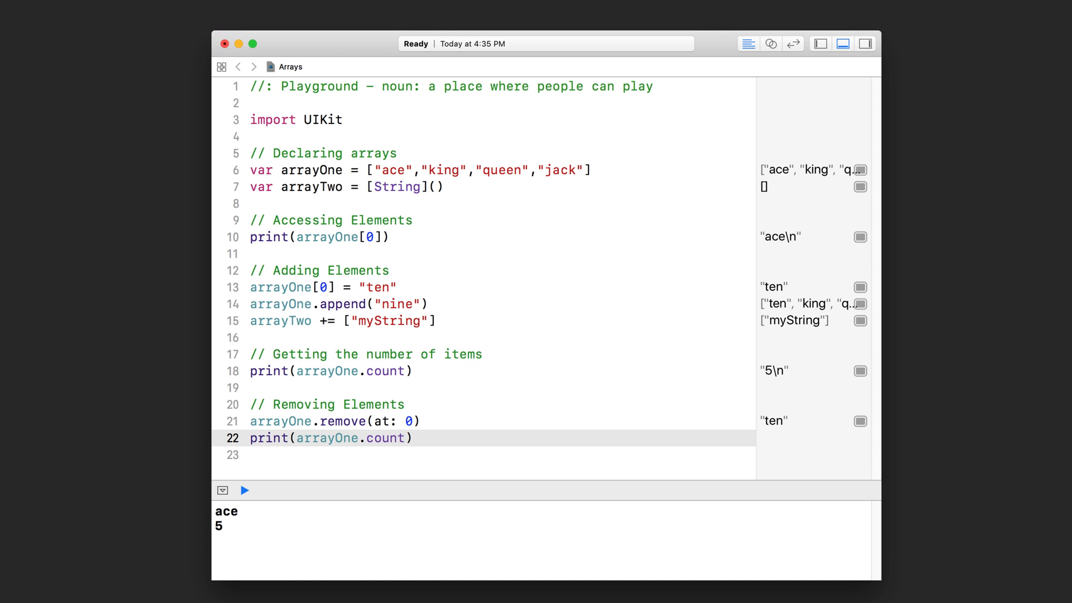
click(243, 490)
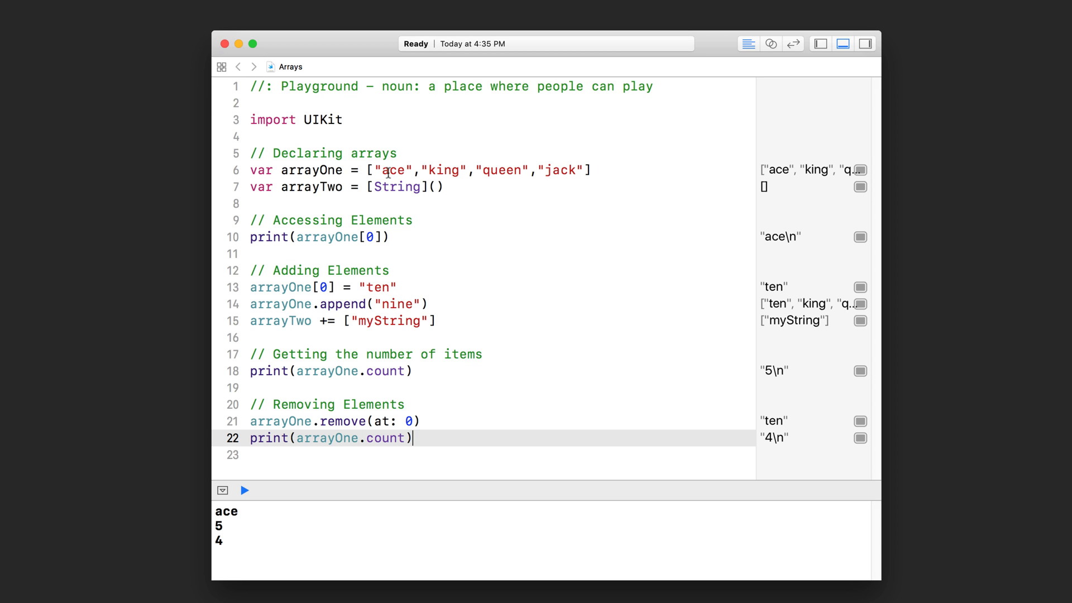
mouse_move(455, 164)
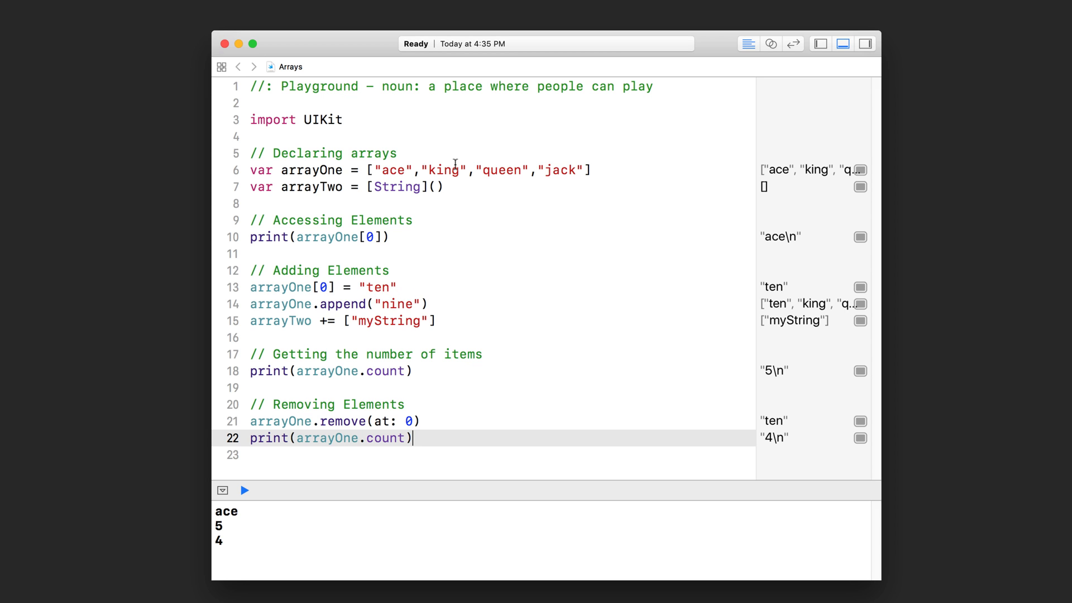
mouse_move(382, 287)
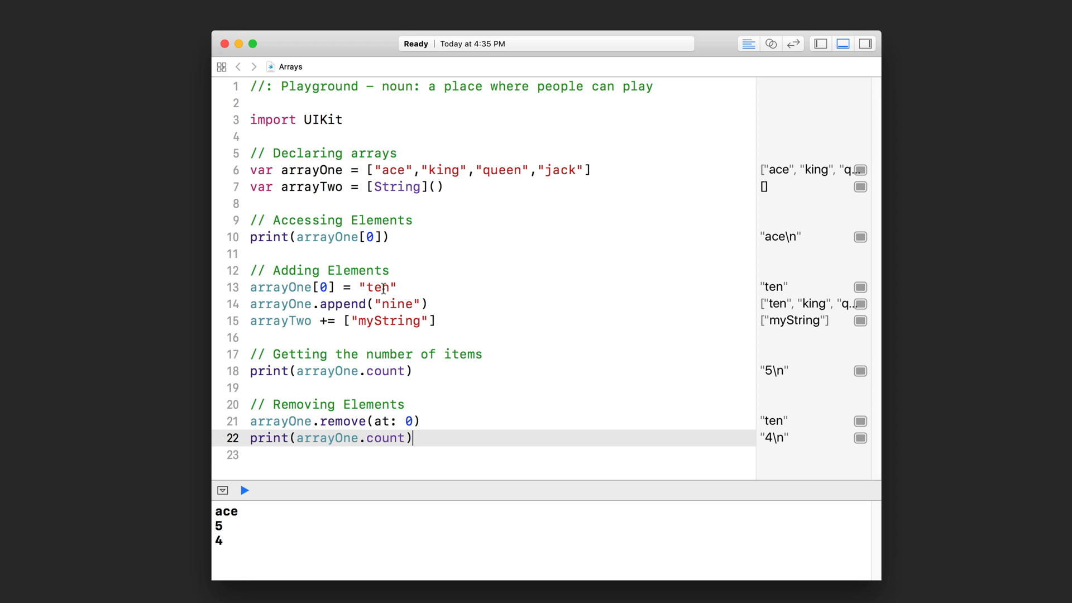